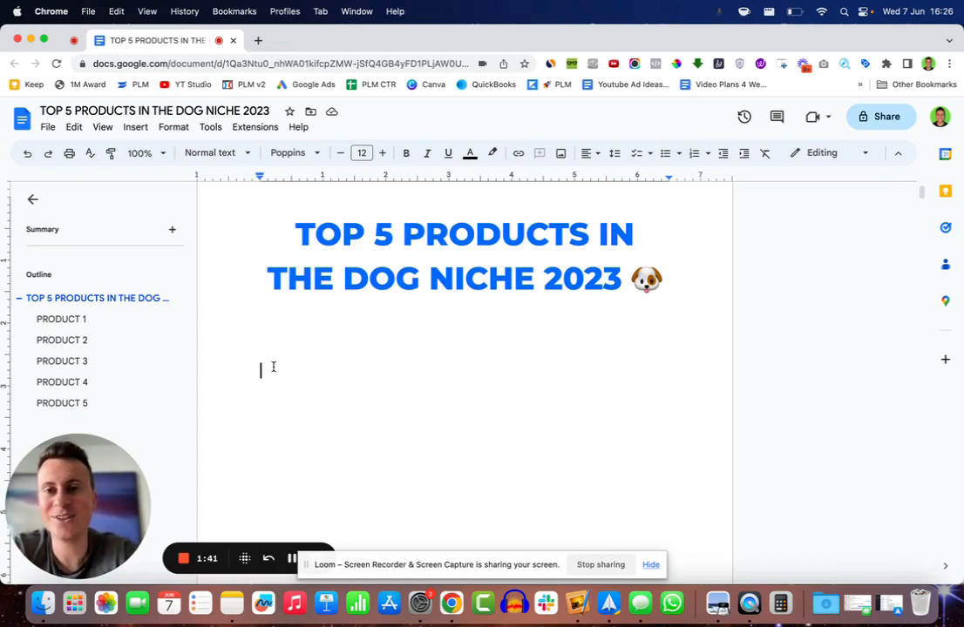
{"action": "mouse_move", "coordinate": [446, 382]}
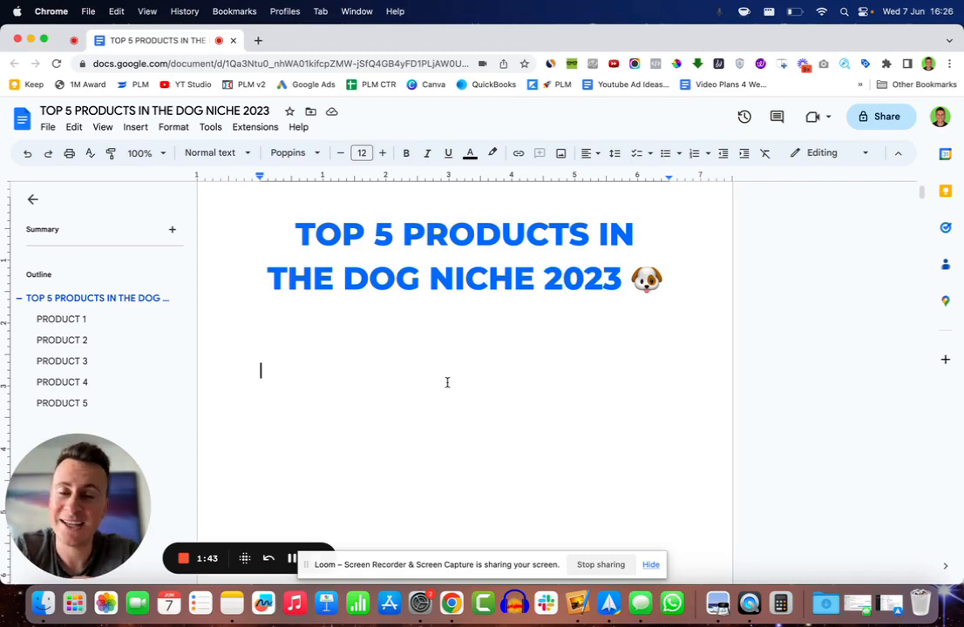
Scroll from the title past Product 1's sprinkler pool image to its Facebook Ad and Supplier Link headings
{"action": "scroll", "scroll_direction": "down", "scroll_amount": 3}
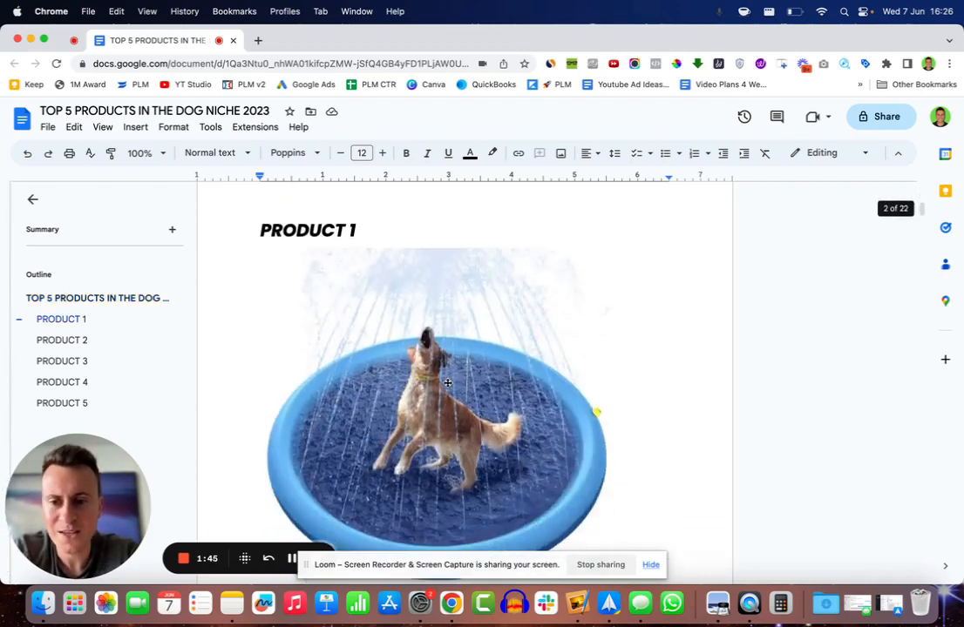
{"action": "scroll", "scroll_direction": "down", "scroll_amount": 3}
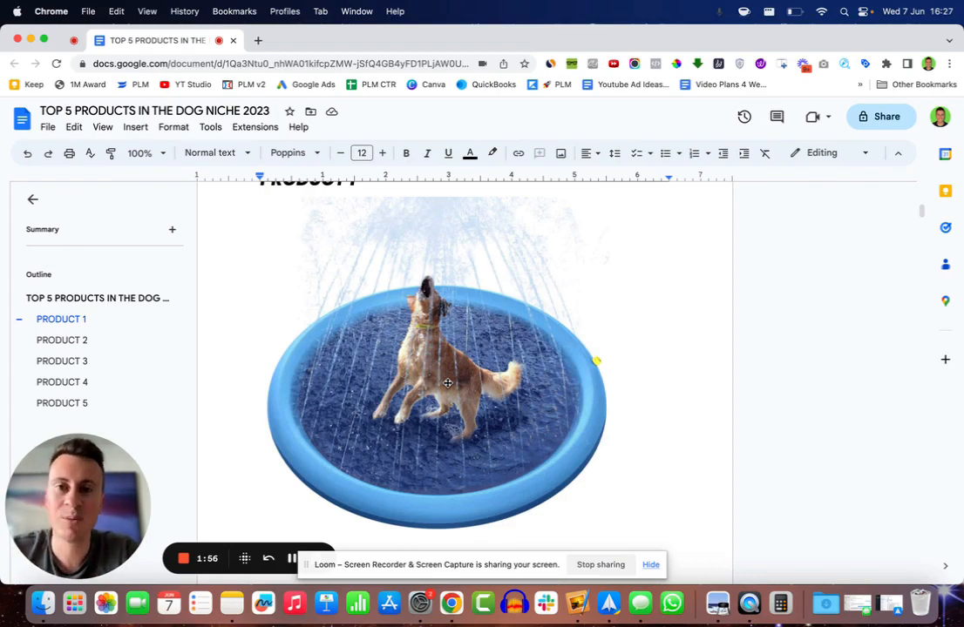
{"action": "scroll", "scroll_direction": "down", "scroll_amount": 3}
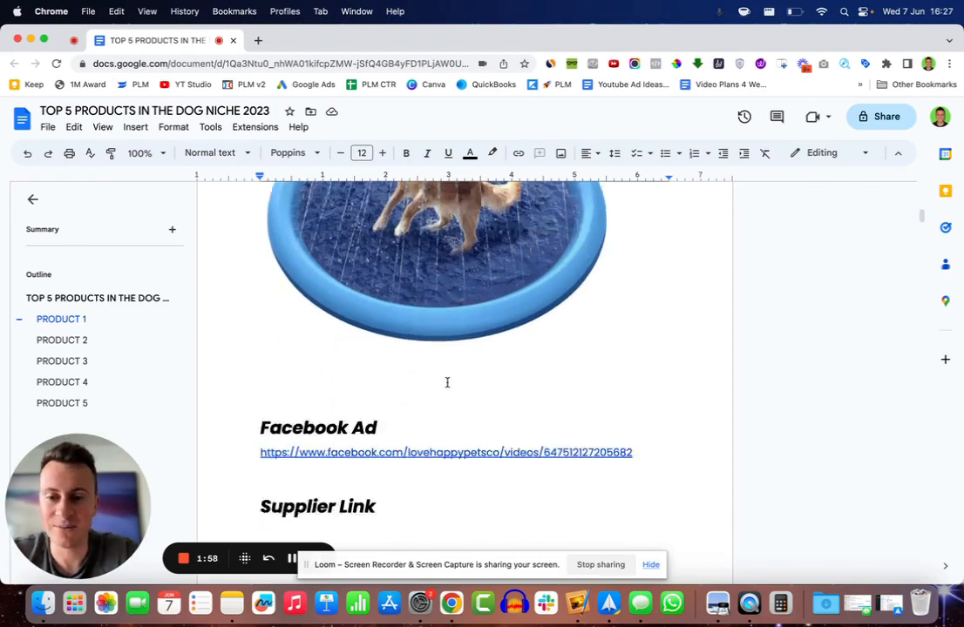
Open the Love Happy Pets dog pool Facebook ad in a new tab, then return to the doc's AliExpress supplier URL
{"action": "left_click", "coordinate": [446, 451]}
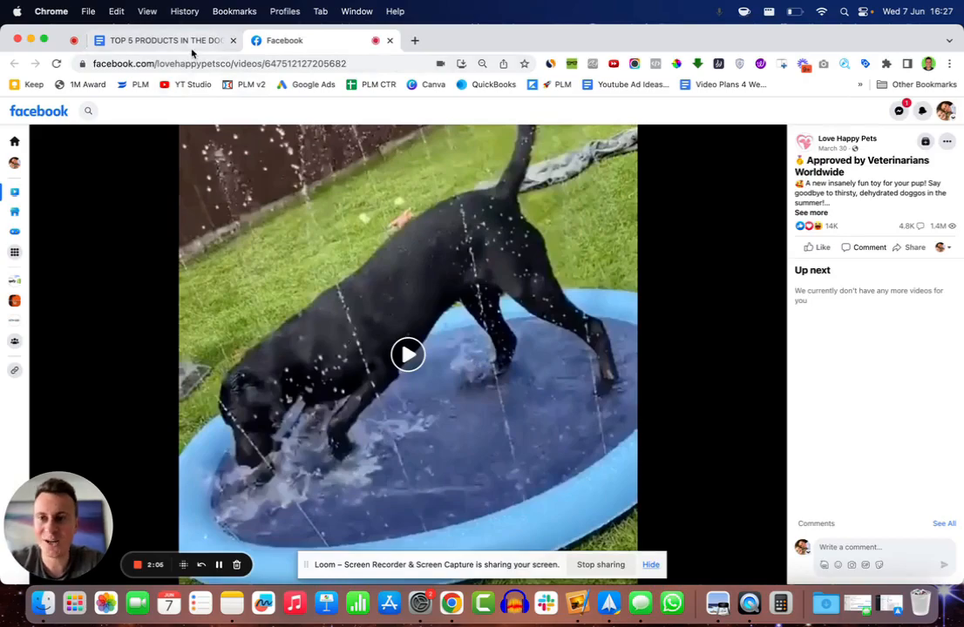
{"action": "left_click", "coordinate": [157, 40]}
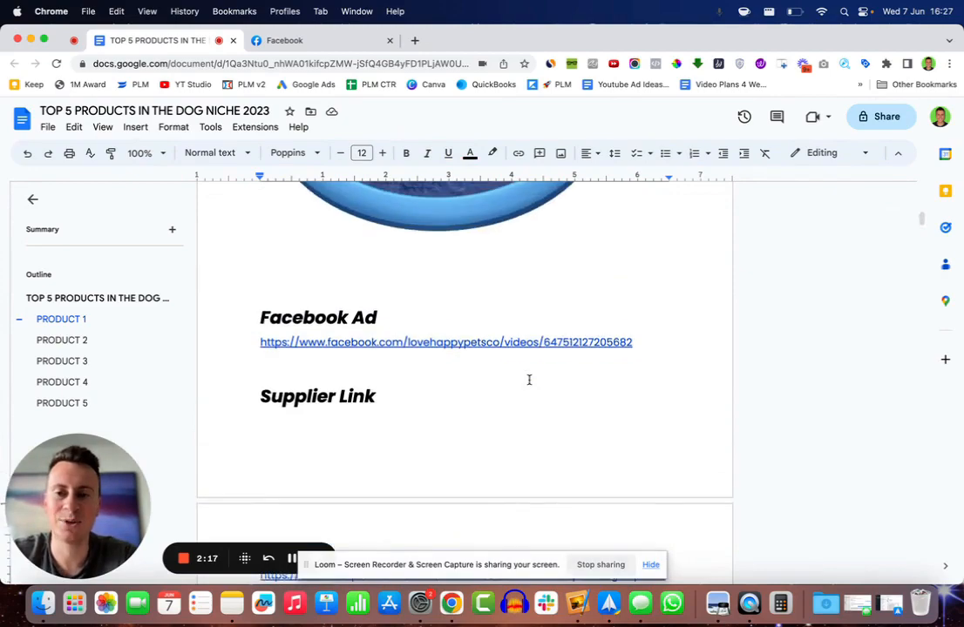
{"action": "scroll", "scroll_direction": "down", "scroll_amount": 3}
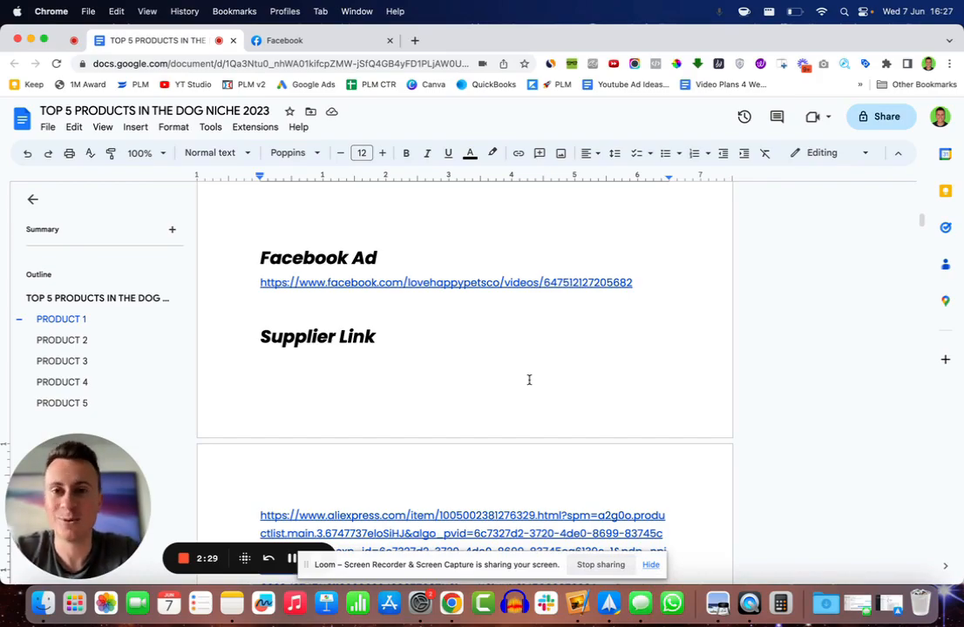
{"action": "left_click", "coordinate": [284, 40]}
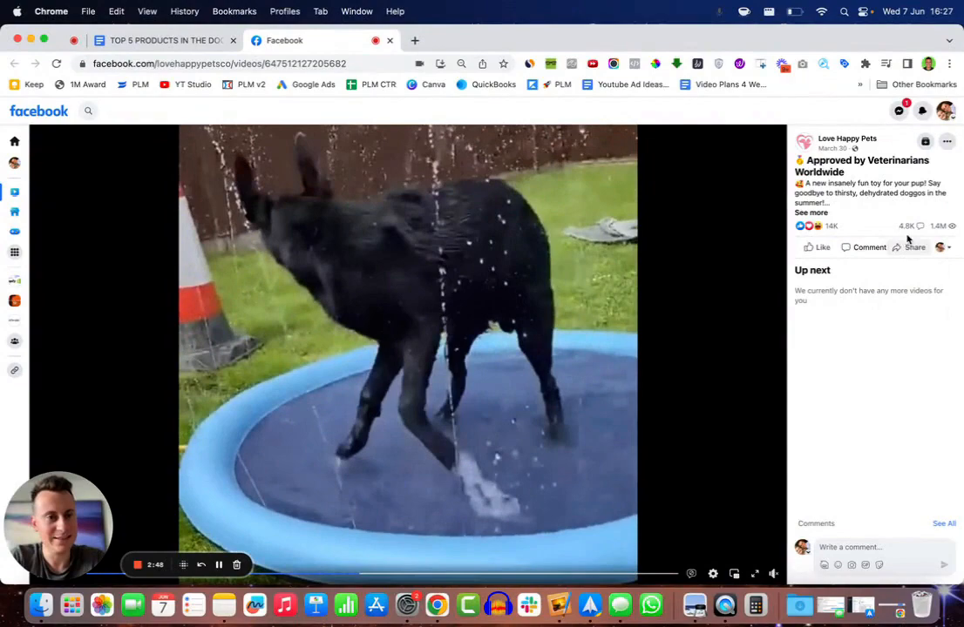
{"action": "mouse_move", "coordinate": [829, 226]}
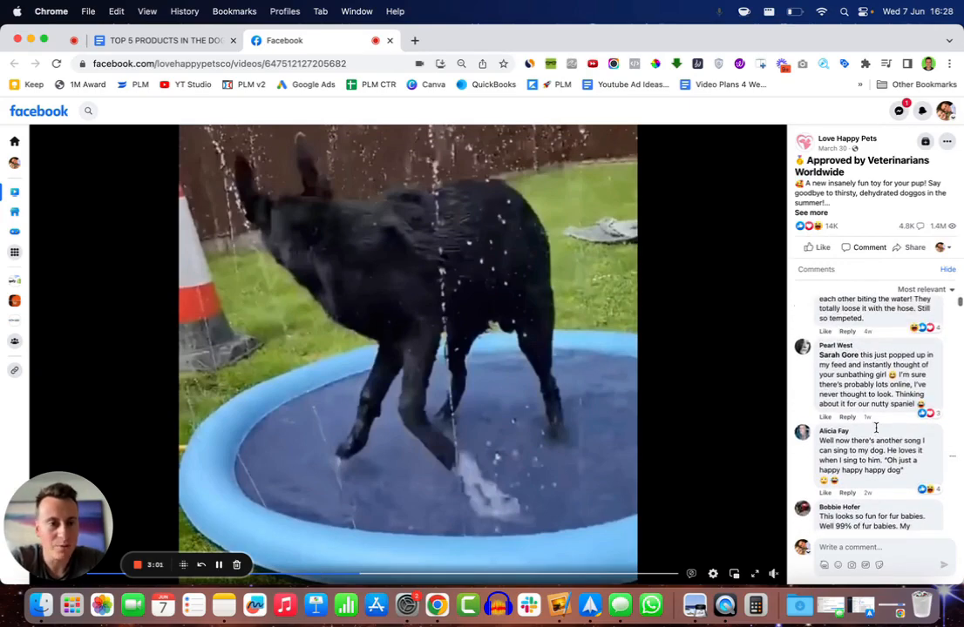
Scroll through the Love Happy Pets splash-pad ad's comment thread to read viewers' reactions
{"action": "scroll", "scroll_direction": "down", "scroll_amount": 3}
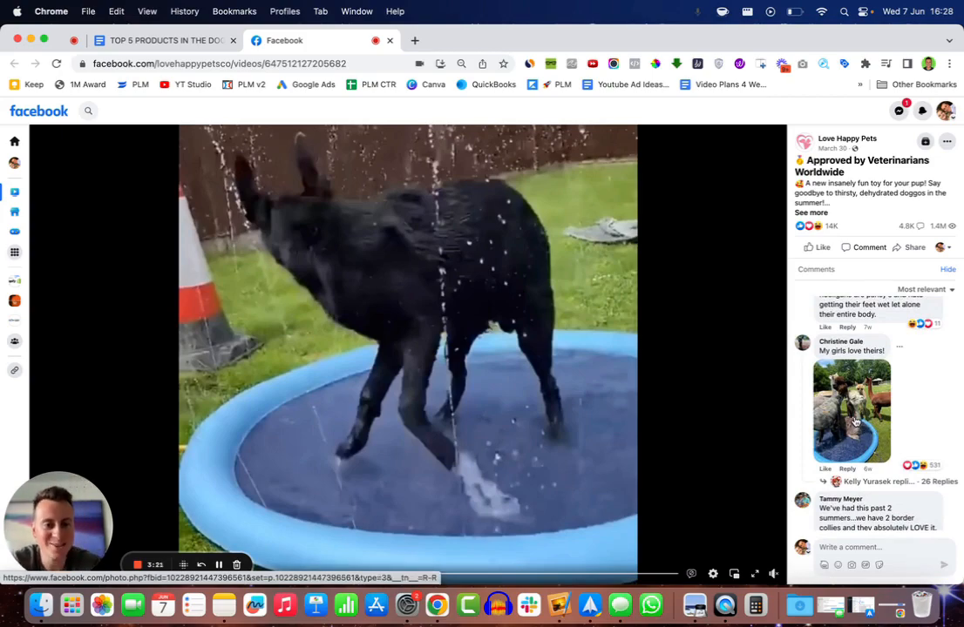
{"action": "scroll", "scroll_direction": "down", "scroll_amount": 3}
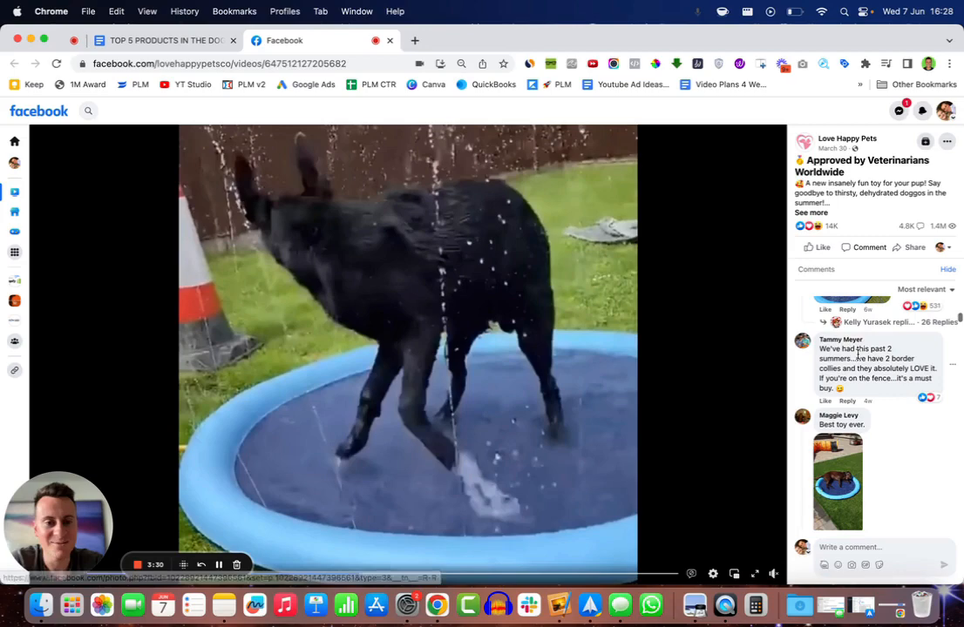
{"action": "scroll", "scroll_direction": "down", "scroll_amount": 3}
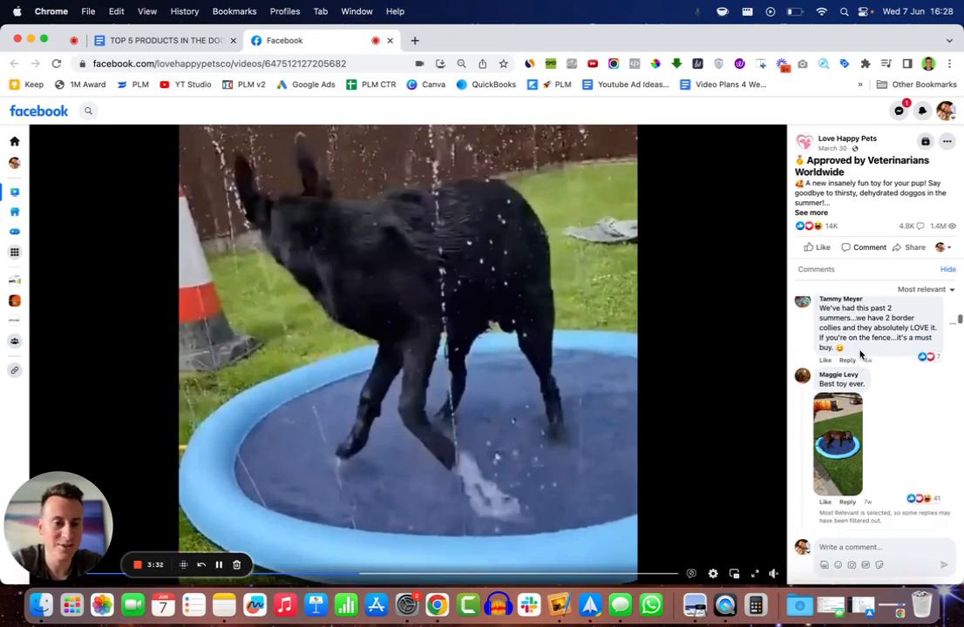
{"action": "scroll", "scroll_direction": "down", "scroll_amount": 3}
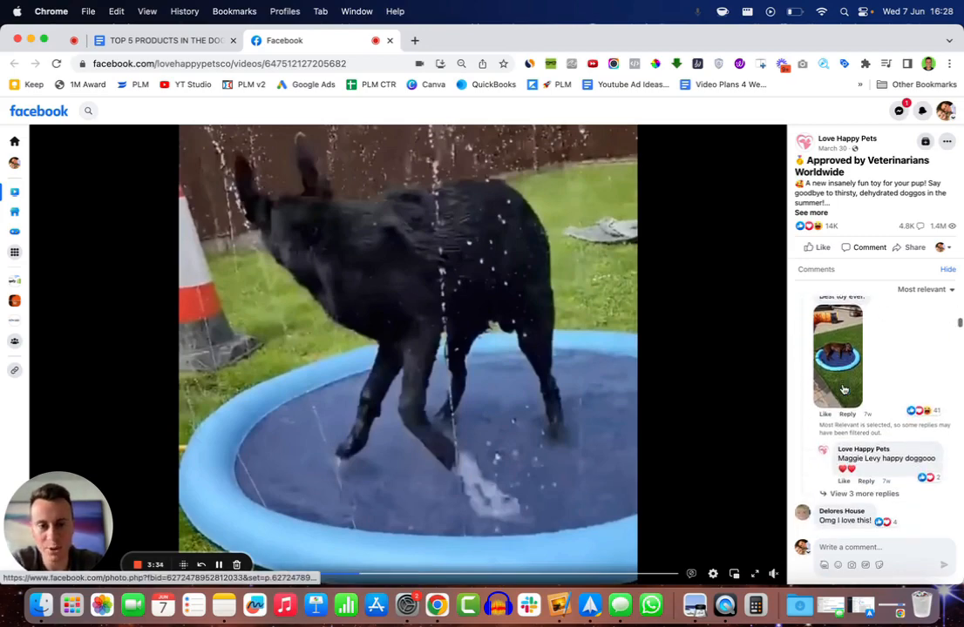
{"action": "scroll", "scroll_direction": "down", "scroll_amount": 3}
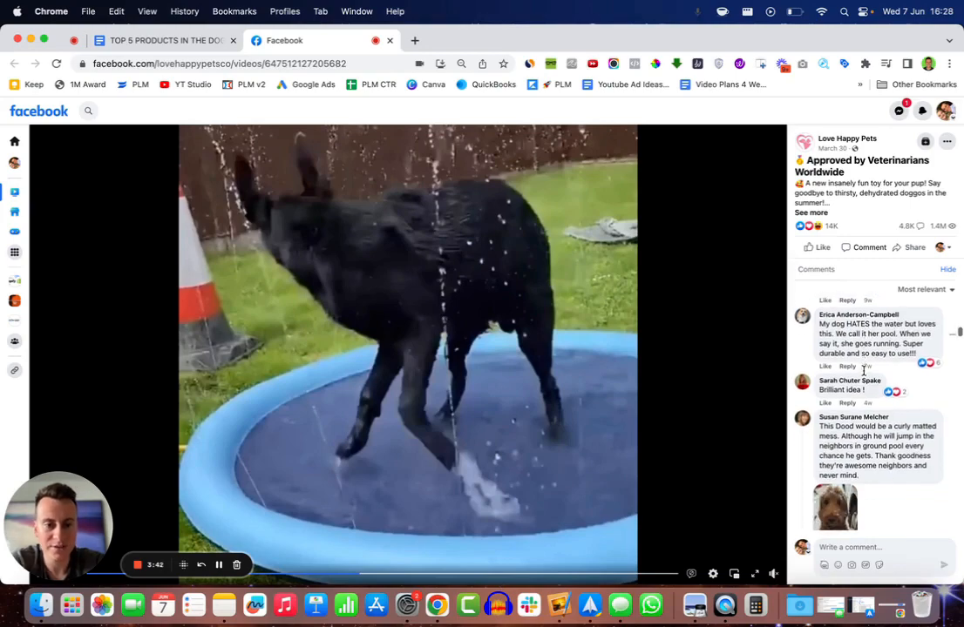
{"action": "scroll", "scroll_direction": "down", "scroll_amount": 3}
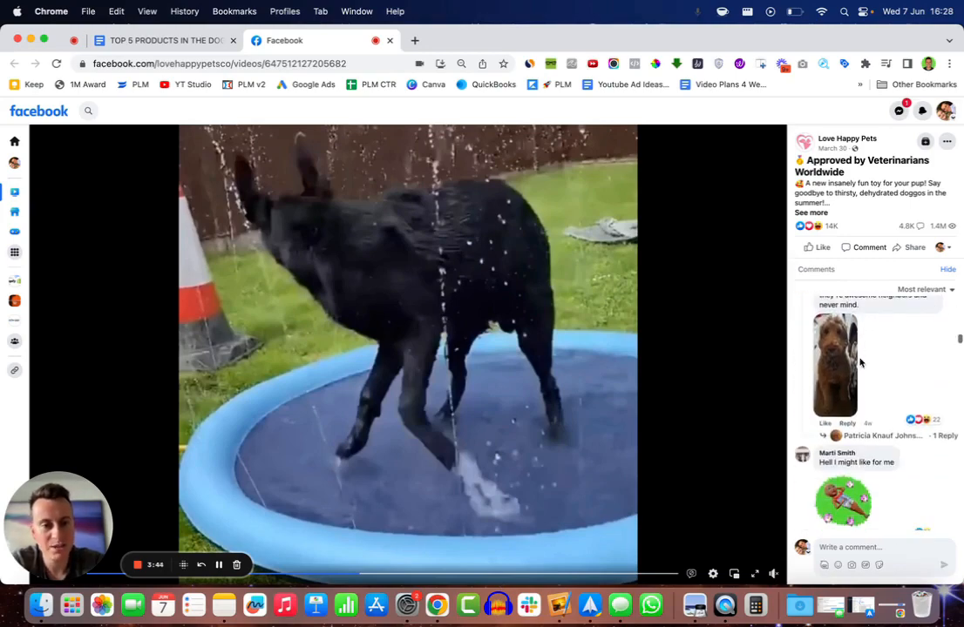
{"action": "scroll", "scroll_direction": "down", "scroll_amount": 3}
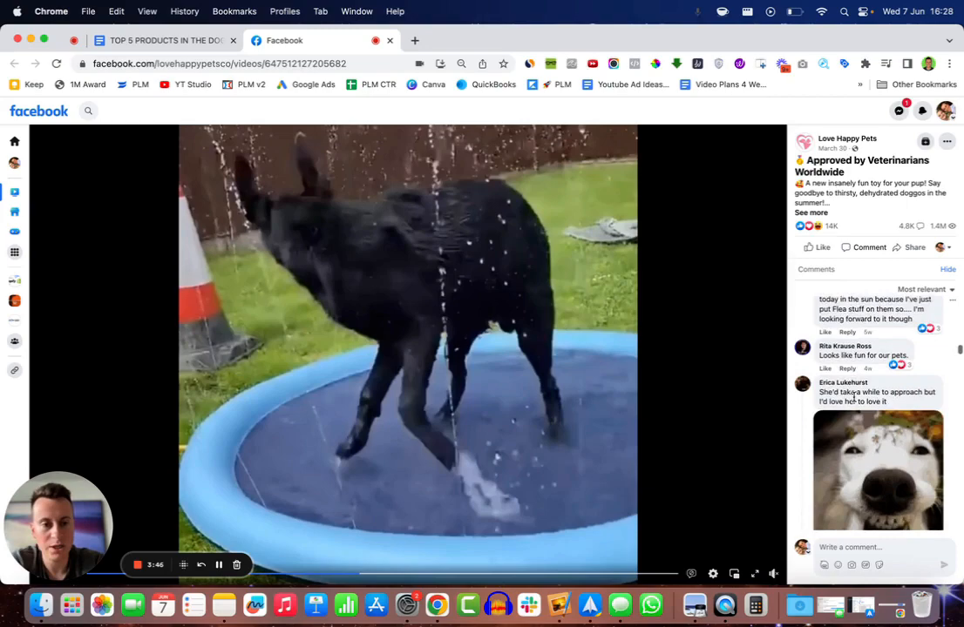
{"action": "scroll", "scroll_direction": "down", "scroll_amount": 3}
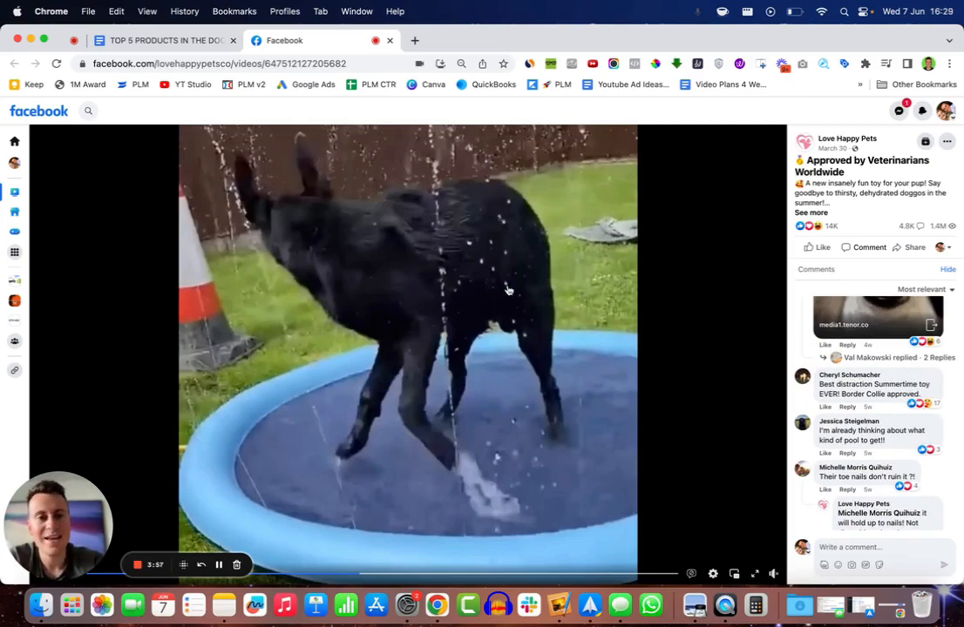
{"action": "mouse_move", "coordinate": [297, 154]}
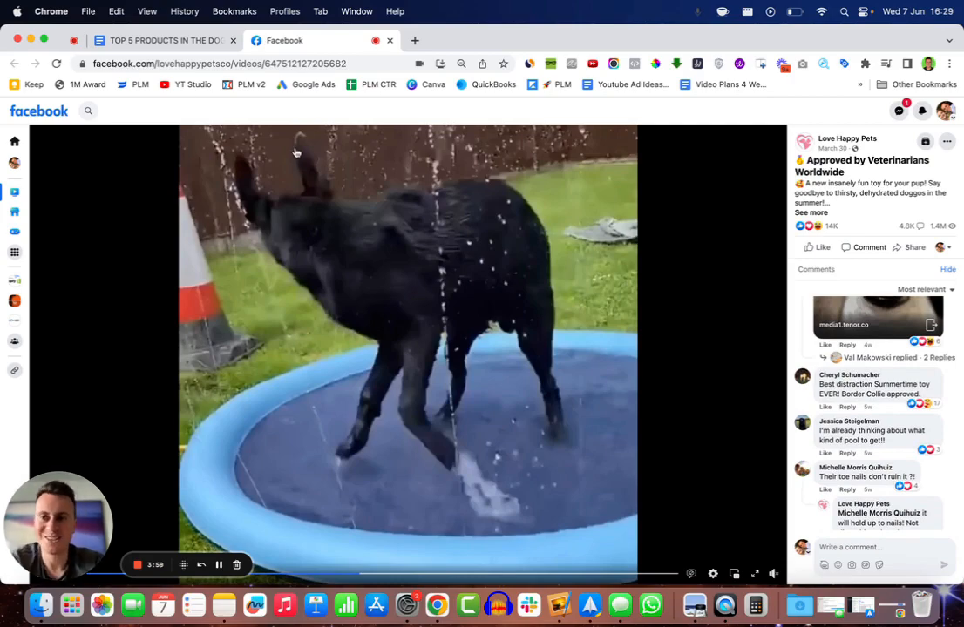
{"action": "mouse_move", "coordinate": [164, 40]}
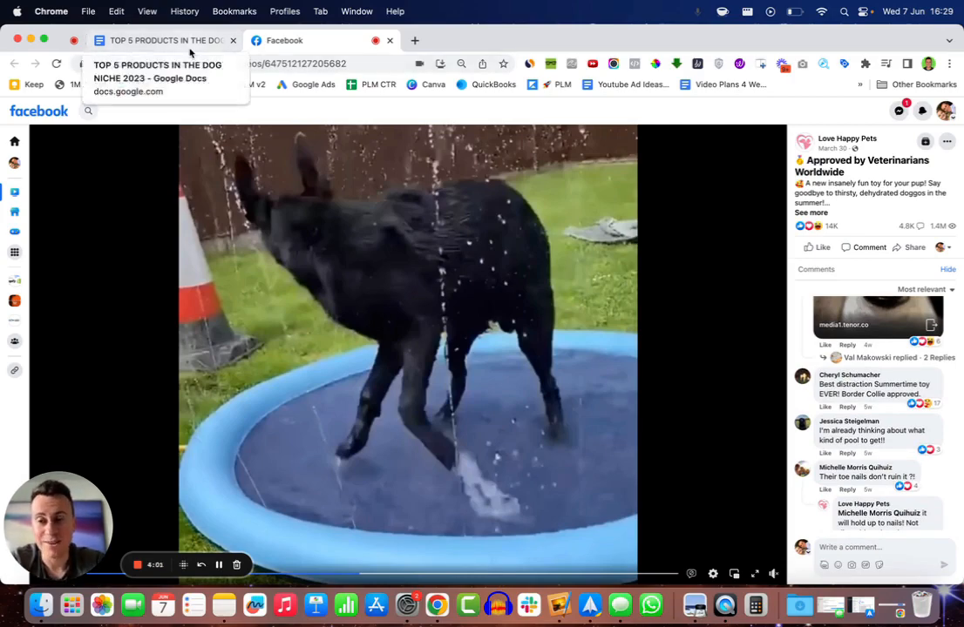
Return to the doc and open the 'dog pool' trends.google.com link in a new tab
{"action": "left_click", "coordinate": [157, 40]}
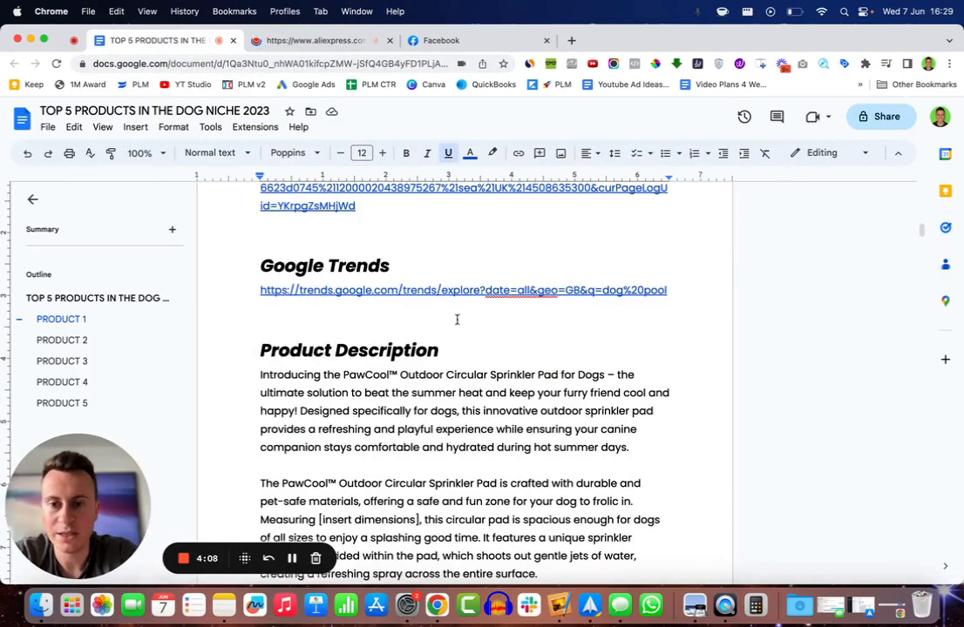
{"action": "left_click", "coordinate": [463, 289]}
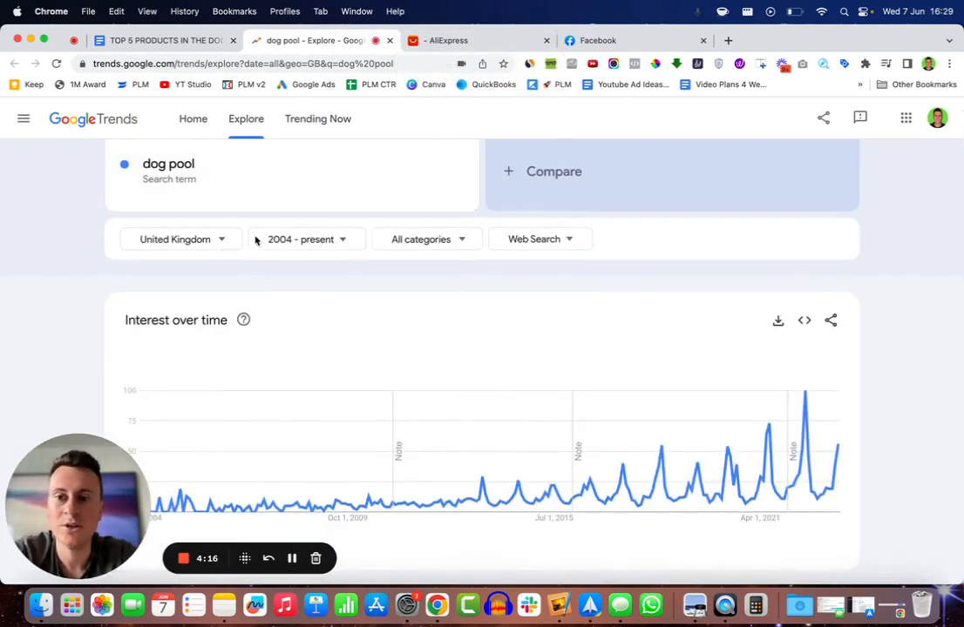
{"action": "mouse_move", "coordinate": [839, 476]}
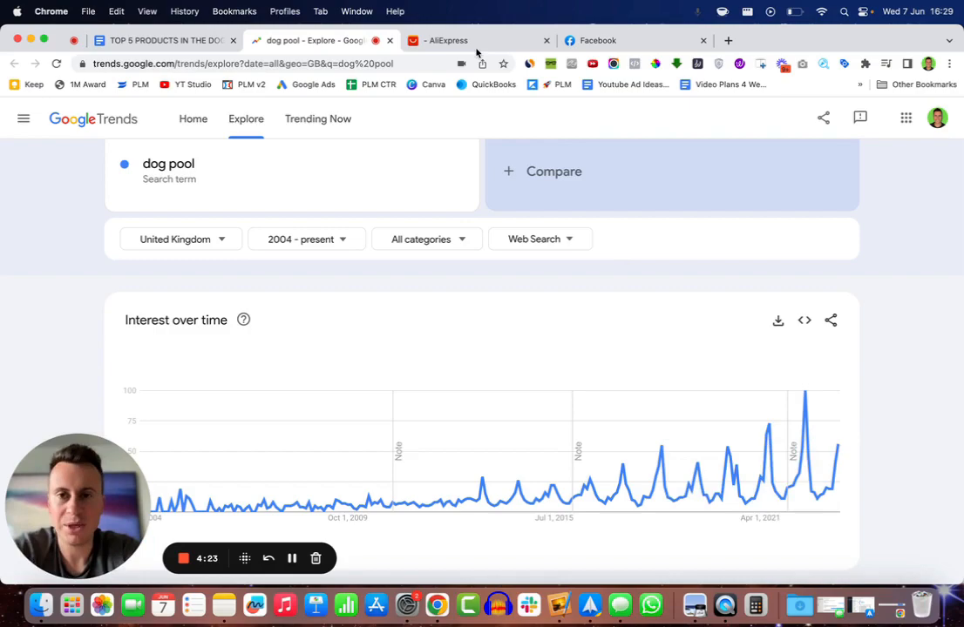
Switch to the AliExpress sprinkler pad listing and play its product video
{"action": "left_click", "coordinate": [475, 40]}
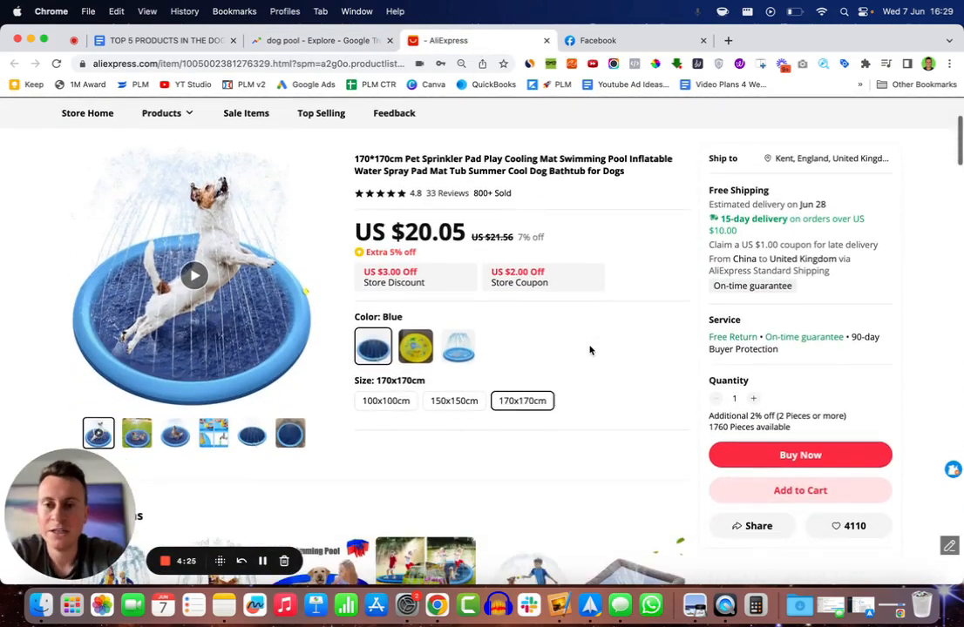
{"action": "left_click", "coordinate": [195, 275]}
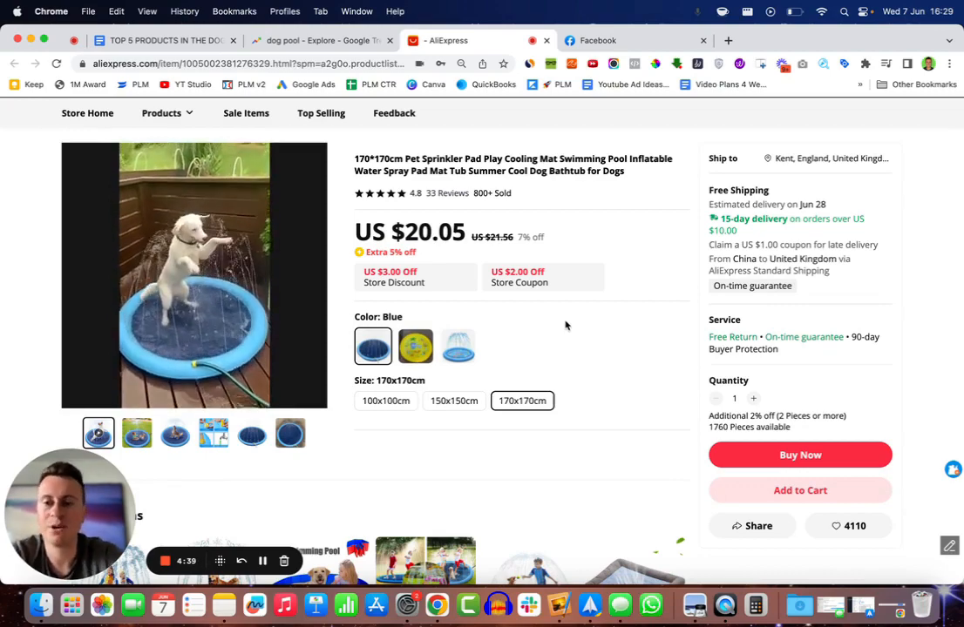
{"action": "left_click", "coordinate": [183, 276]}
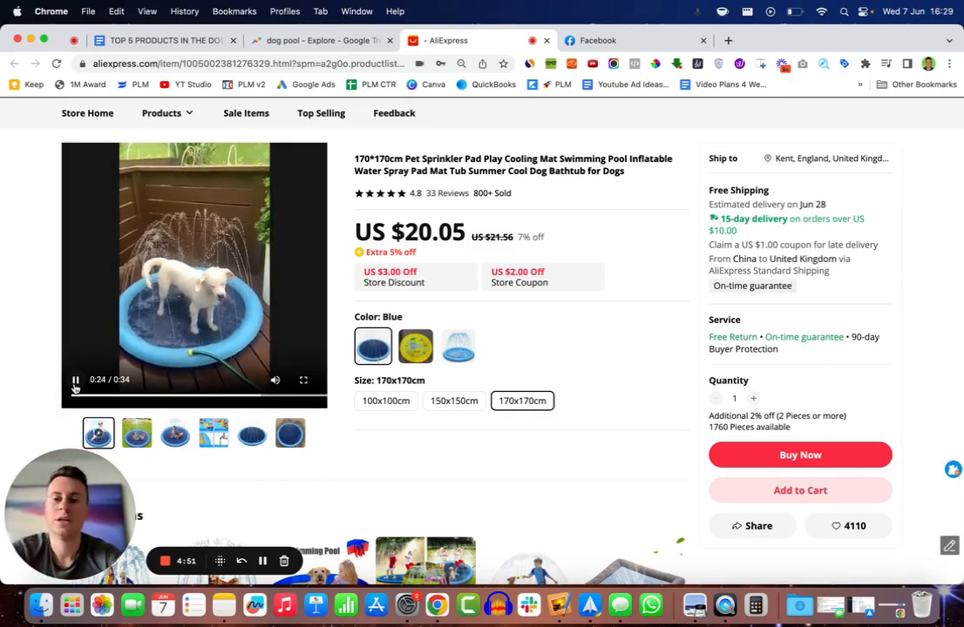
Choose the 150x150cm size option to see its US $17.30 price
{"action": "scroll", "scroll_direction": "down", "scroll_amount": 3}
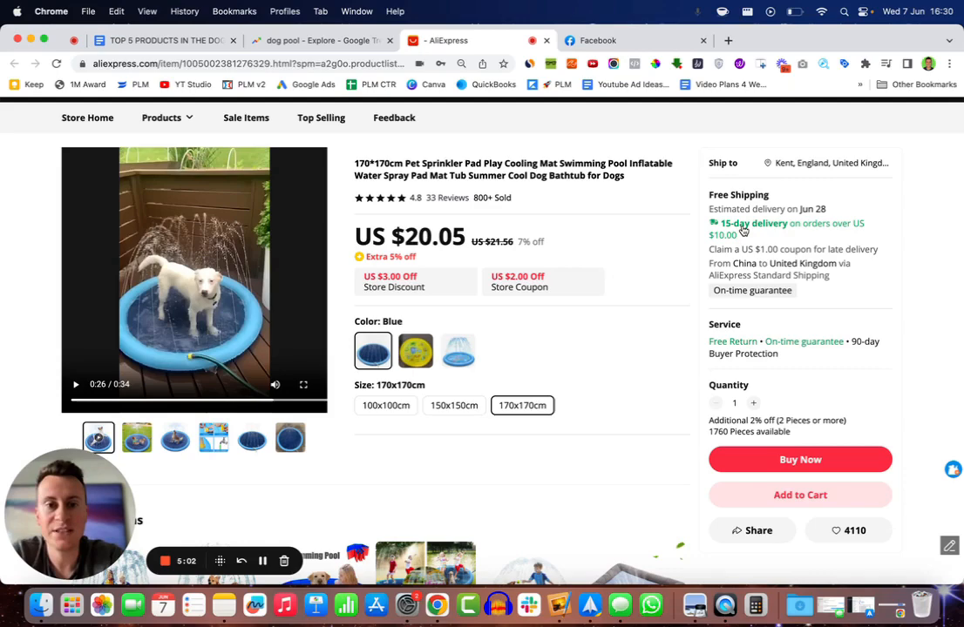
{"action": "scroll", "scroll_direction": "down", "scroll_amount": 3}
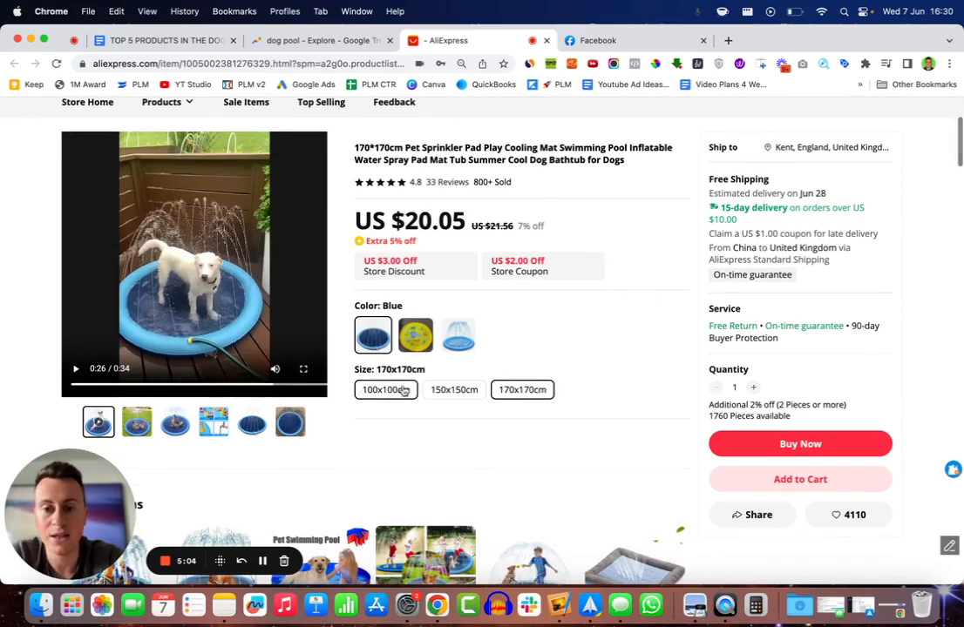
{"action": "left_click", "coordinate": [453, 391]}
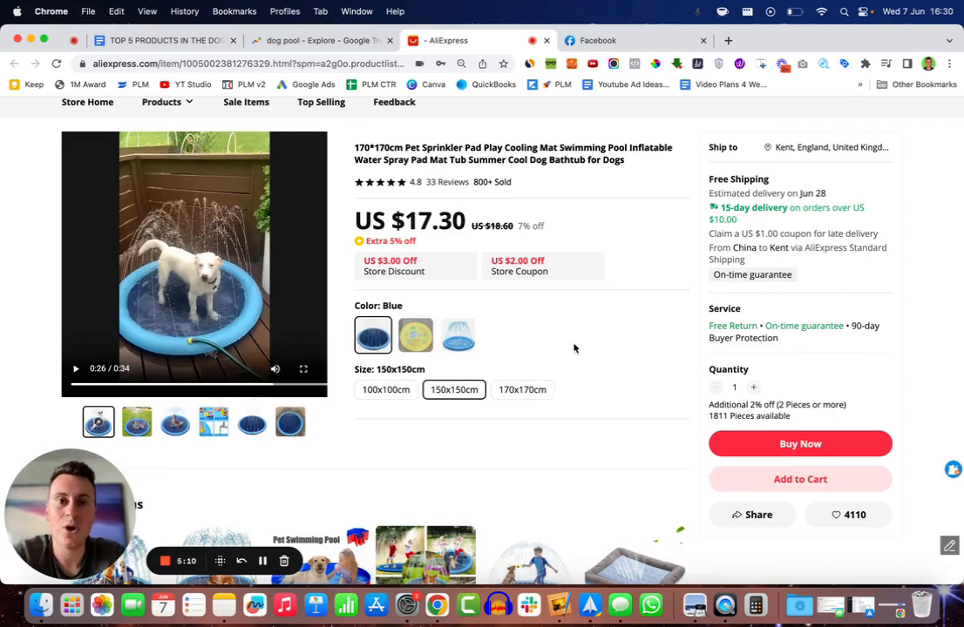
Return to the doc and read Product 1's PawCool sprinkler pad description, highlighting a few words
{"action": "left_click", "coordinate": [156, 40]}
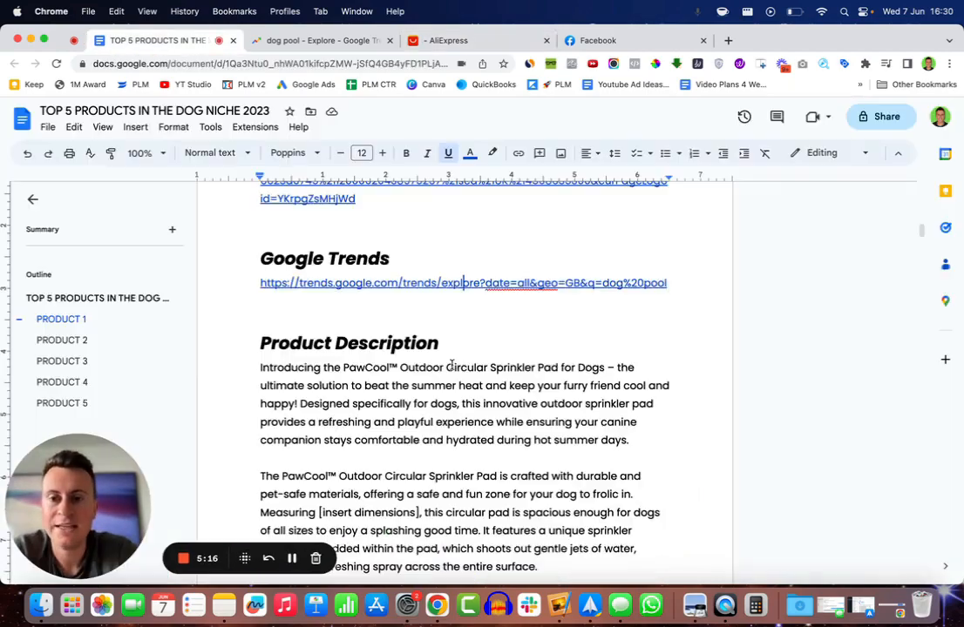
{"action": "scroll", "scroll_direction": "down", "scroll_amount": 3}
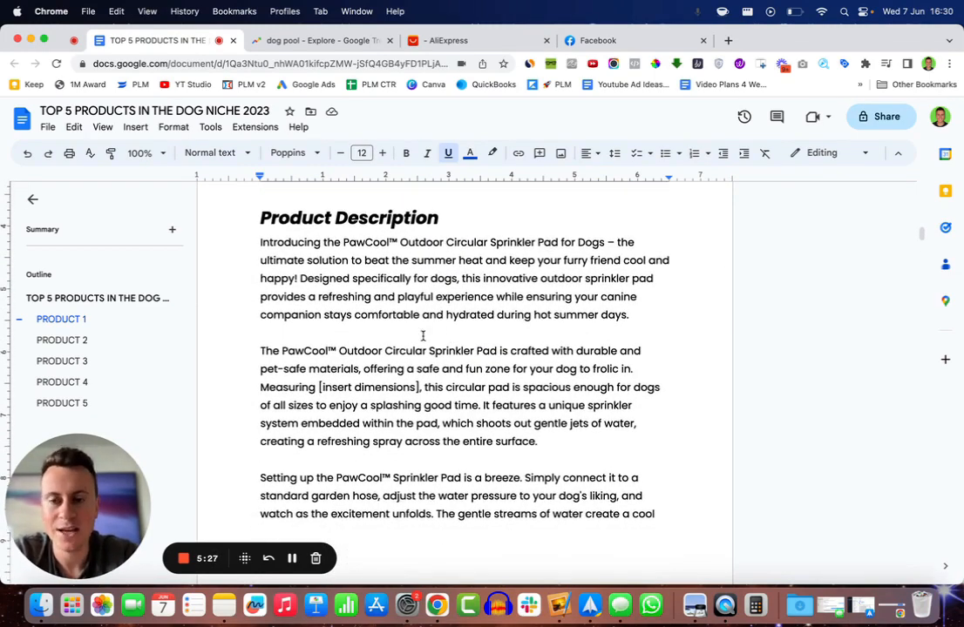
{"action": "left_click_drag", "start_coordinate": [260, 242], "coordinate": [410, 243]}
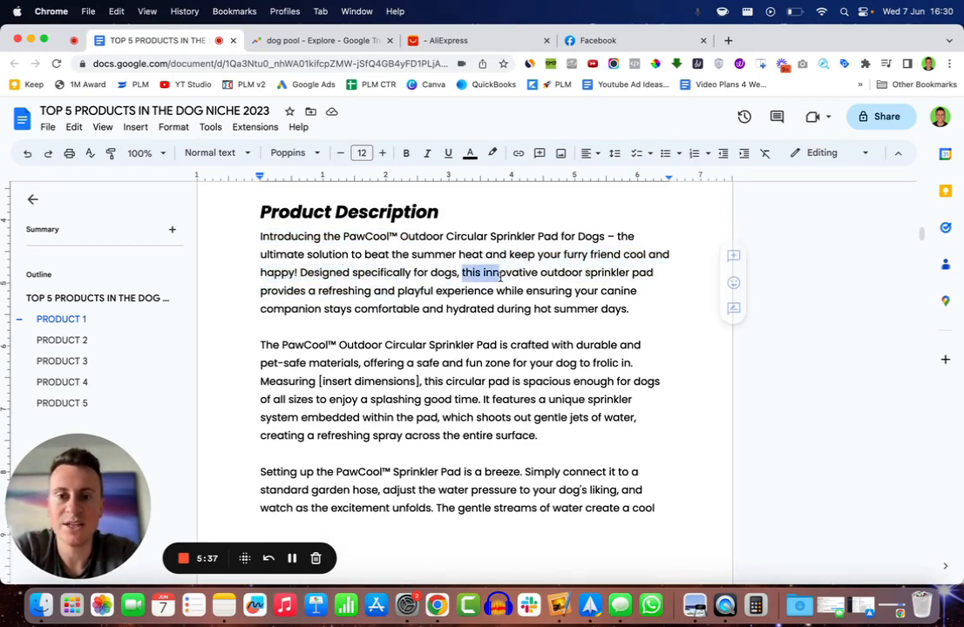
{"action": "left_click_drag", "start_coordinate": [501, 272], "coordinate": [408, 289]}
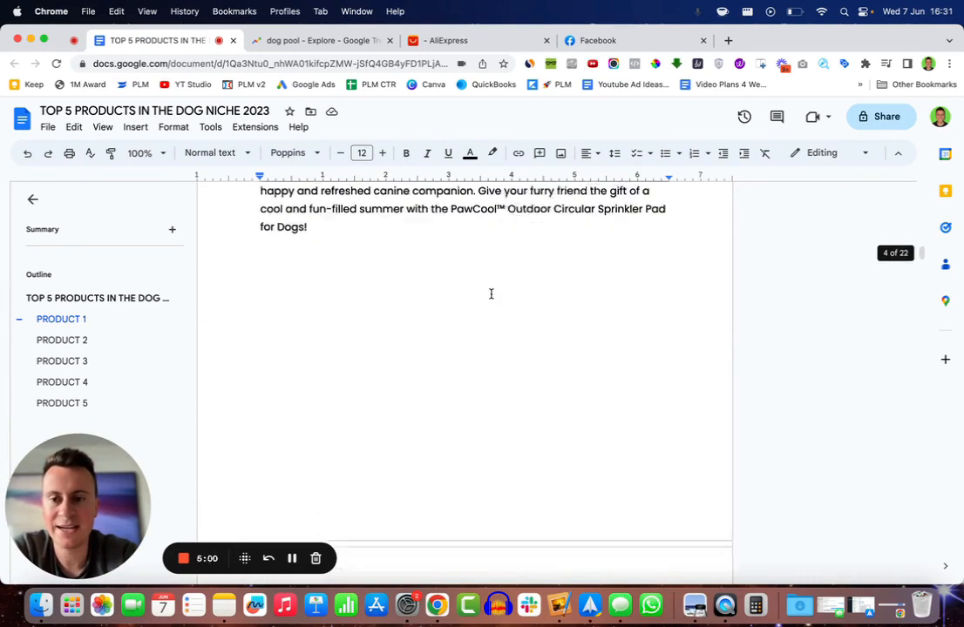
{"action": "scroll", "scroll_direction": "down", "scroll_amount": 3}
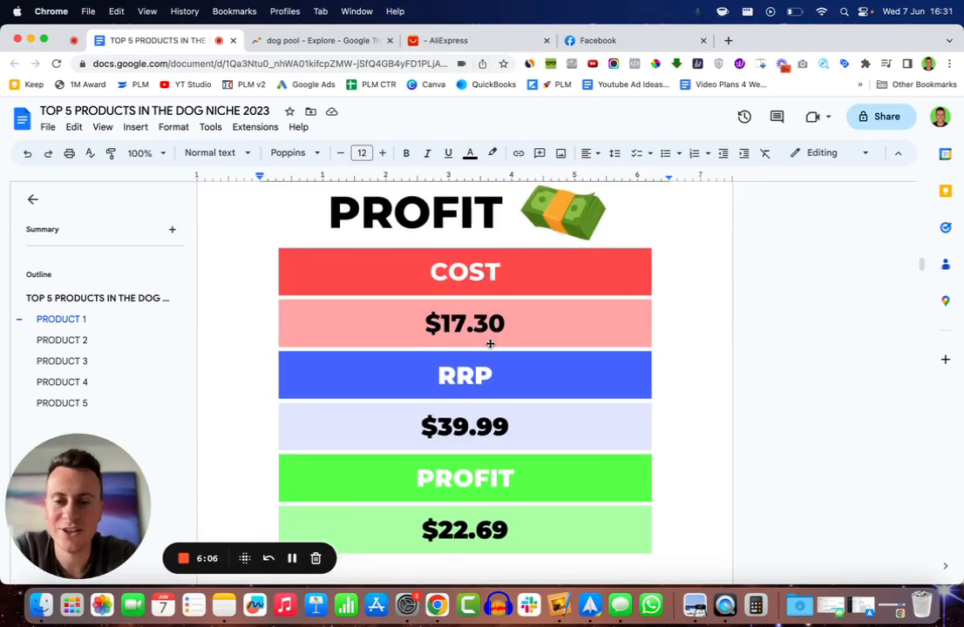
{"action": "scroll", "scroll_direction": "down", "scroll_amount": 3}
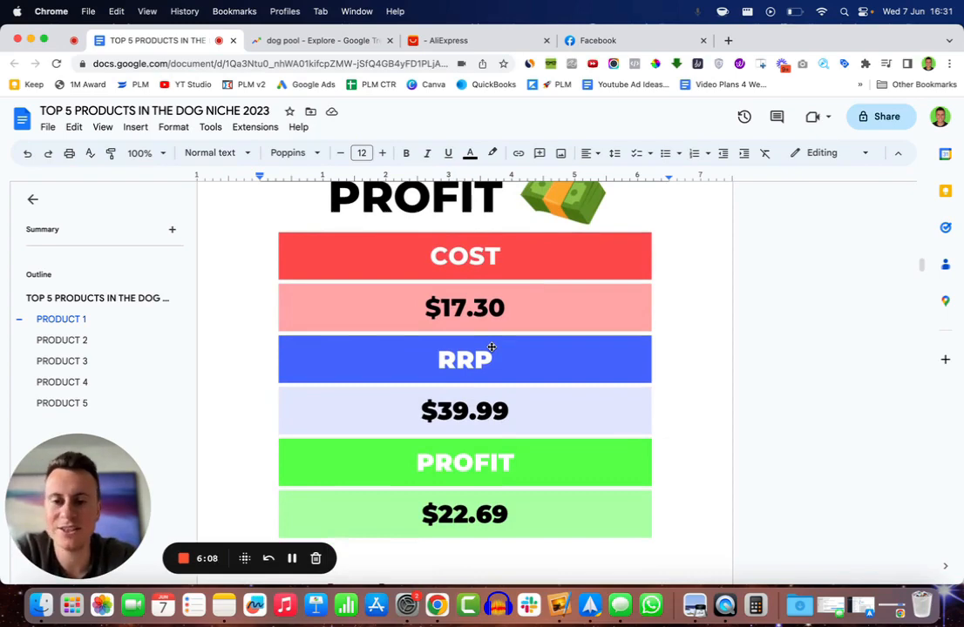
{"action": "mouse_move", "coordinate": [504, 412]}
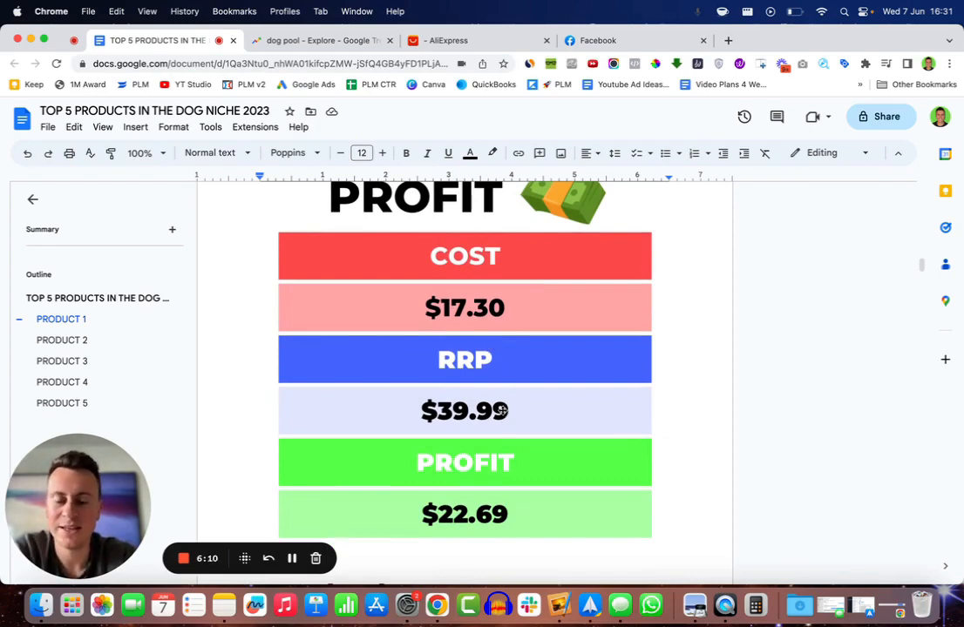
{"action": "scroll", "scroll_direction": "down", "scroll_amount": 3}
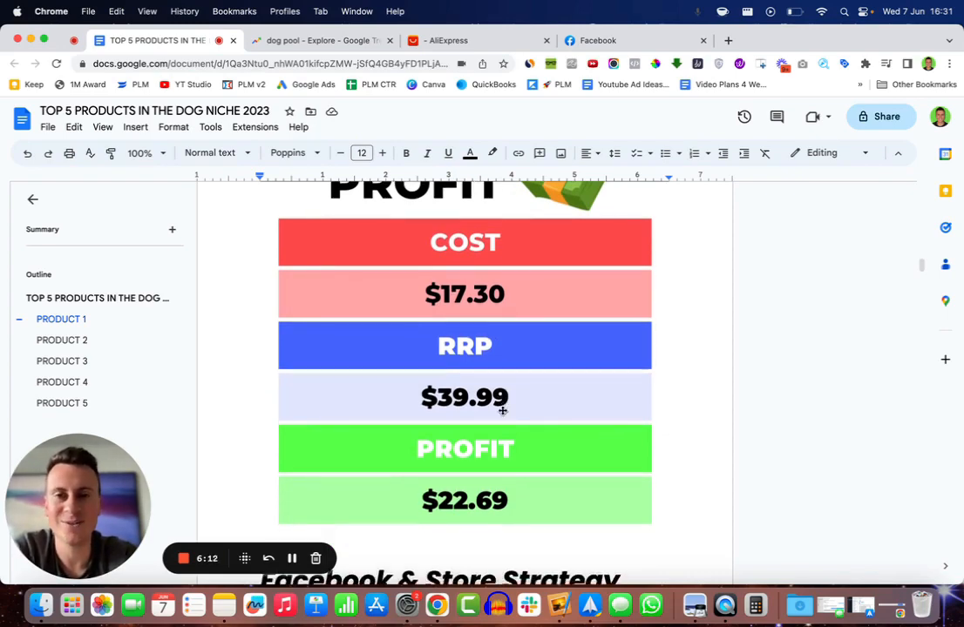
{"action": "scroll", "scroll_direction": "down", "scroll_amount": 3}
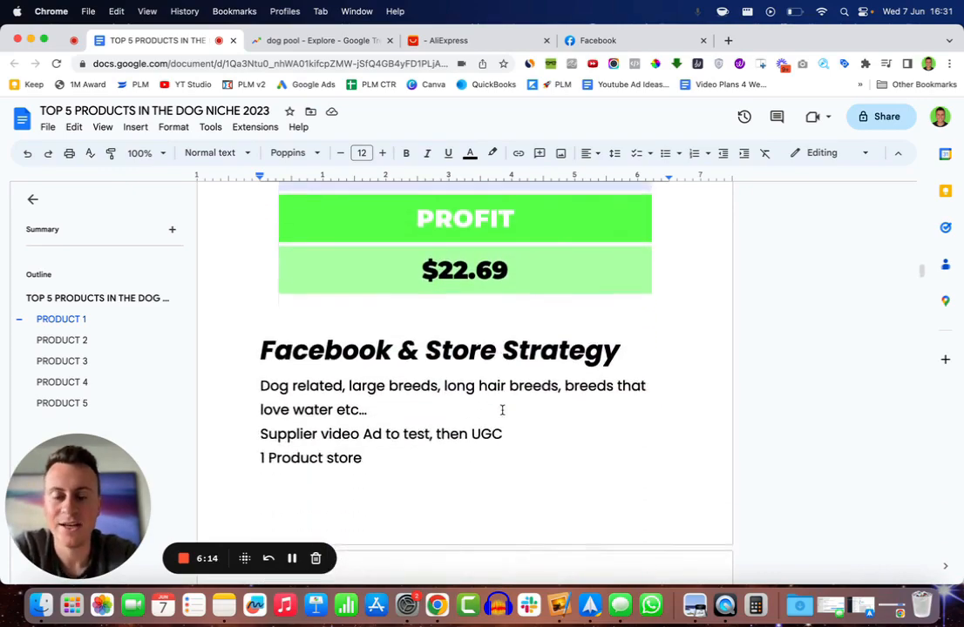
{"action": "scroll", "scroll_direction": "down", "scroll_amount": 3}
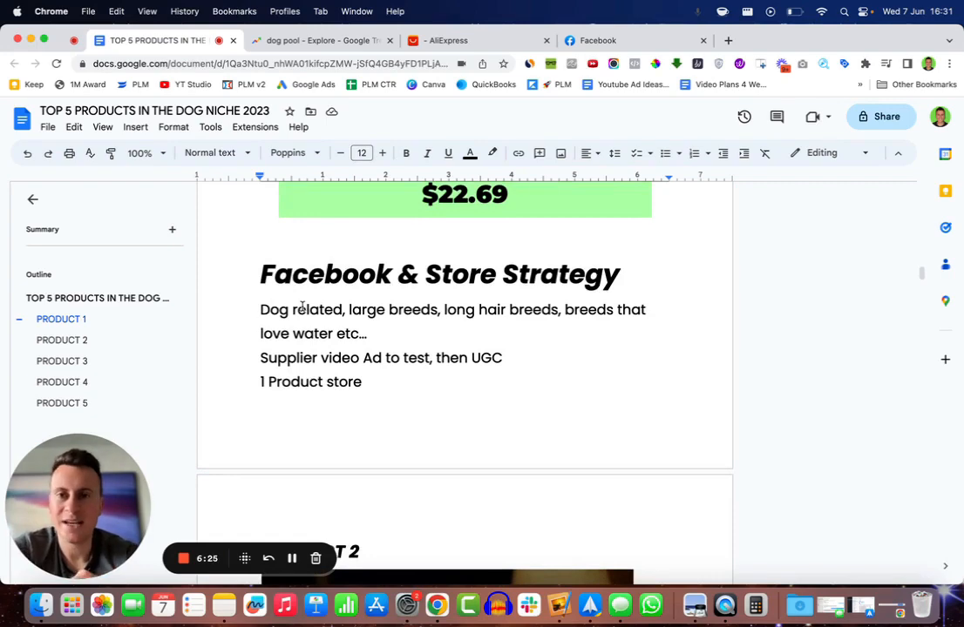
{"action": "double_click", "coordinate": [366, 310]}
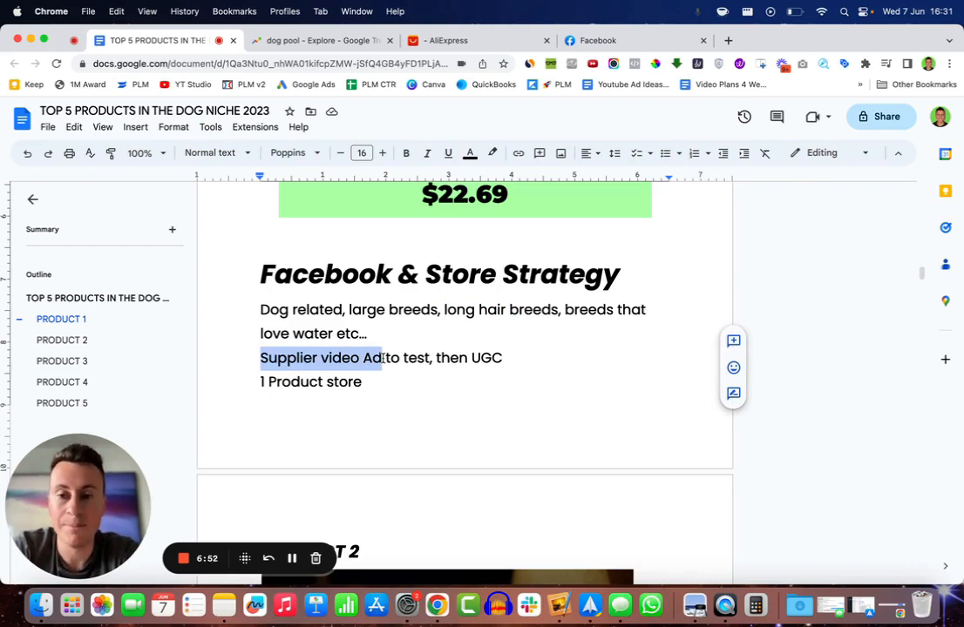
{"action": "mouse_move", "coordinate": [411, 359]}
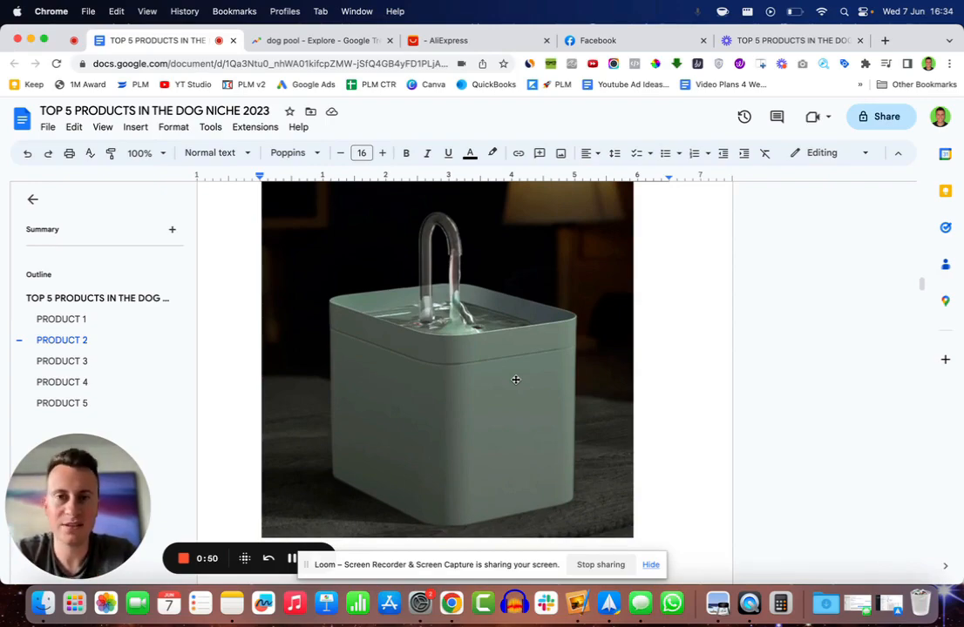
{"action": "mouse_move", "coordinate": [442, 310]}
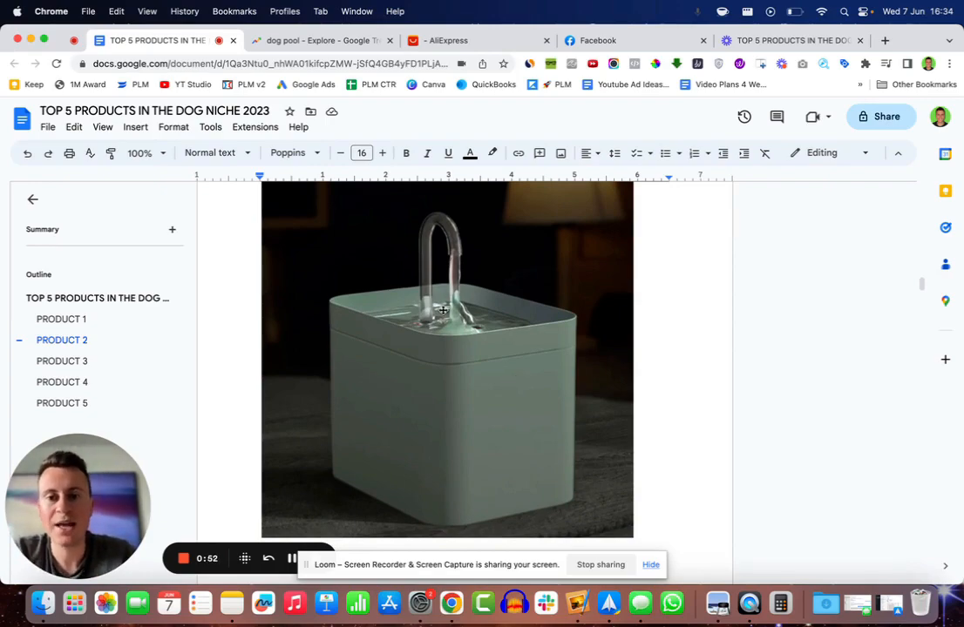
{"action": "mouse_move", "coordinate": [478, 376]}
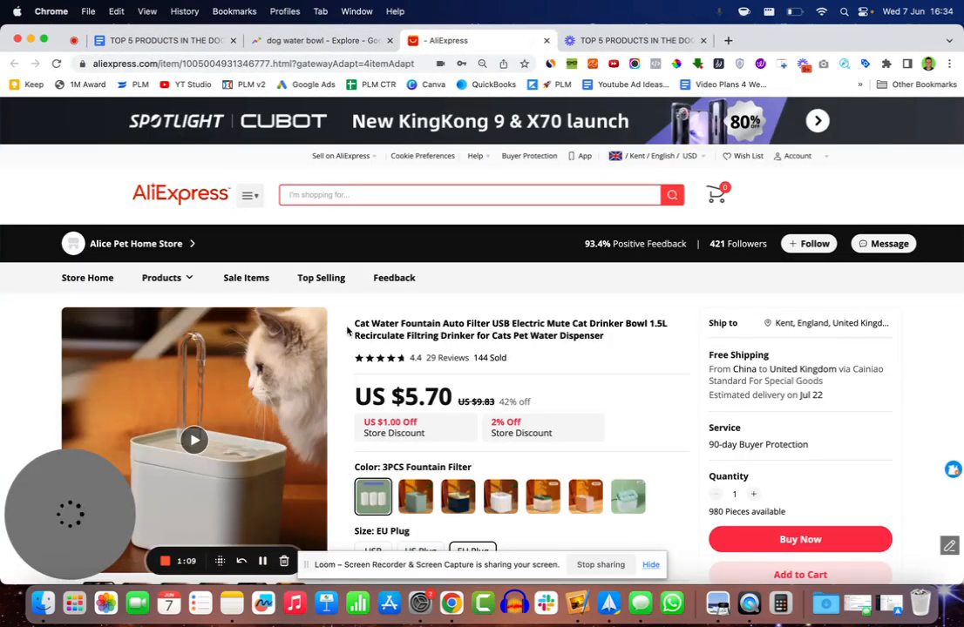
Choose the US Plug version of the water fountain and browse the listing's product images
{"action": "scroll", "scroll_direction": "down", "scroll_amount": 3}
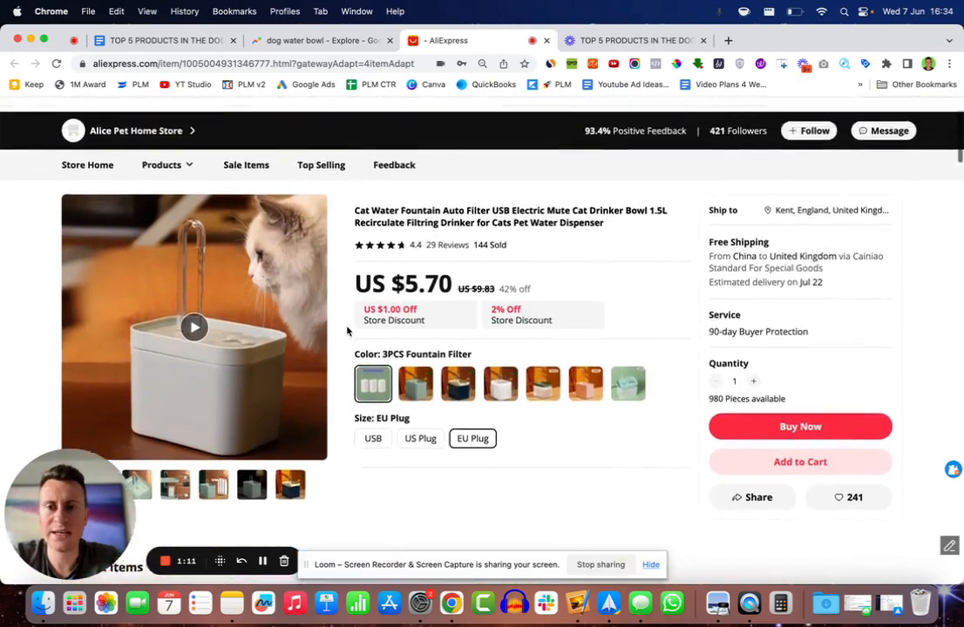
{"action": "scroll", "scroll_direction": "down", "scroll_amount": 3}
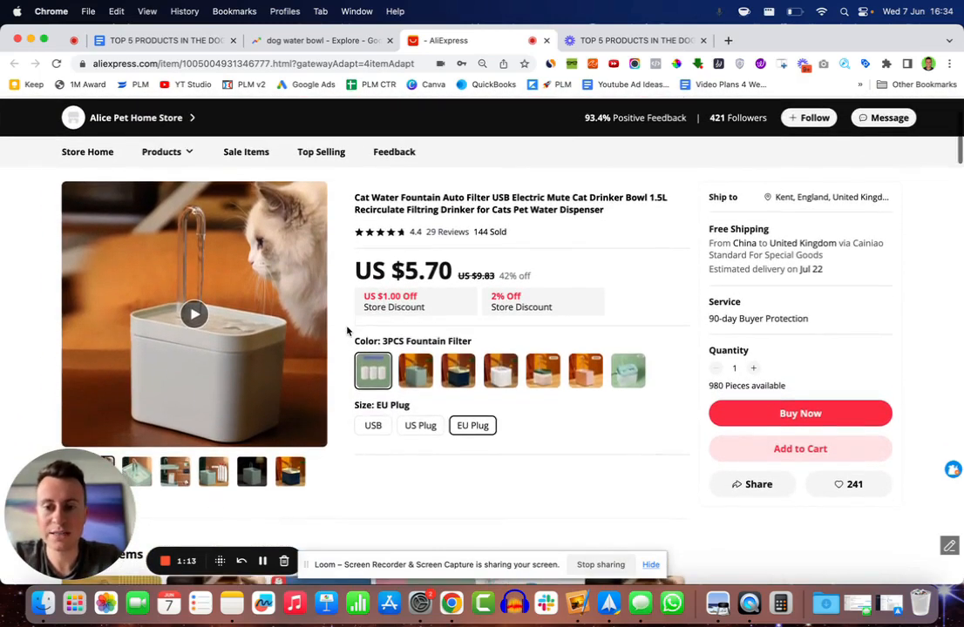
{"action": "left_click", "coordinate": [420, 425]}
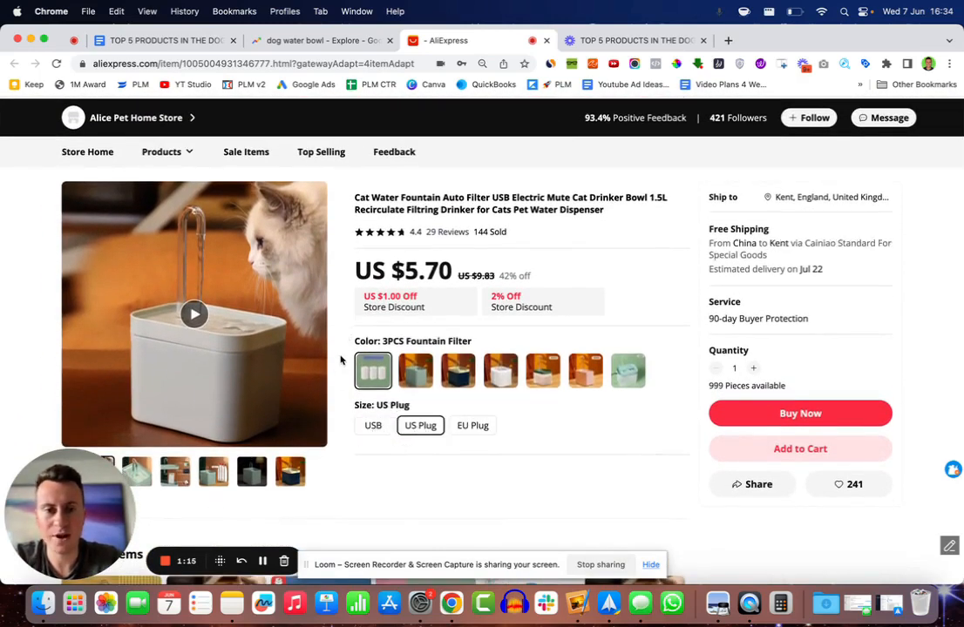
{"action": "scroll", "scroll_direction": "down", "scroll_amount": 3}
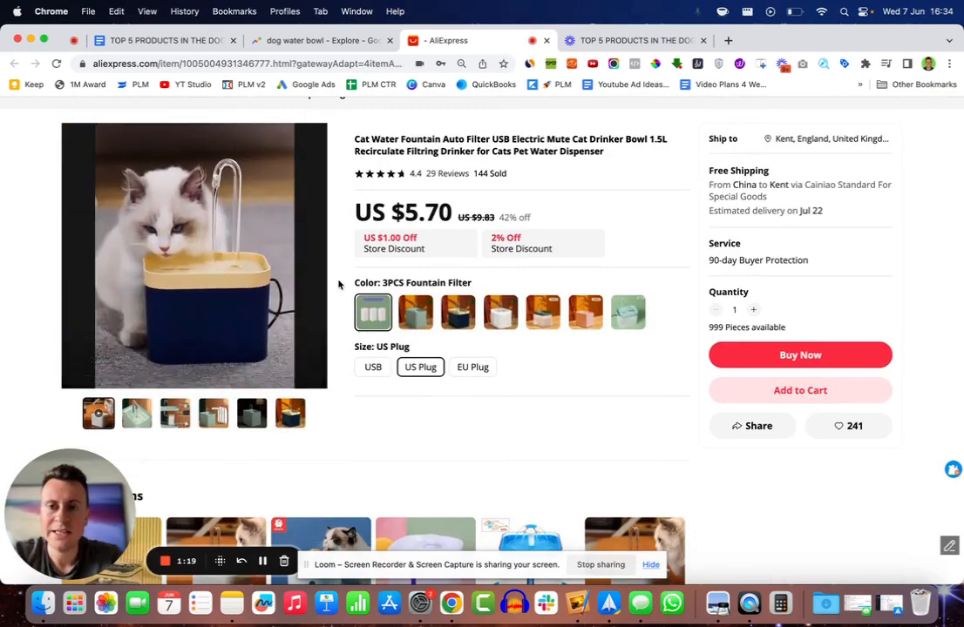
{"action": "scroll", "scroll_direction": "down", "scroll_amount": 3}
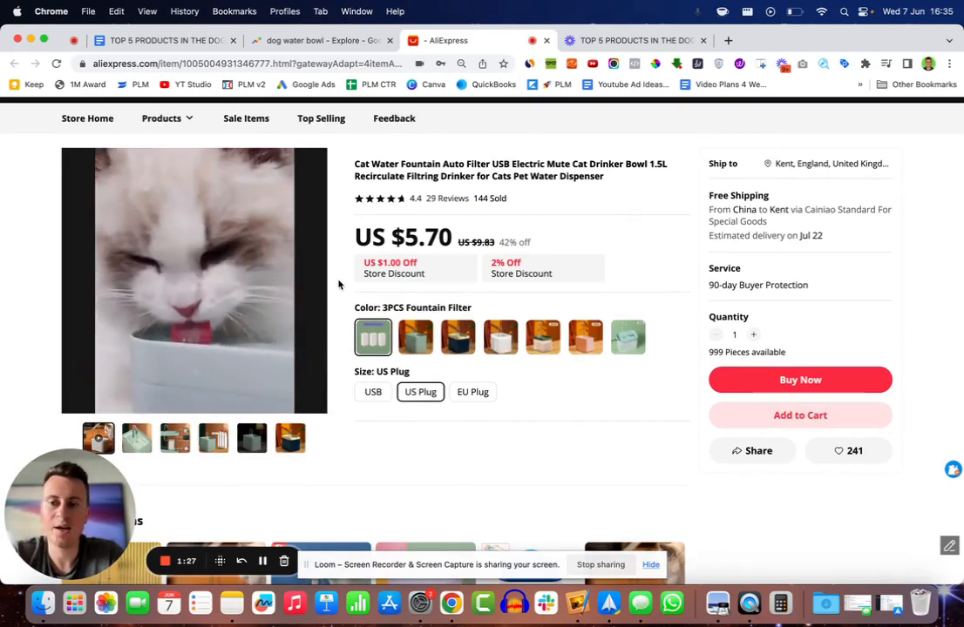
{"action": "left_click", "coordinate": [194, 279]}
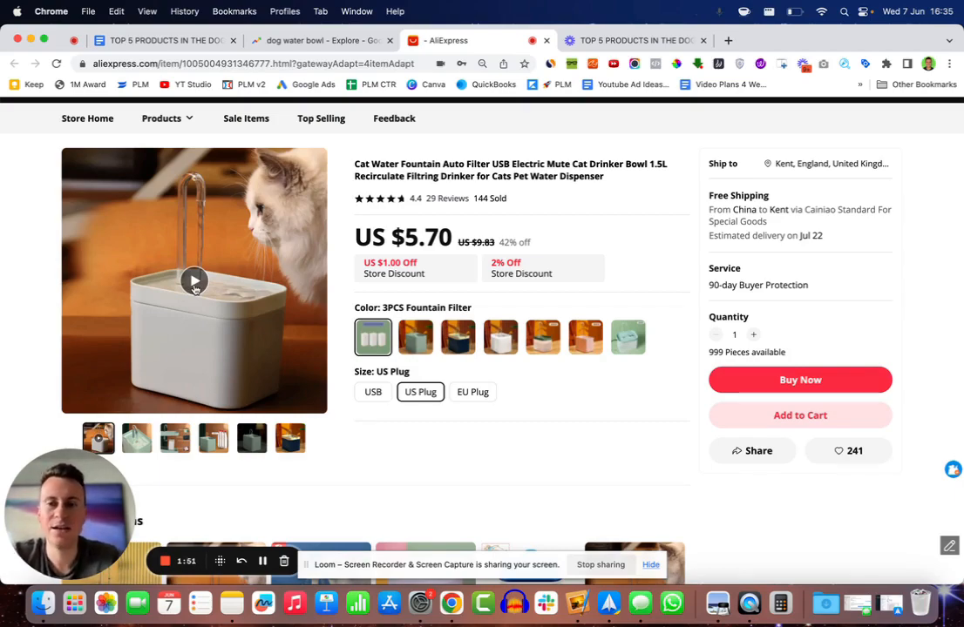
Switch to the 'dog water bowl' Google Trends page
{"action": "left_click", "coordinate": [320, 40]}
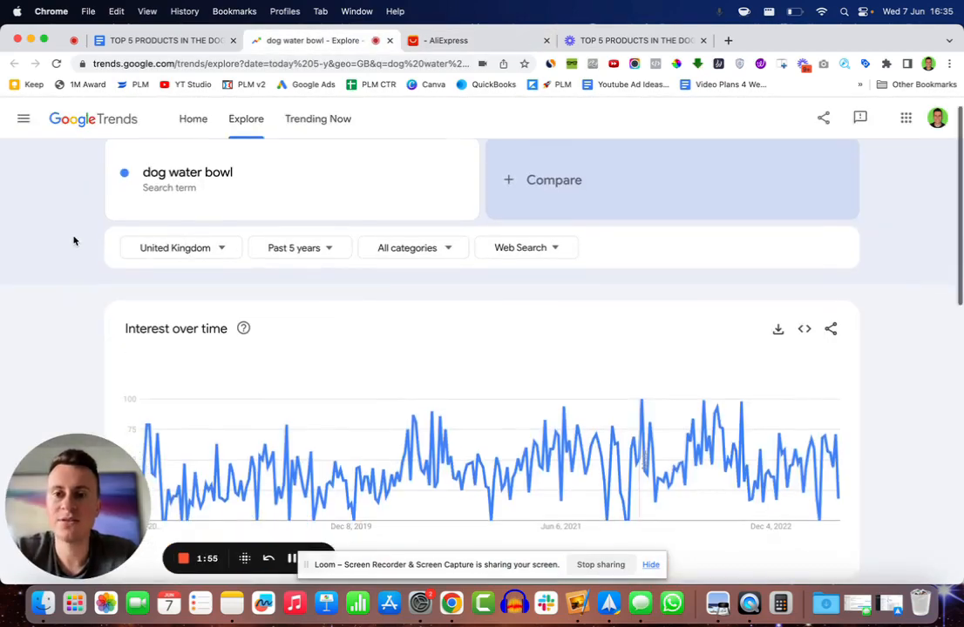
{"action": "mouse_move", "coordinate": [753, 488]}
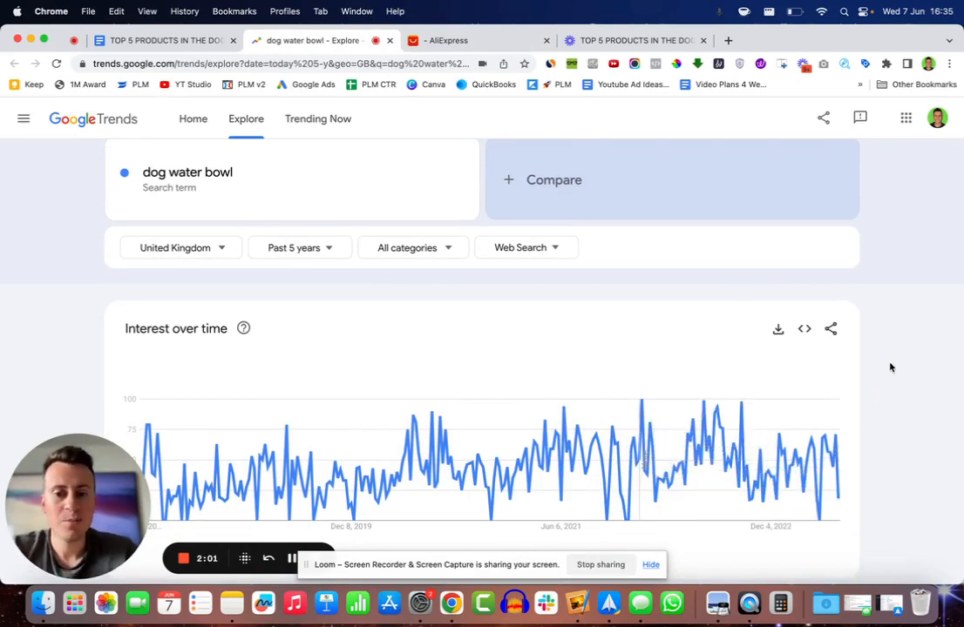
Review the 'dog water bowl' interest-over-time chart, then return to the doc at Product 2's Trends Info
{"action": "scroll", "scroll_direction": "down", "scroll_amount": 3}
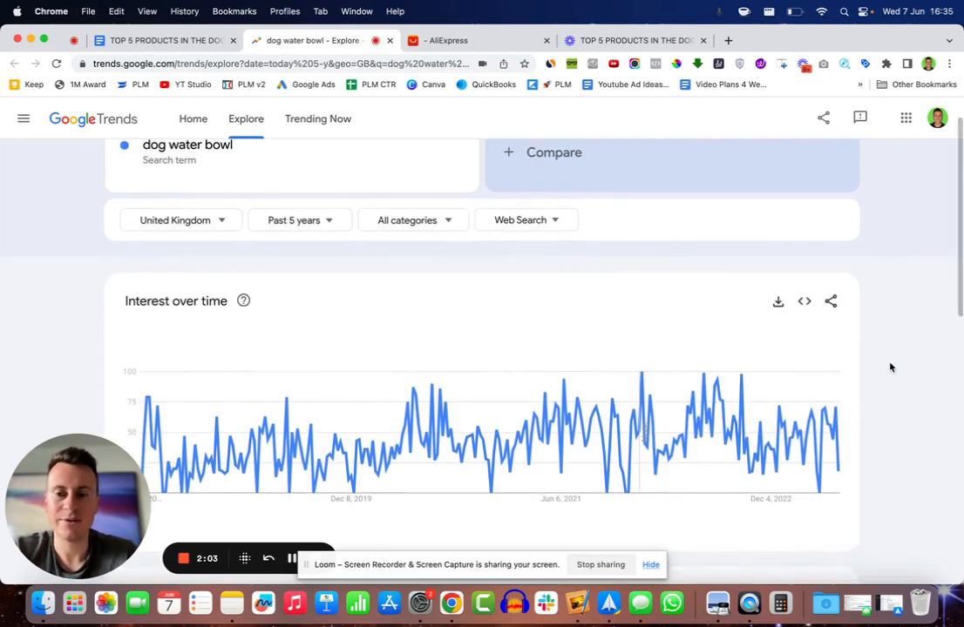
{"action": "scroll", "scroll_direction": "down", "scroll_amount": 3}
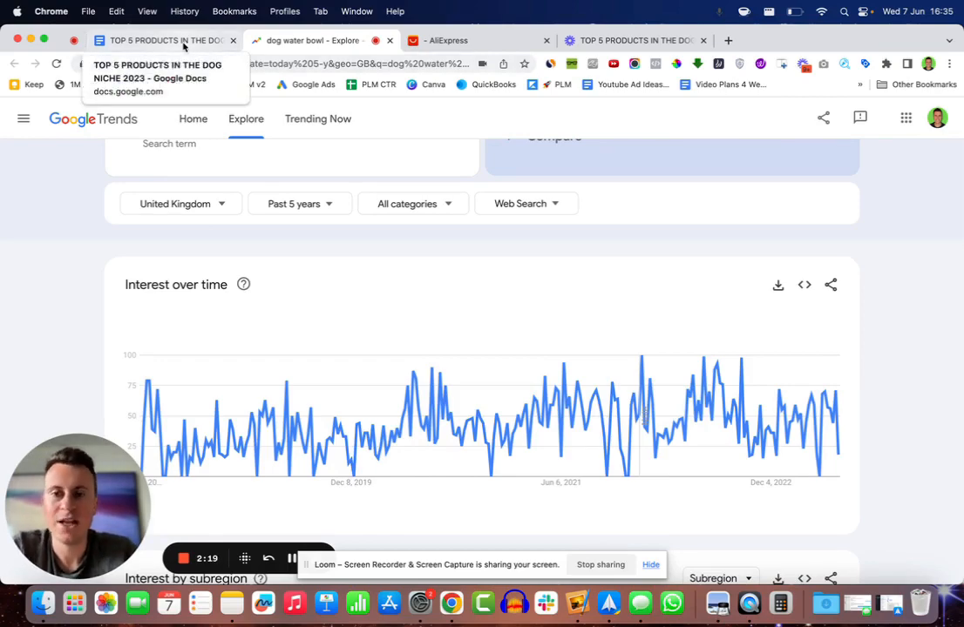
{"action": "left_click", "coordinate": [157, 40]}
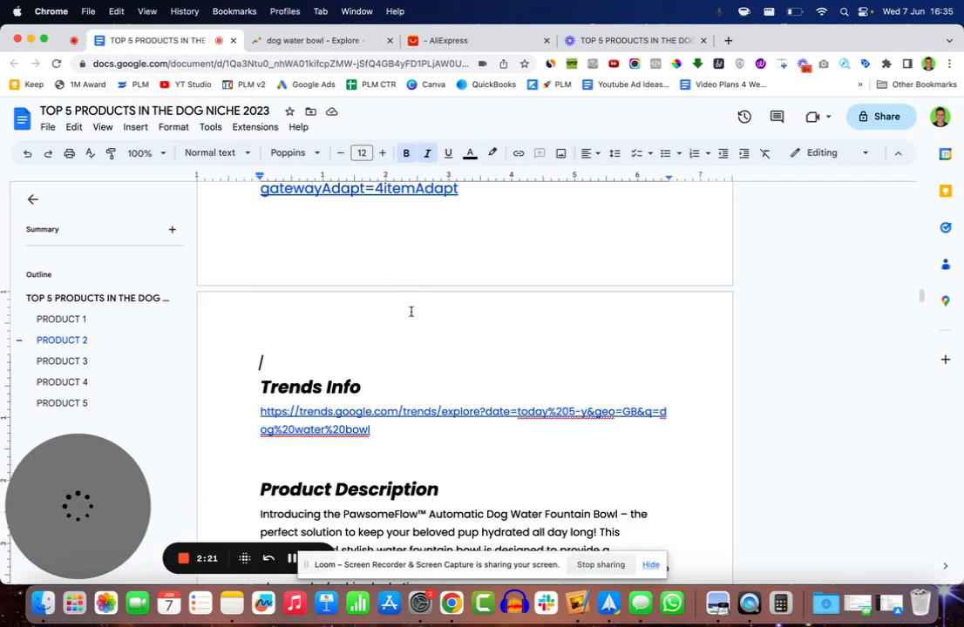
{"action": "scroll", "scroll_direction": "down", "scroll_amount": 3}
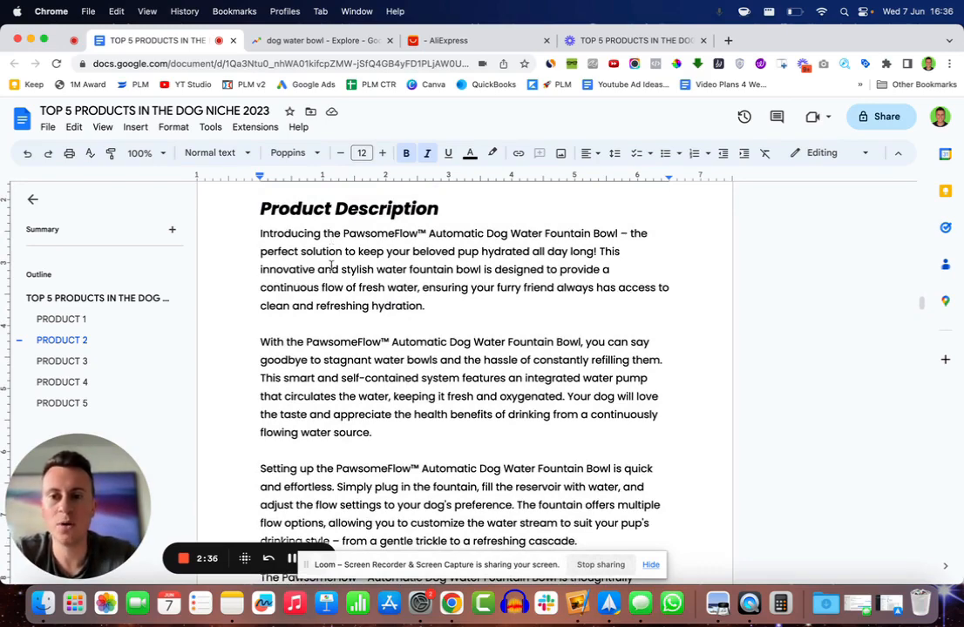
{"action": "left_click_drag", "start_coordinate": [357, 251], "coordinate": [530, 251]}
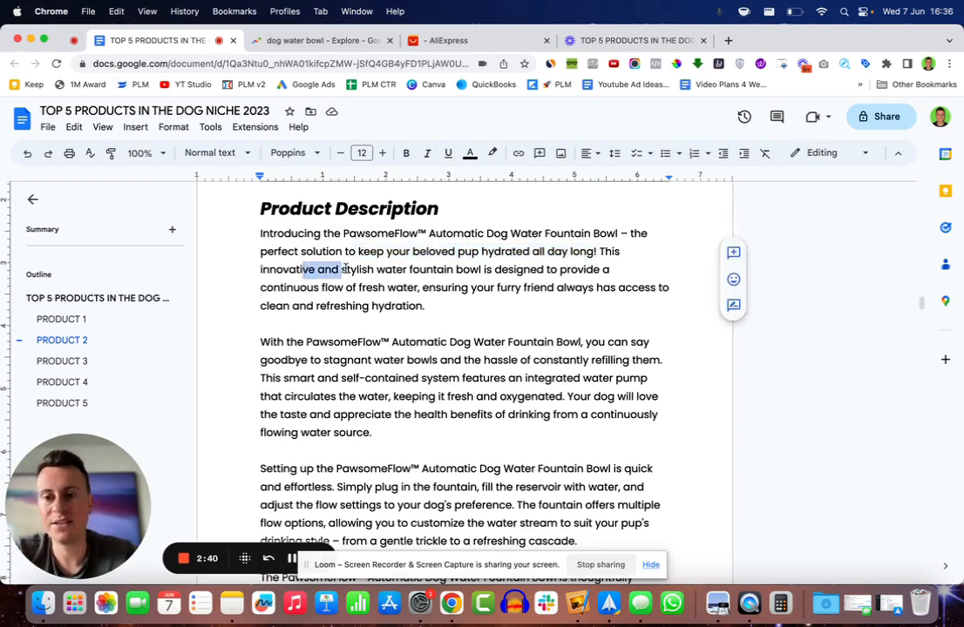
{"action": "left_click_drag", "start_coordinate": [342, 268], "coordinate": [484, 269]}
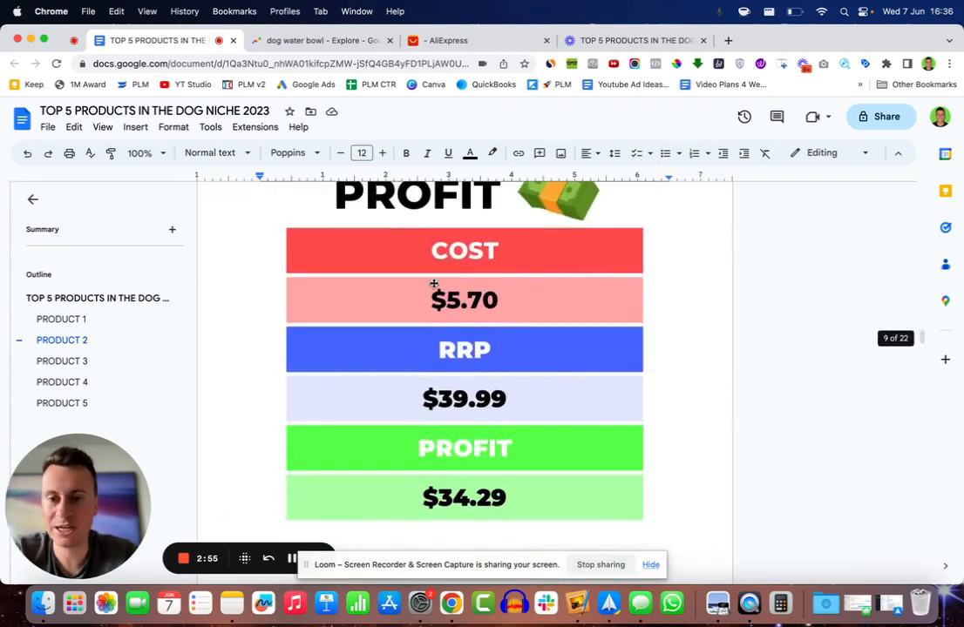
{"action": "mouse_move", "coordinate": [512, 314]}
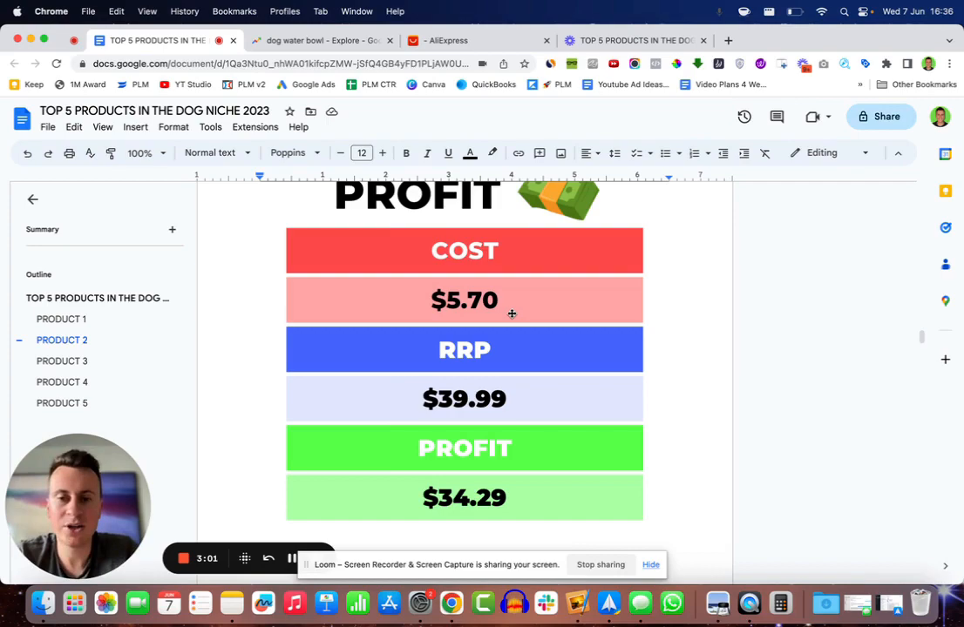
{"action": "left_click", "coordinate": [447, 40]}
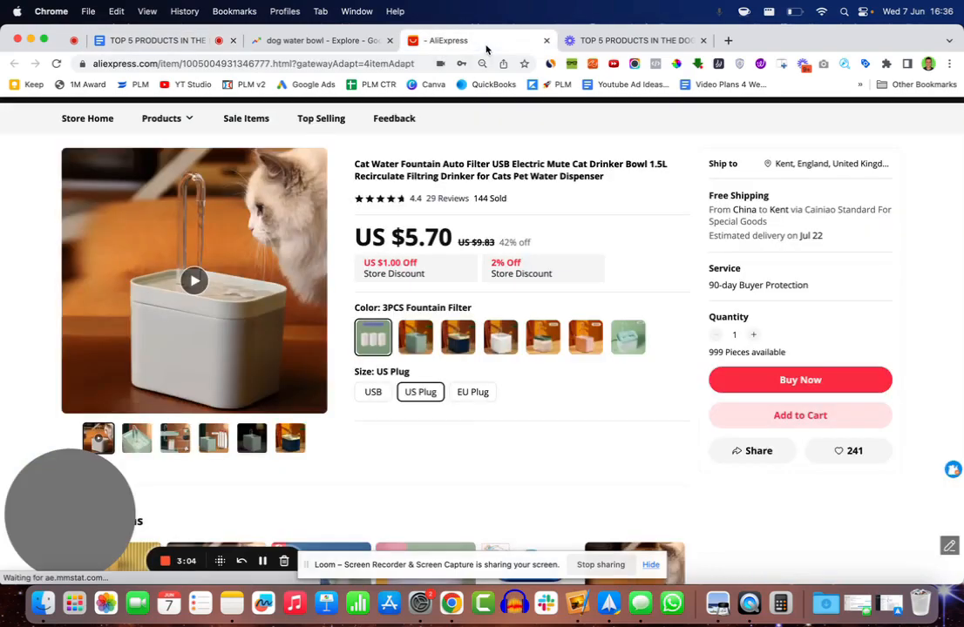
Compare the fountain's Green White, Yellow Blue and USB filter-pack variants ($5.70–$8.28), then return to the doc
{"action": "left_click", "coordinate": [544, 338]}
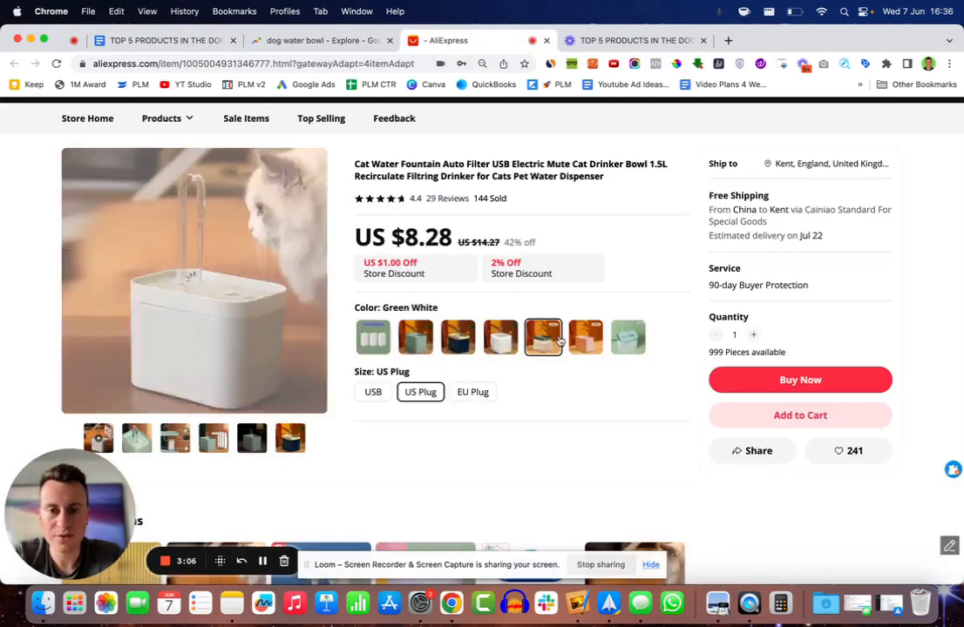
{"action": "left_click", "coordinate": [456, 339]}
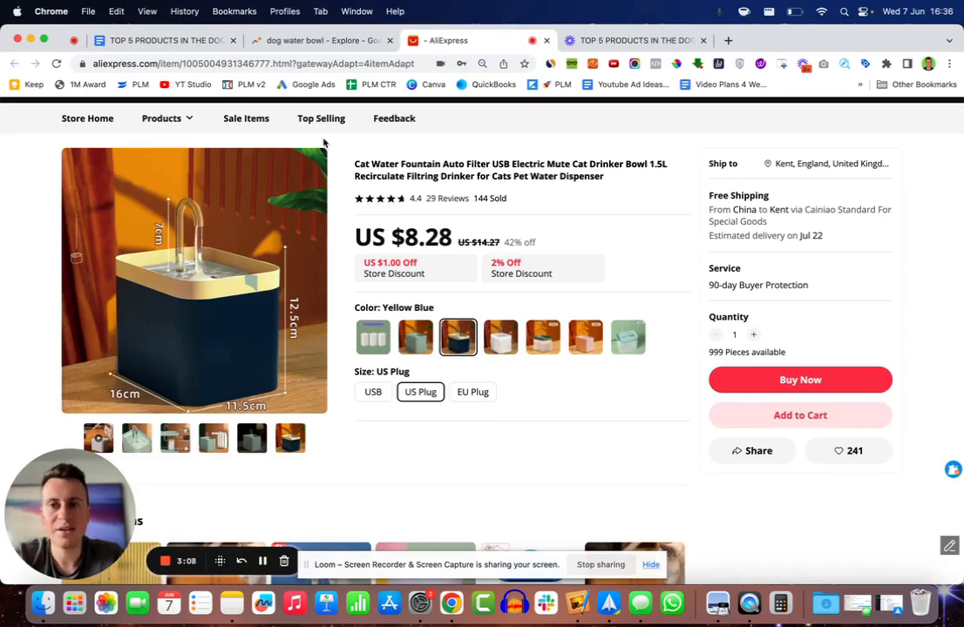
{"action": "left_click", "coordinate": [373, 391]}
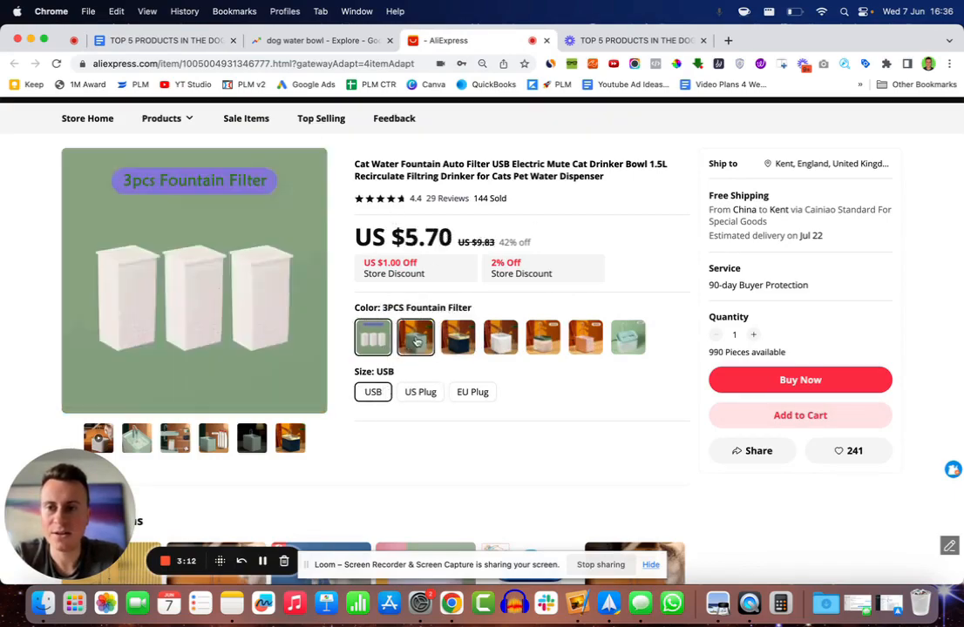
{"action": "left_click", "coordinate": [457, 338]}
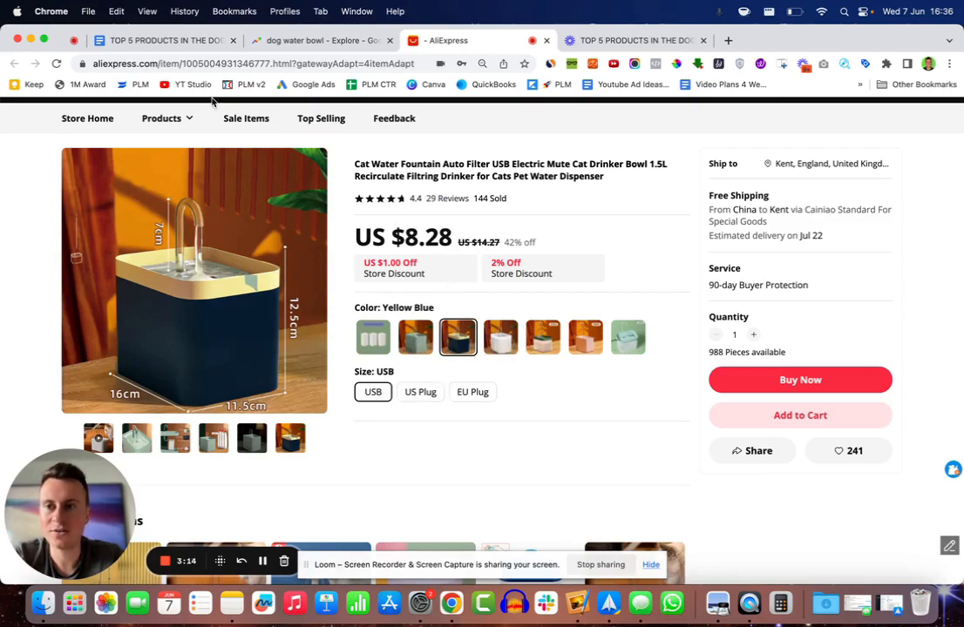
{"action": "left_click", "coordinate": [157, 40]}
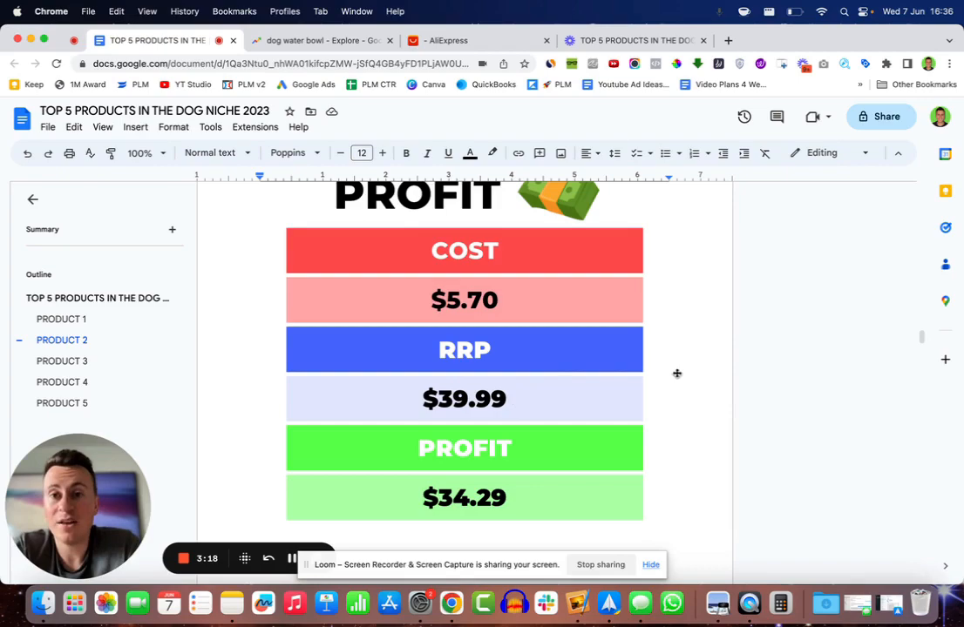
{"action": "mouse_move", "coordinate": [649, 390]}
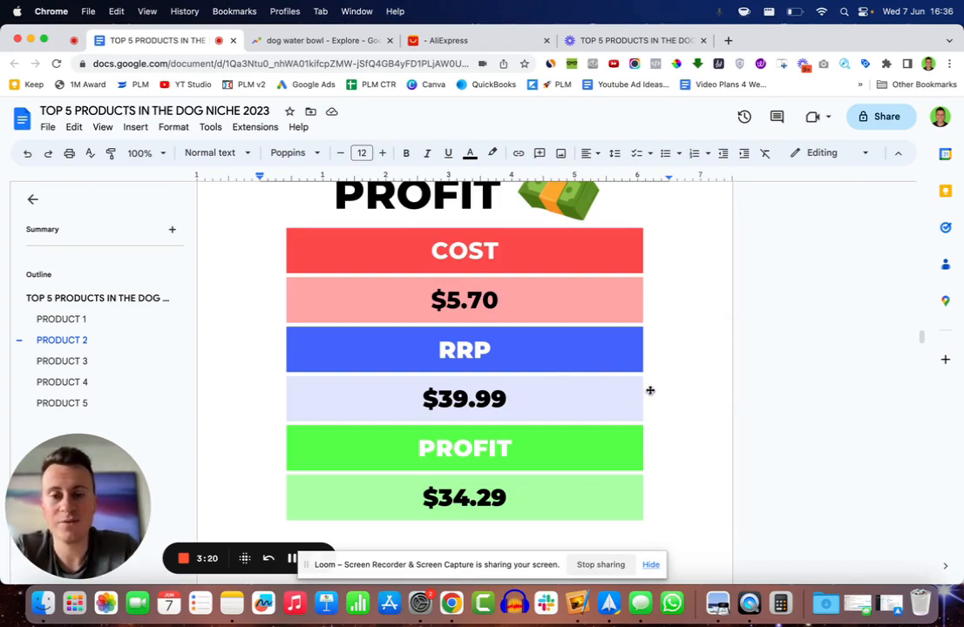
Scroll through Product 2's profit table and Facebook & Store Strategy to Product 3's dog paddling-pool photo
{"action": "scroll", "scroll_direction": "down", "scroll_amount": 3}
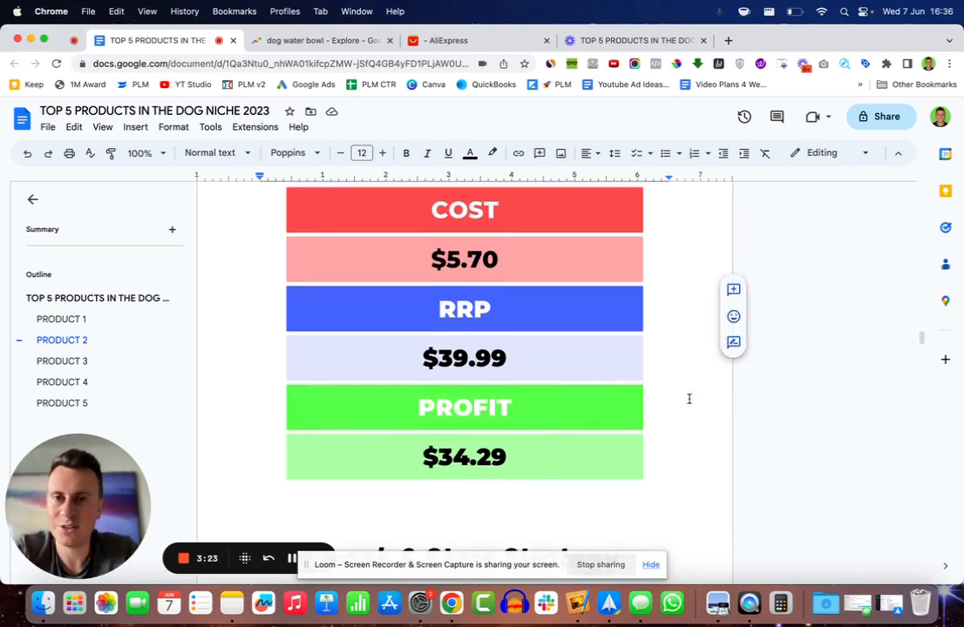
{"action": "scroll", "scroll_direction": "down", "scroll_amount": 3}
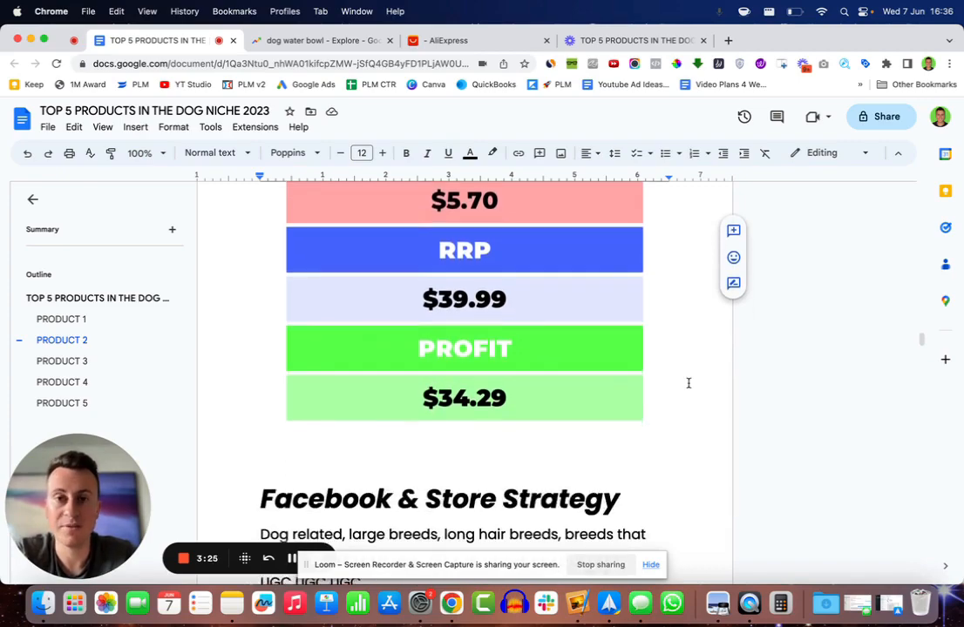
{"action": "scroll", "scroll_direction": "down", "scroll_amount": 3}
{"action": "type", "text": "1 Product store"}
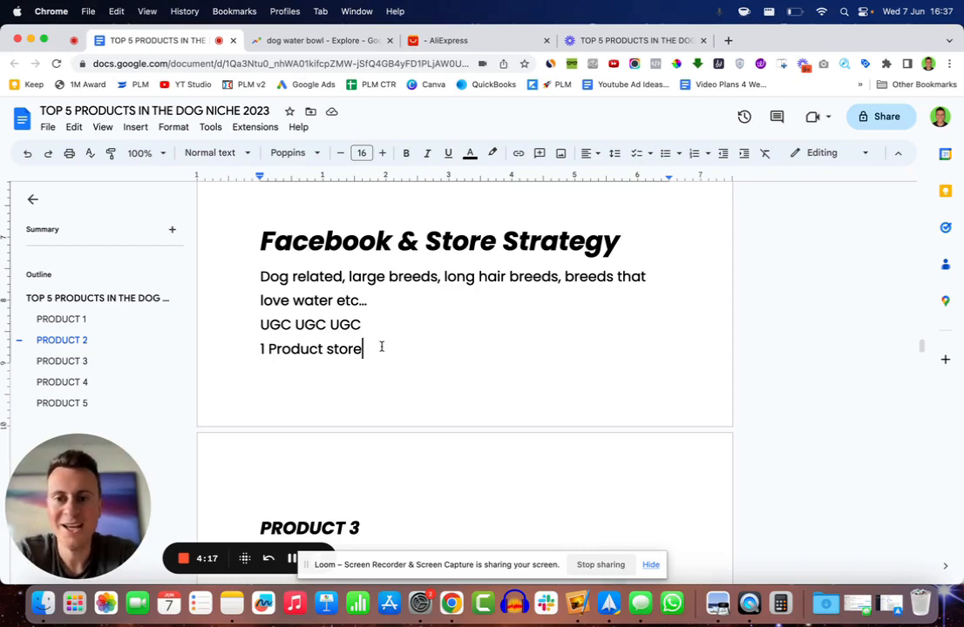
{"action": "scroll", "scroll_direction": "down", "scroll_amount": 3}
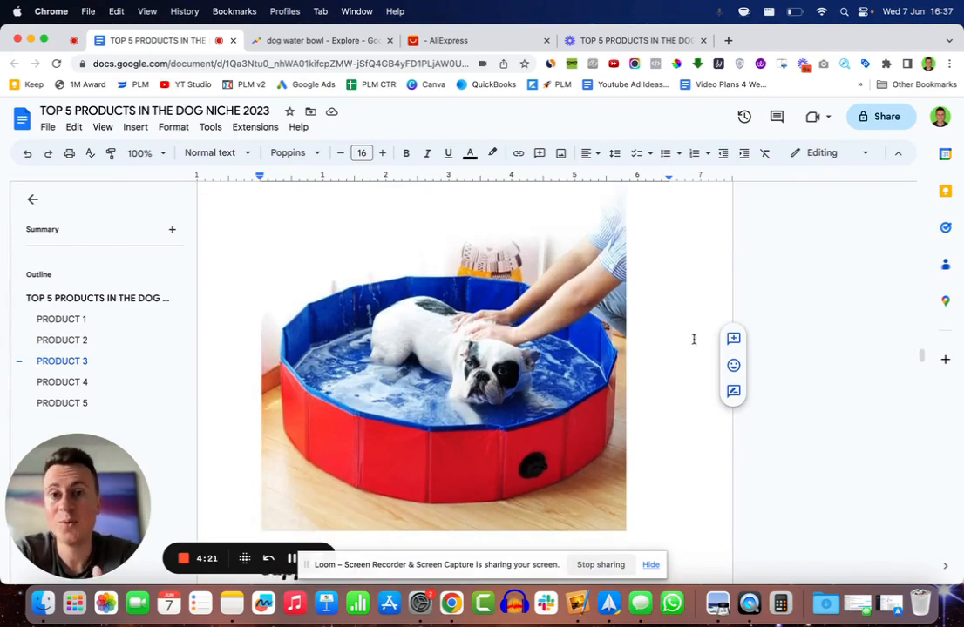
Follow Product 3's supplier link to the AliExpress foldable dog bath pool listing
{"action": "scroll", "scroll_direction": "down", "scroll_amount": 3}
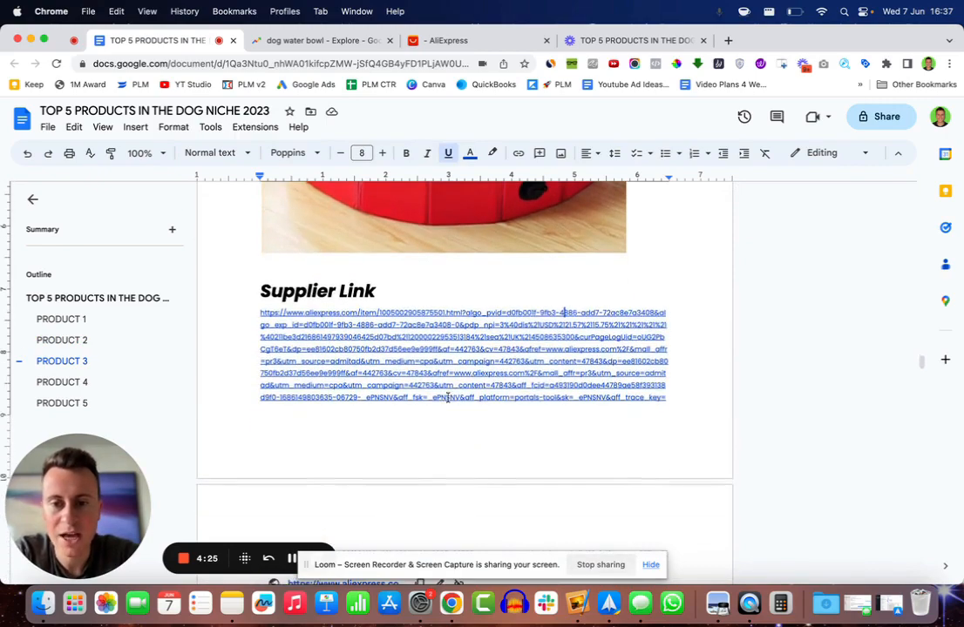
{"action": "left_click", "coordinate": [445, 312]}
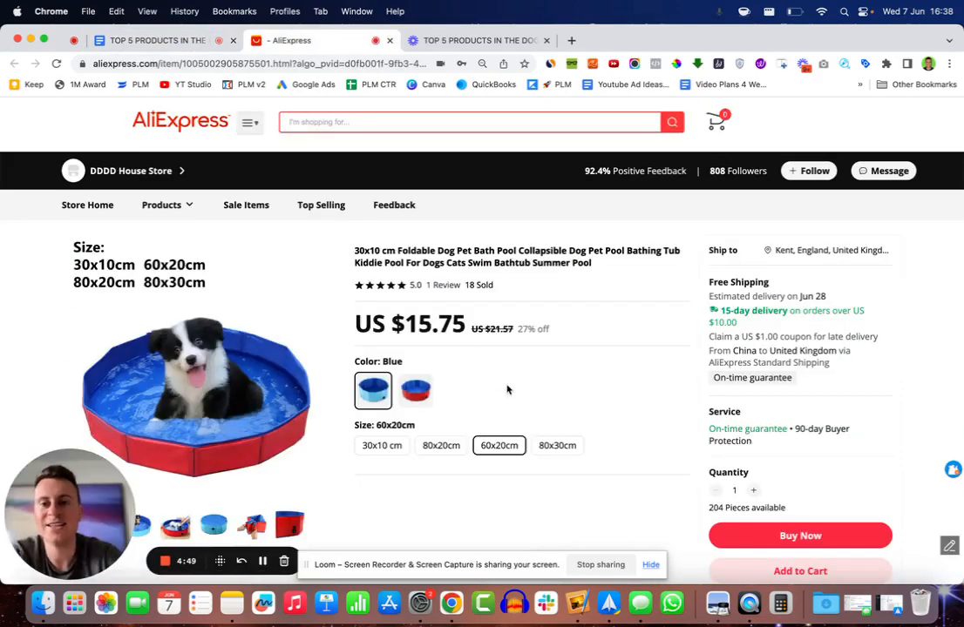
{"action": "scroll", "scroll_direction": "down", "scroll_amount": 3}
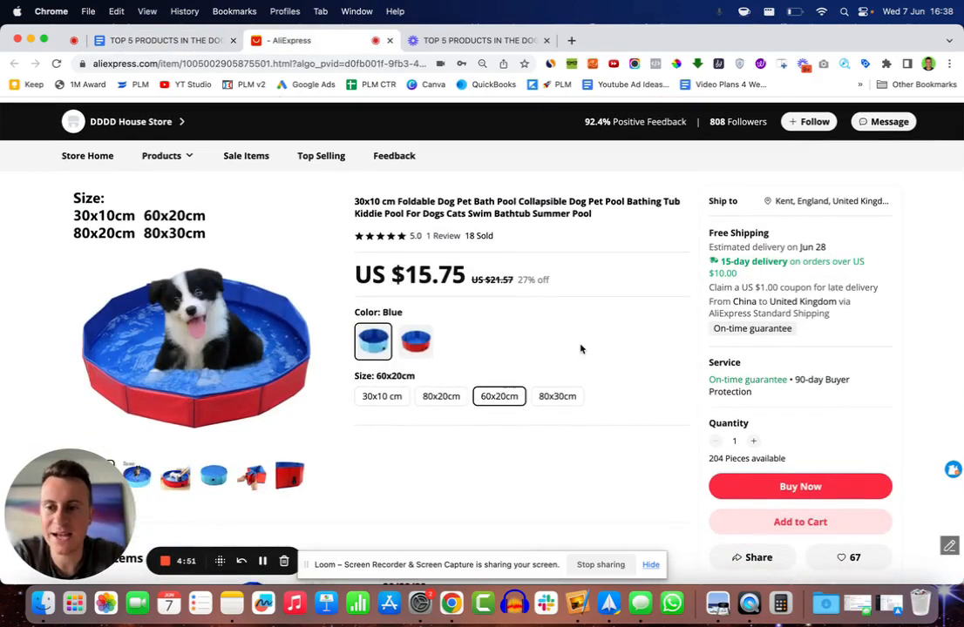
{"action": "scroll", "scroll_direction": "down", "scroll_amount": 3}
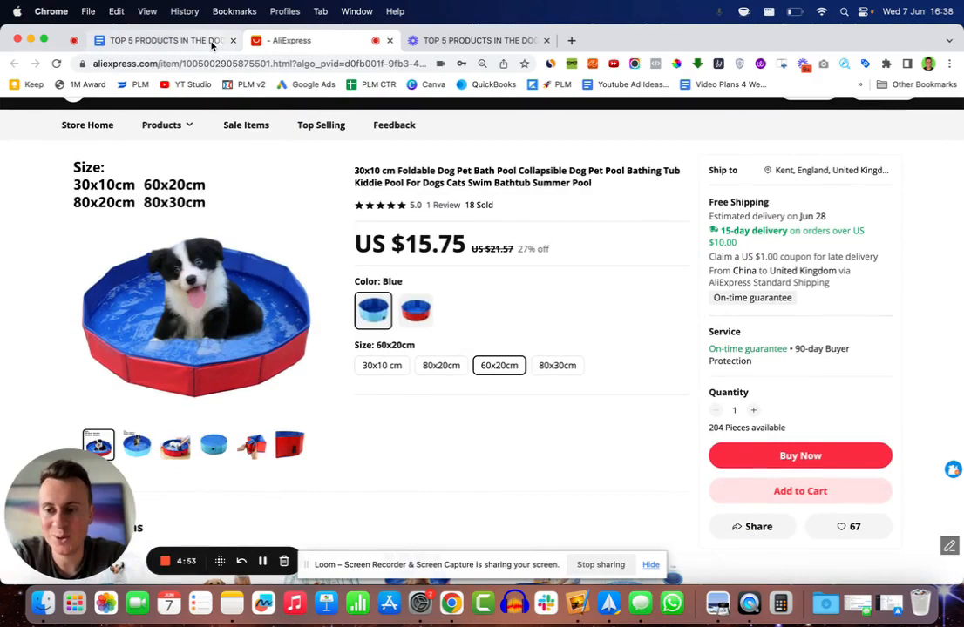
{"action": "mouse_move", "coordinate": [157, 41]}
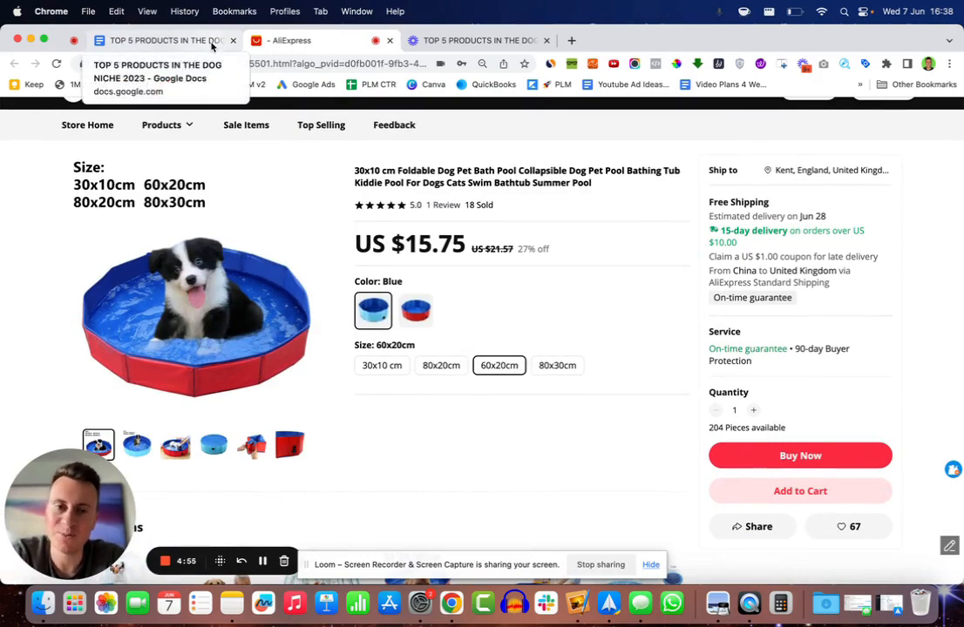
{"action": "mouse_move", "coordinate": [497, 269]}
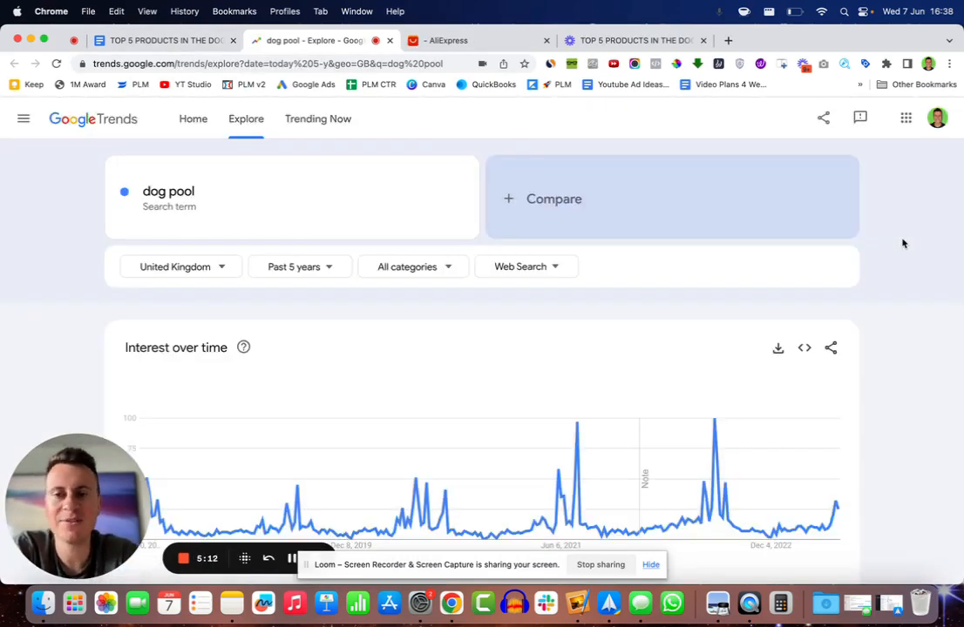
{"action": "mouse_move", "coordinate": [519, 345]}
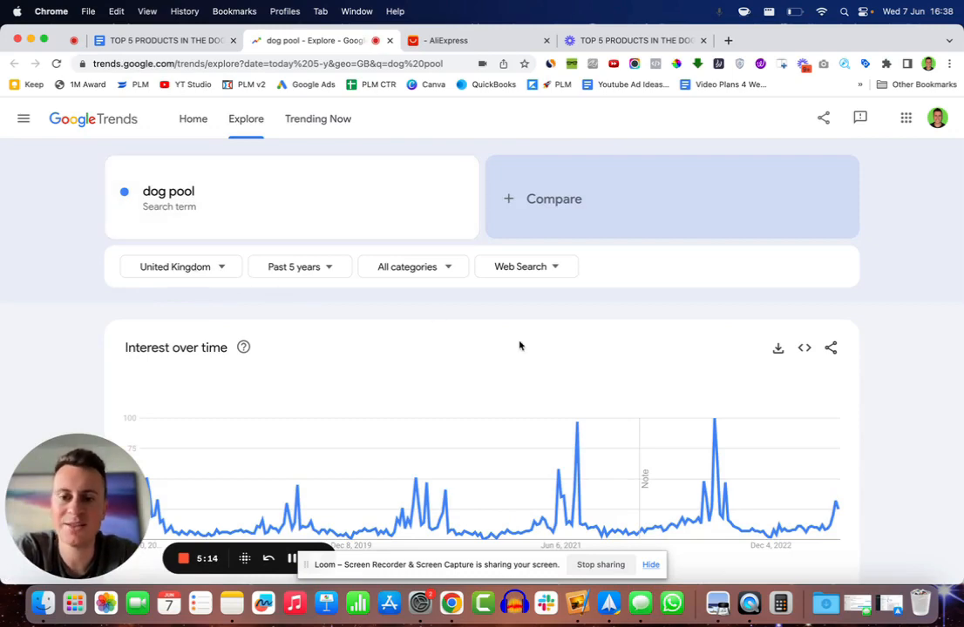
Review the dog pool Interest over time chart, then return to the AliExpress pool listing
{"action": "scroll", "scroll_direction": "down", "scroll_amount": 3}
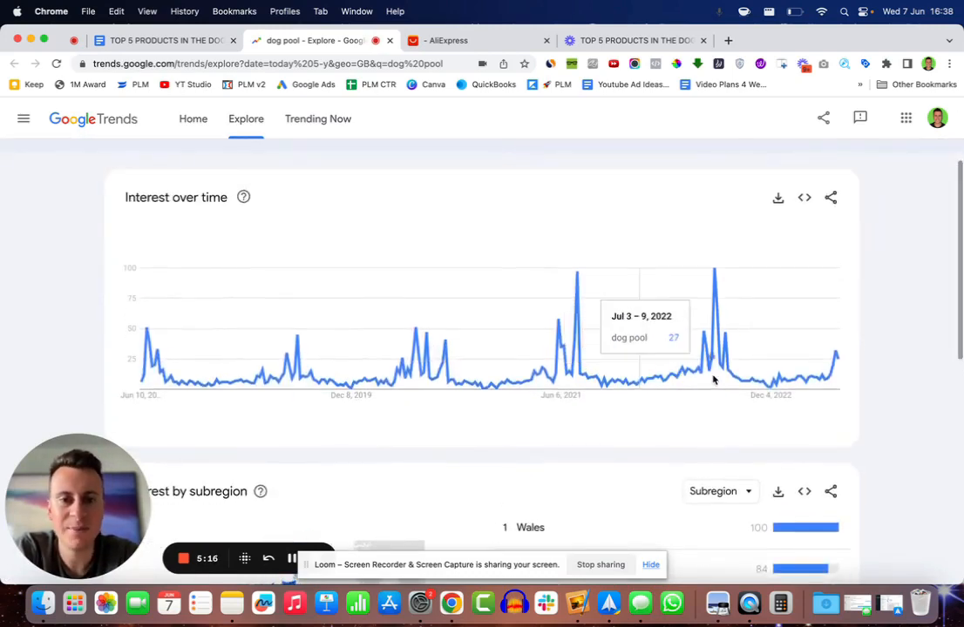
{"action": "mouse_move", "coordinate": [840, 380]}
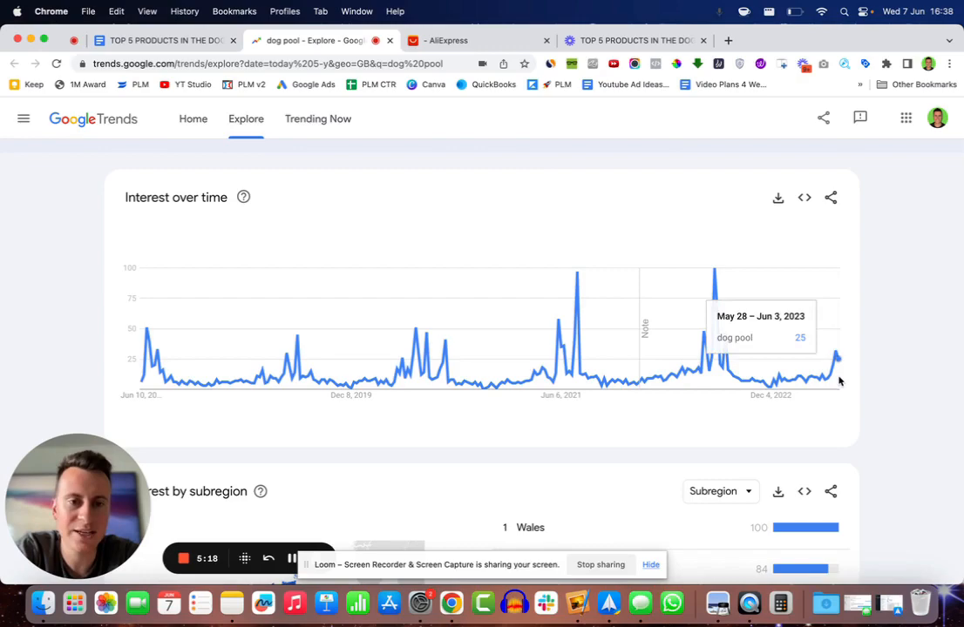
{"action": "mouse_move", "coordinate": [884, 342]}
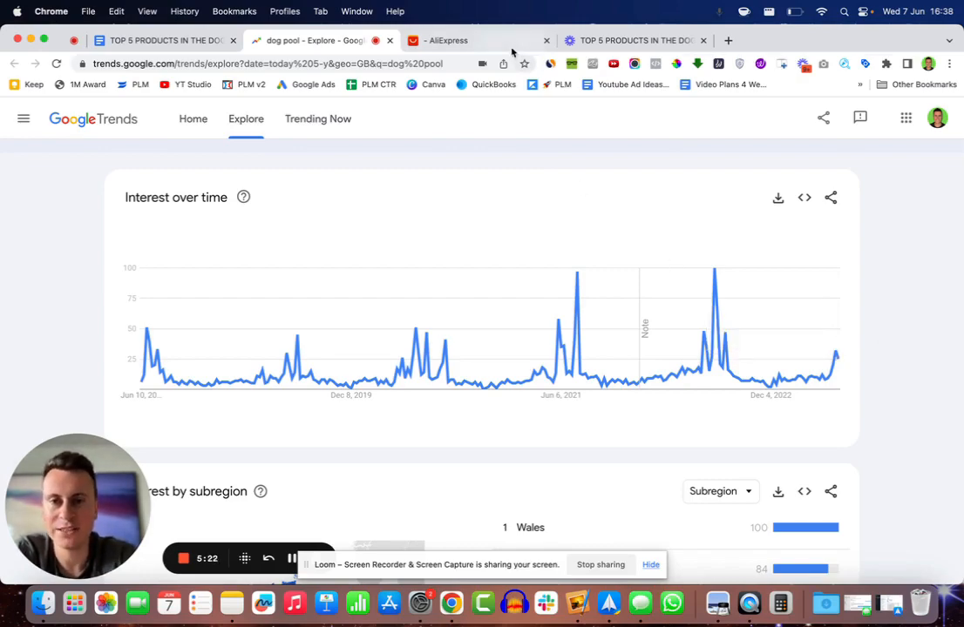
{"action": "left_click", "coordinate": [446, 40]}
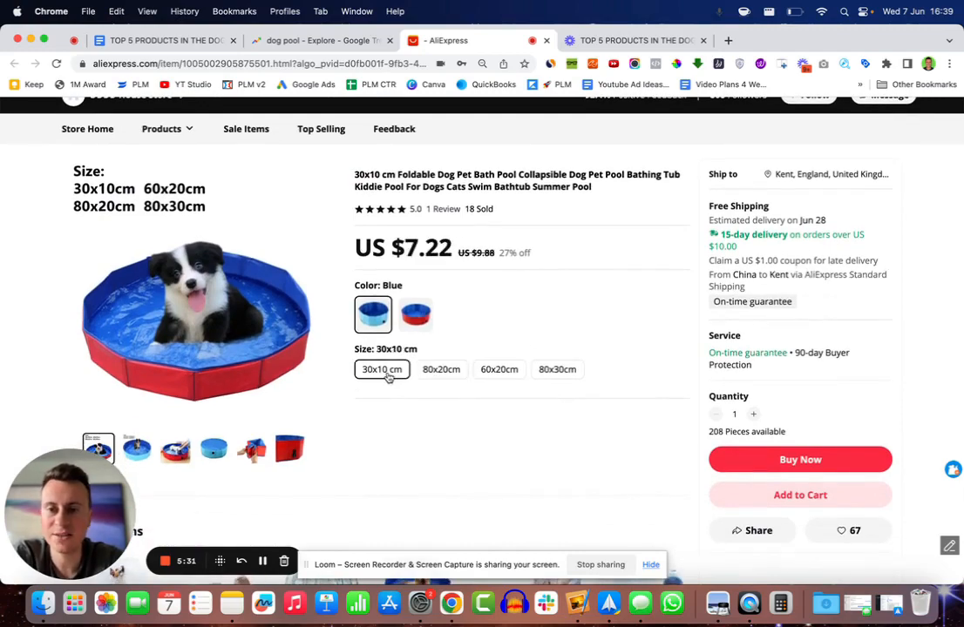
Compare the 80x30cm pool at US $29.71 and the red and blue colours, then return to the document
{"action": "left_click", "coordinate": [557, 369]}
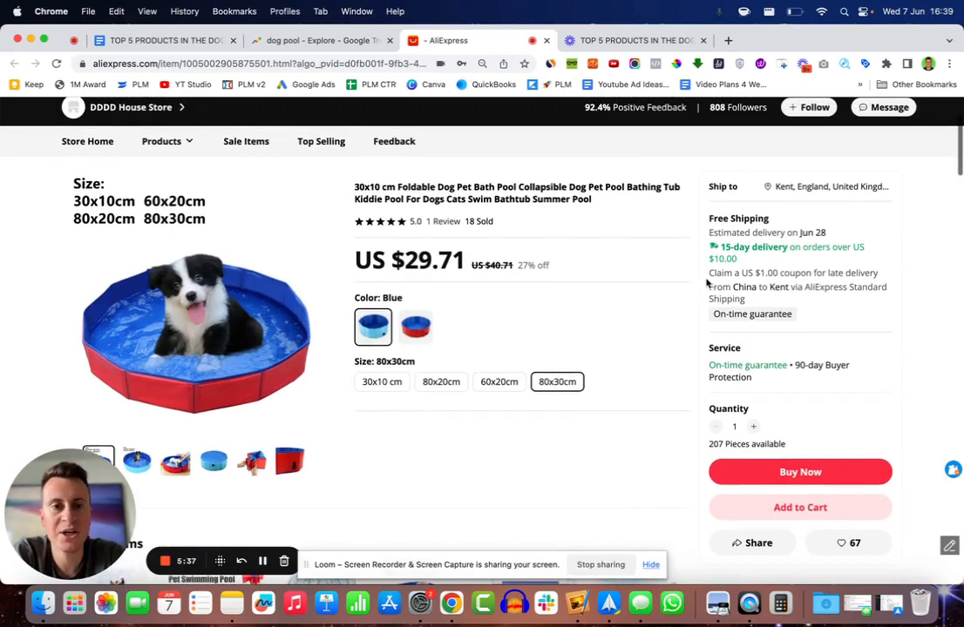
{"action": "mouse_move", "coordinate": [746, 314]}
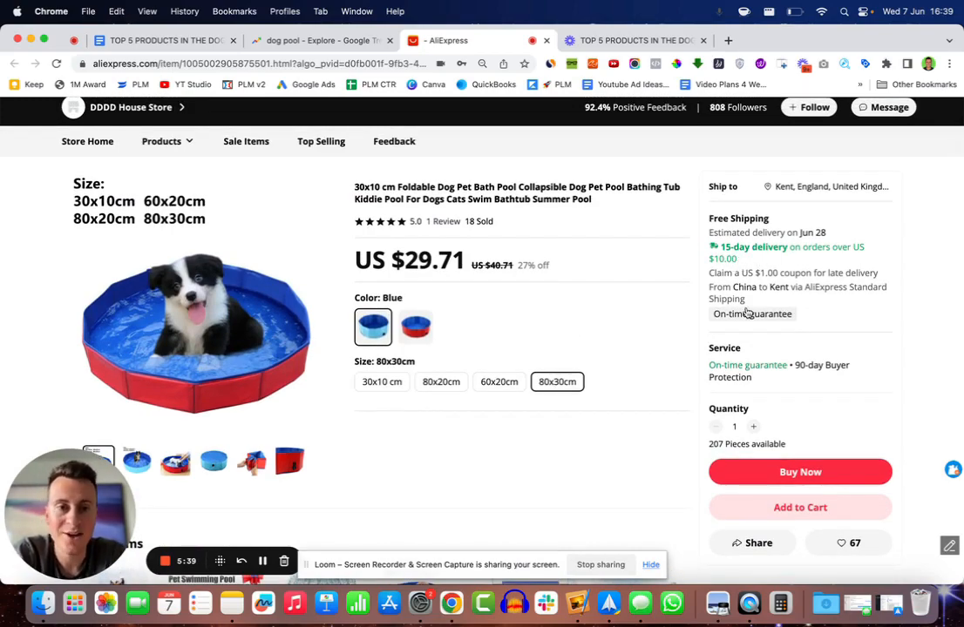
{"action": "left_click", "coordinate": [440, 382]}
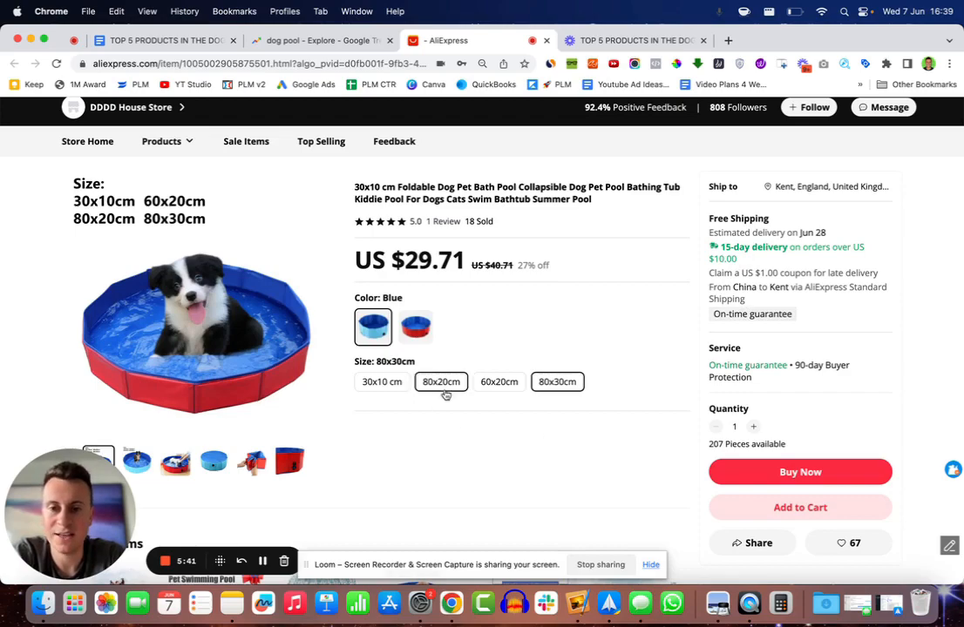
{"action": "left_click", "coordinate": [415, 328]}
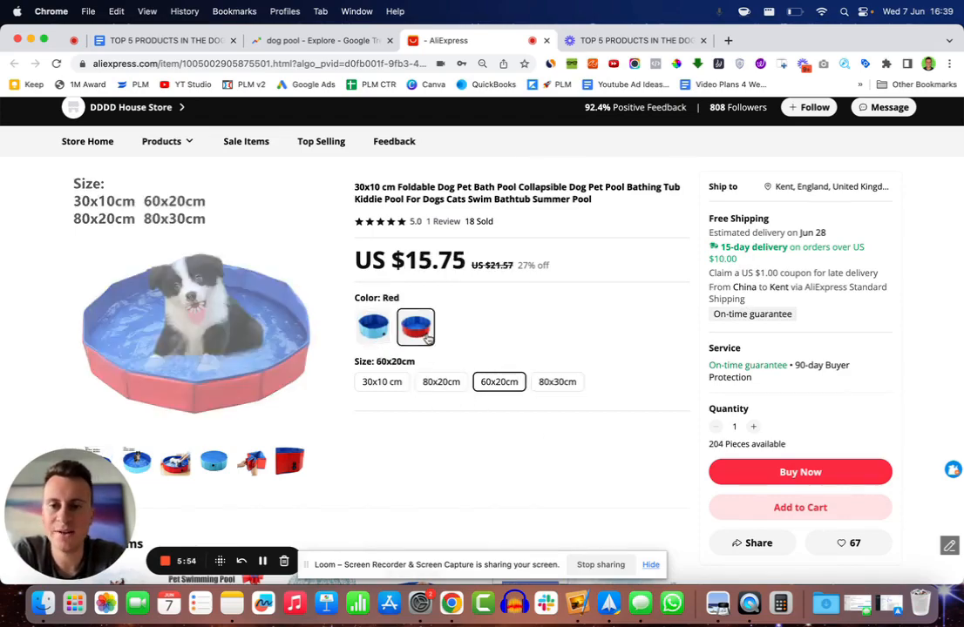
{"action": "left_click", "coordinate": [373, 325]}
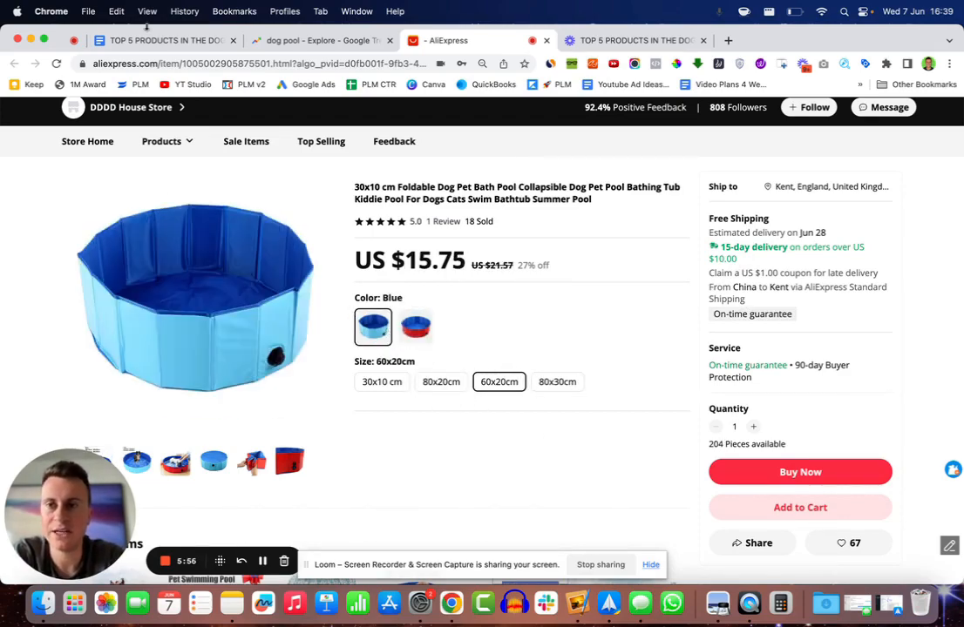
{"action": "left_click", "coordinate": [157, 40]}
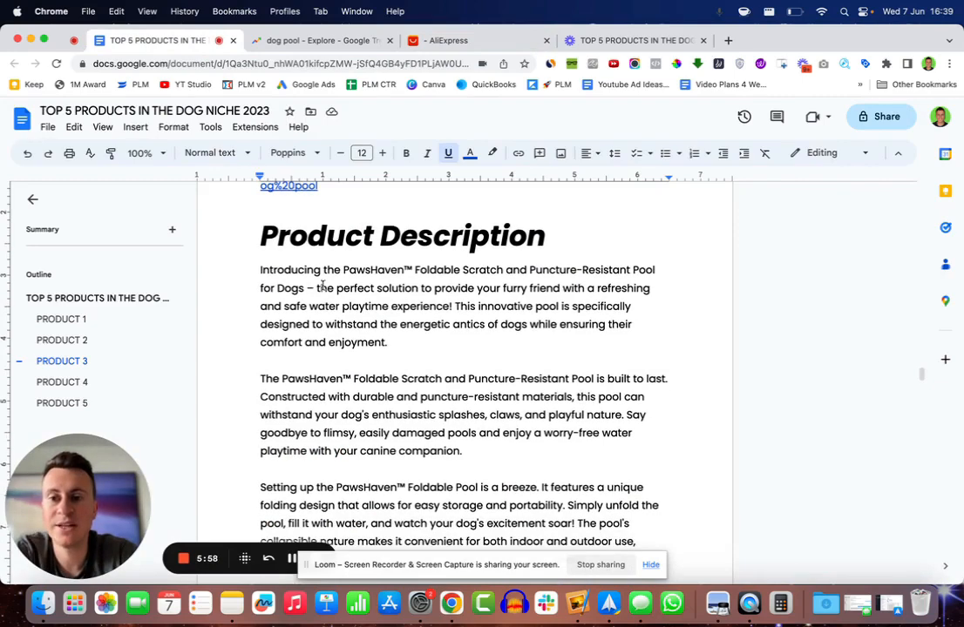
Highlight phrases in the PawsHaven pool description and bring the $15.75/$39.99/$24.24 profit table into view
{"action": "left_click_drag", "start_coordinate": [427, 269], "coordinate": [601, 287]}
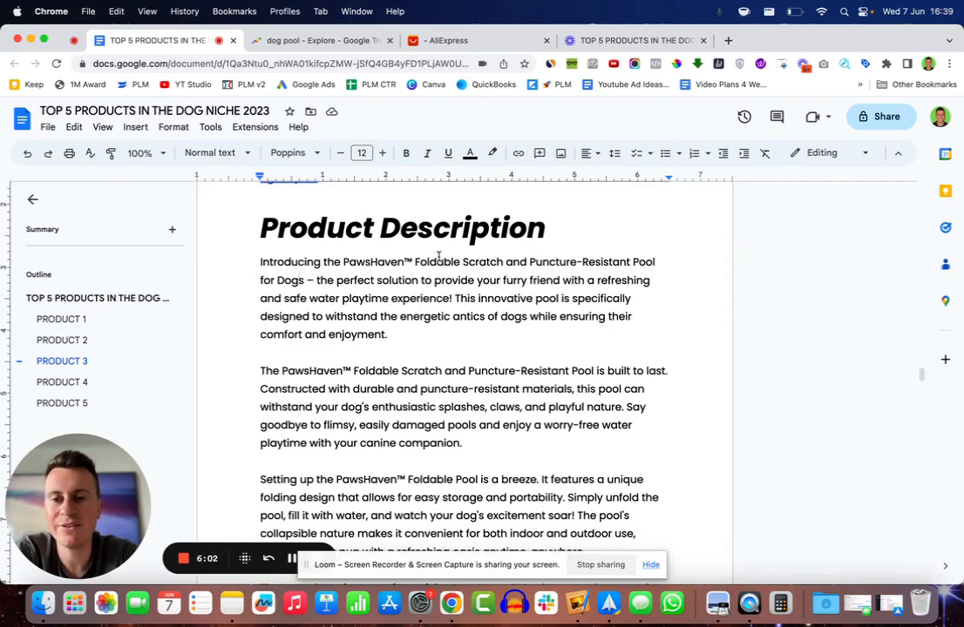
{"action": "left_click_drag", "start_coordinate": [440, 262], "coordinate": [313, 279]}
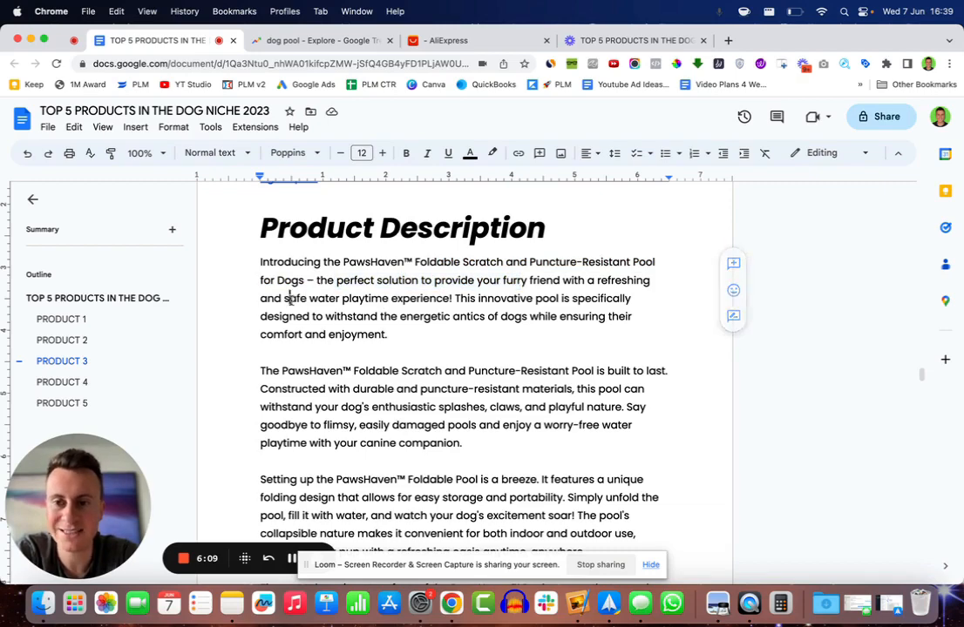
{"action": "left_click_drag", "start_coordinate": [286, 298], "coordinate": [452, 298]}
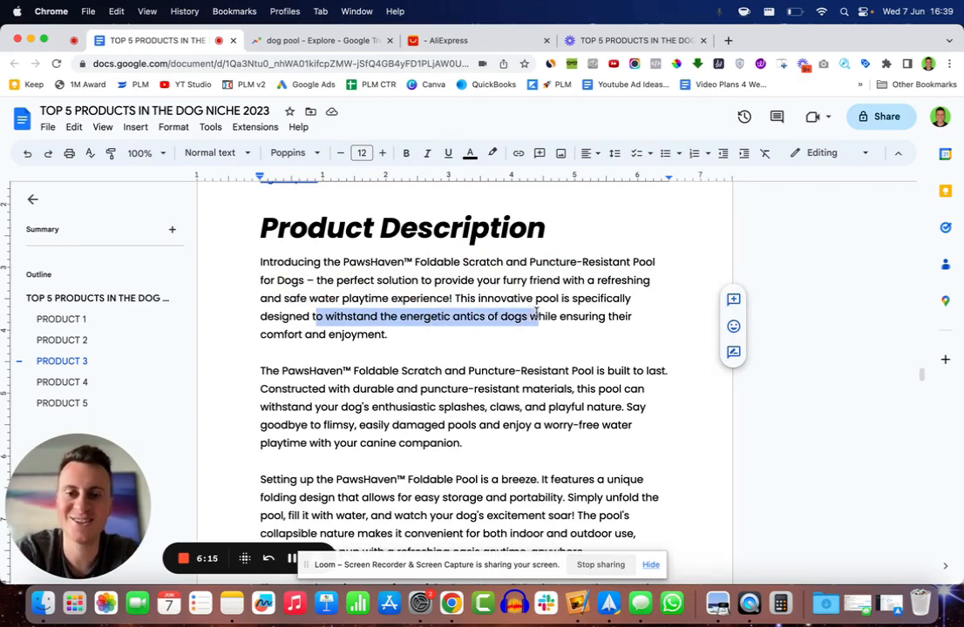
{"action": "left_click_drag", "start_coordinate": [537, 315], "coordinate": [387, 334]}
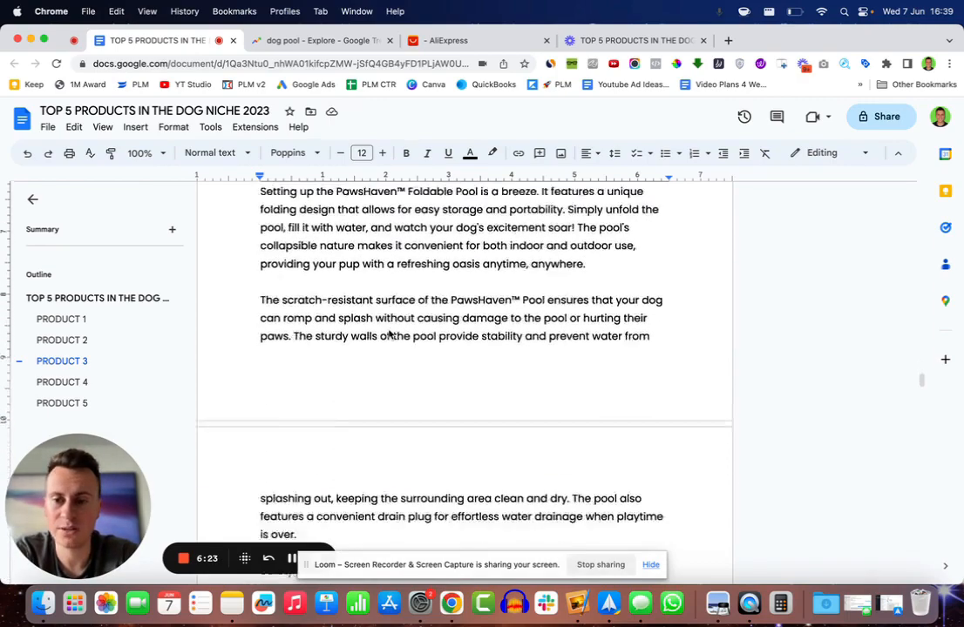
{"action": "scroll", "scroll_direction": "down", "scroll_amount": 3}
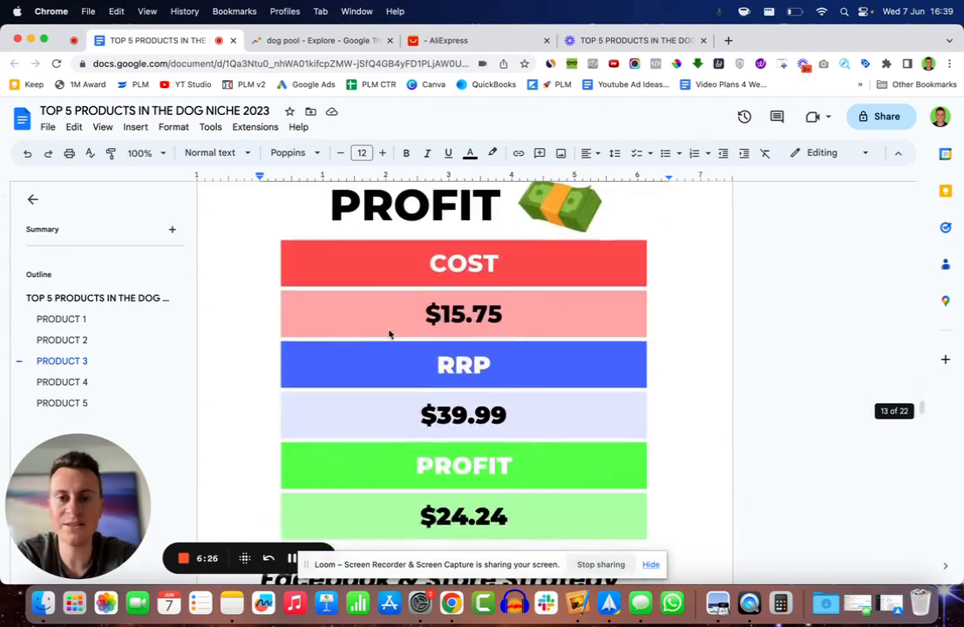
{"action": "mouse_move", "coordinate": [624, 313]}
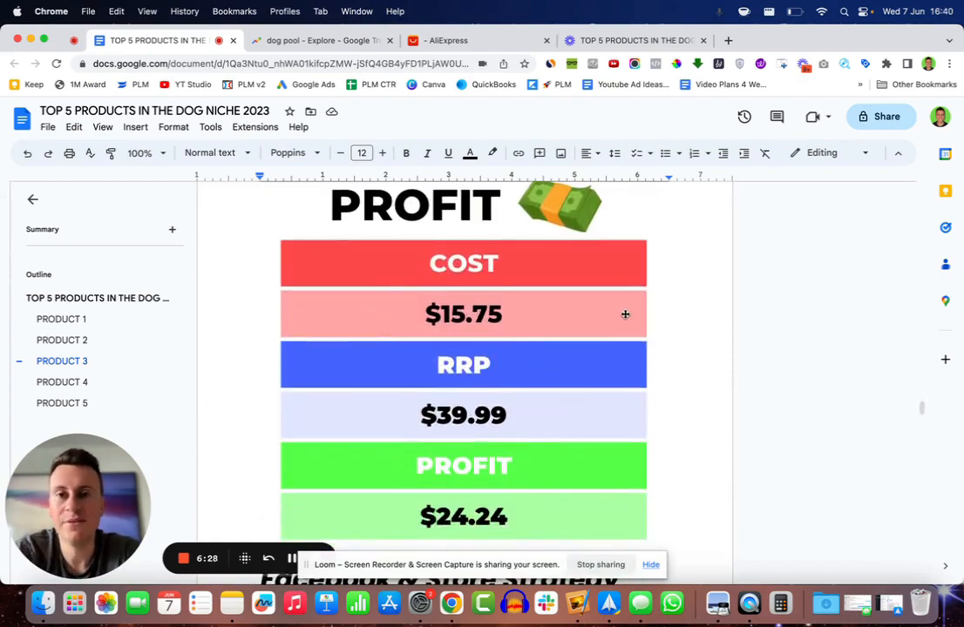
Scroll past the profit table to Product 3's Facebook & Store Strategy notes
{"action": "scroll", "scroll_direction": "down", "scroll_amount": 3}
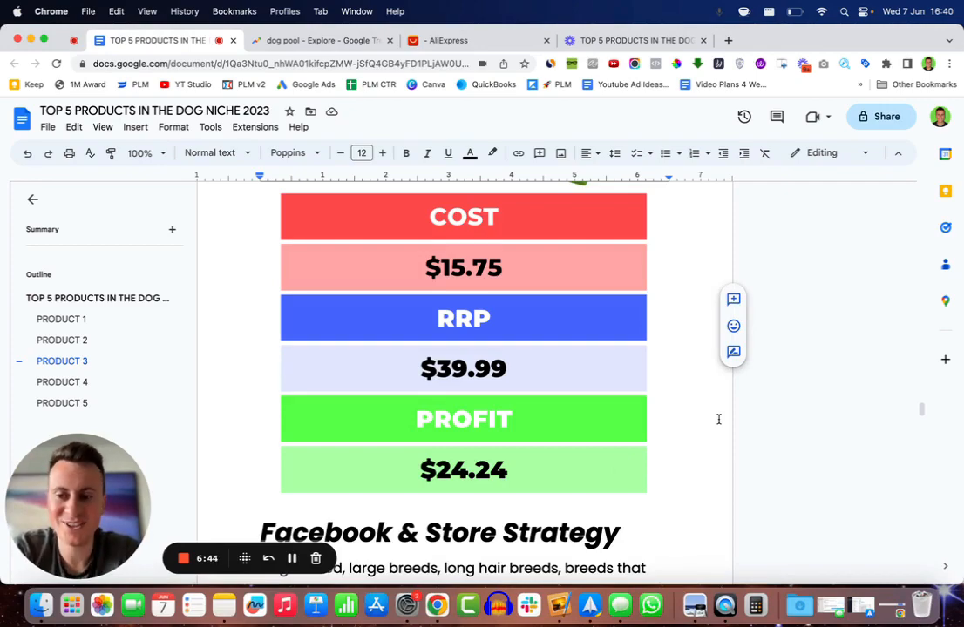
{"action": "scroll", "scroll_direction": "down", "scroll_amount": 3}
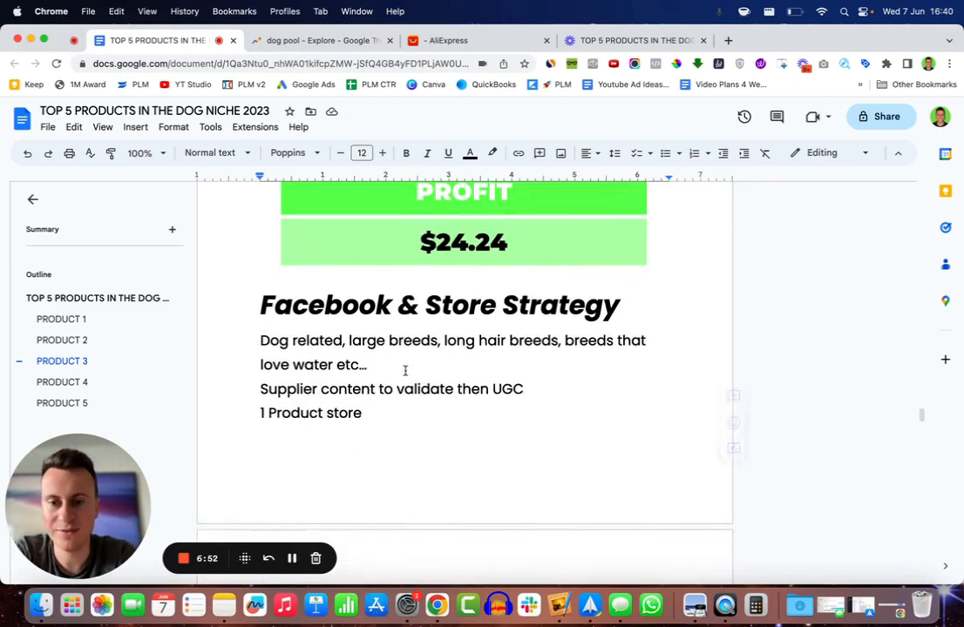
{"action": "scroll", "scroll_direction": "down", "scroll_amount": 3}
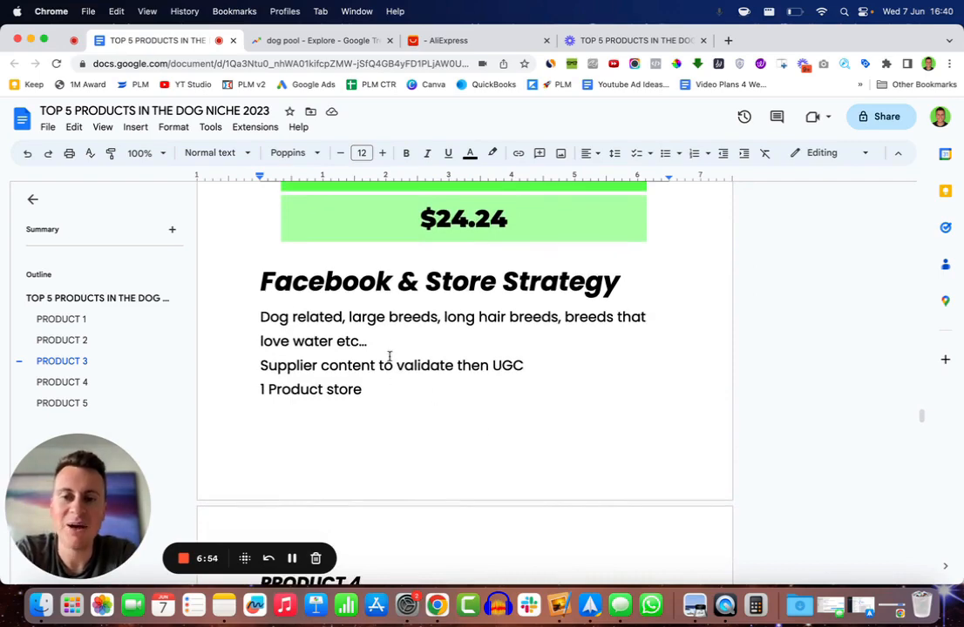
{"action": "scroll", "scroll_direction": "down", "scroll_amount": 3}
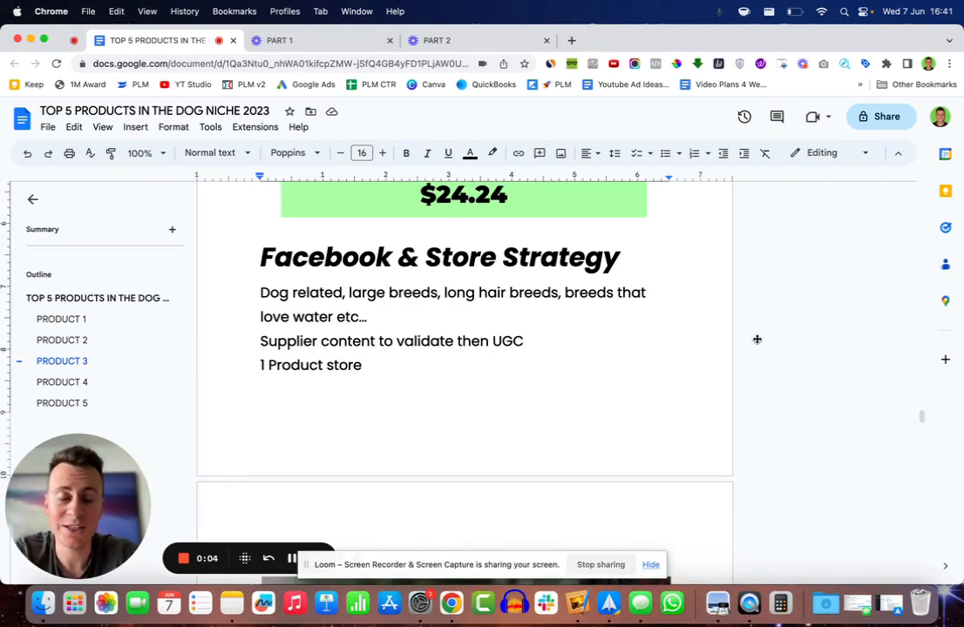
Scroll to Product 4's garden hose sprayer section and follow its AliExpress supplier link
{"action": "scroll", "scroll_direction": "down", "scroll_amount": 3}
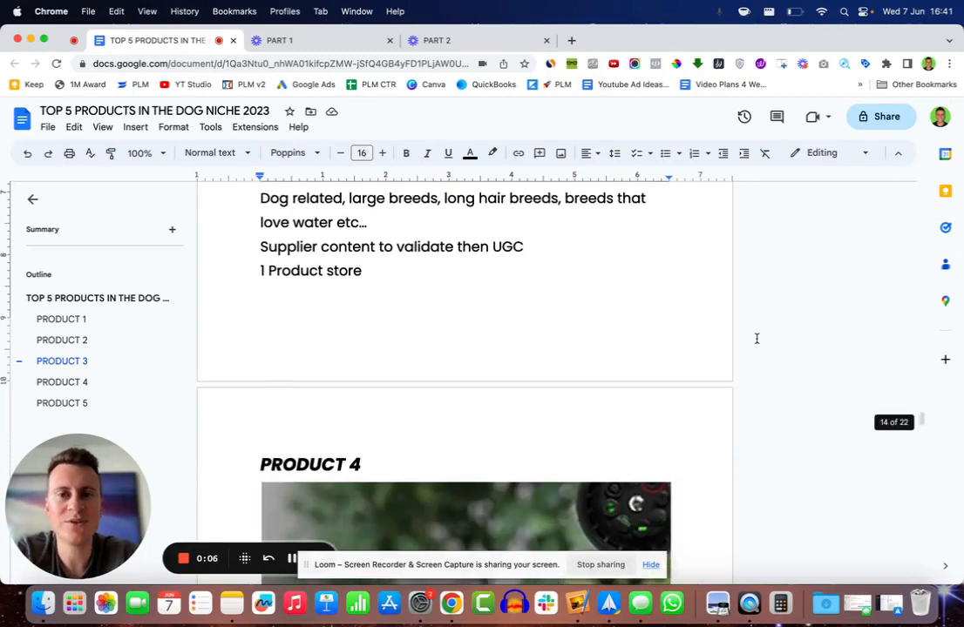
{"action": "scroll", "scroll_direction": "down", "scroll_amount": 3}
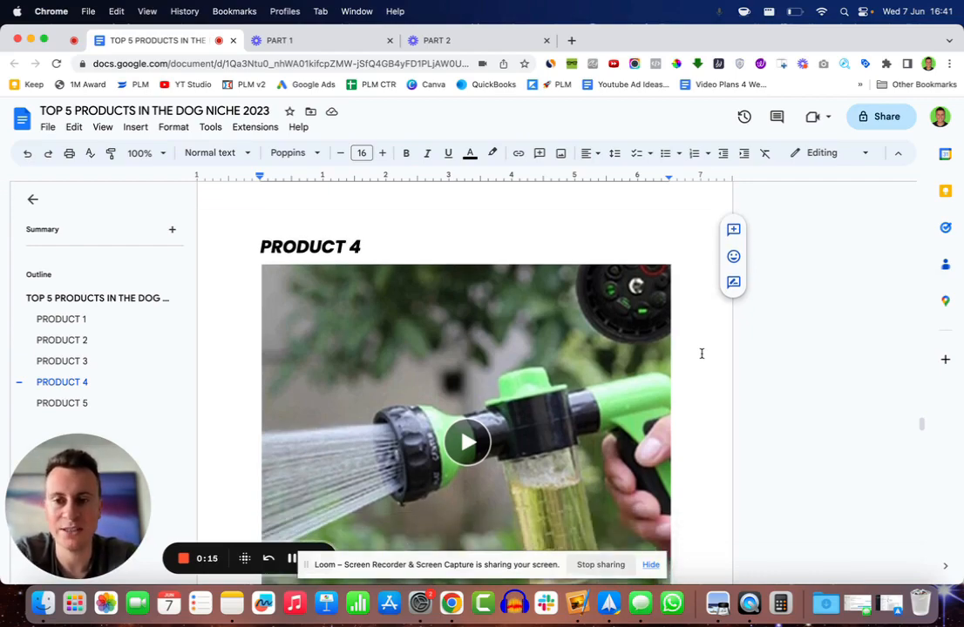
{"action": "scroll", "scroll_direction": "down", "scroll_amount": 3}
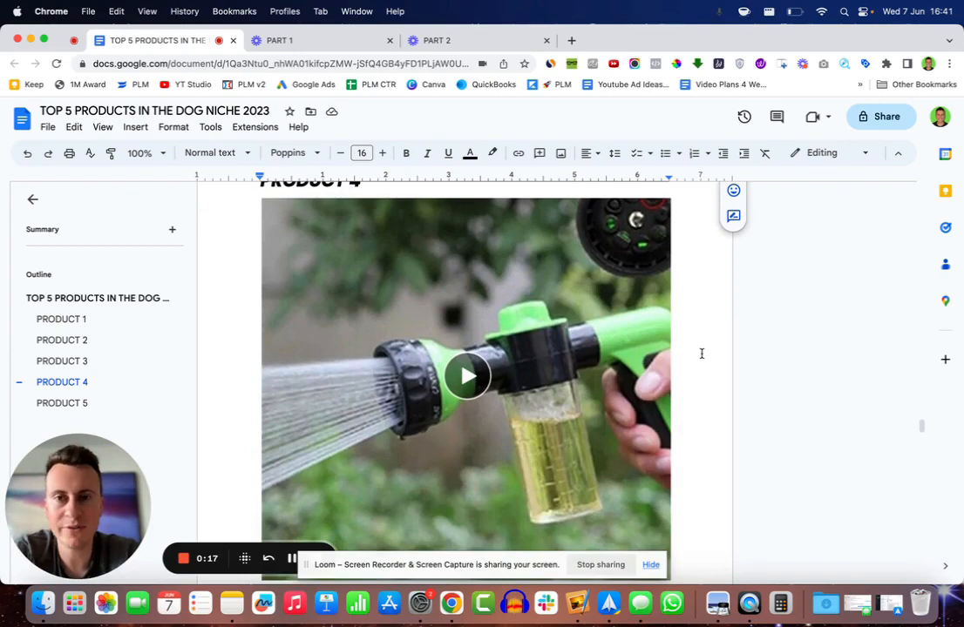
{"action": "scroll", "scroll_direction": "down", "scroll_amount": 3}
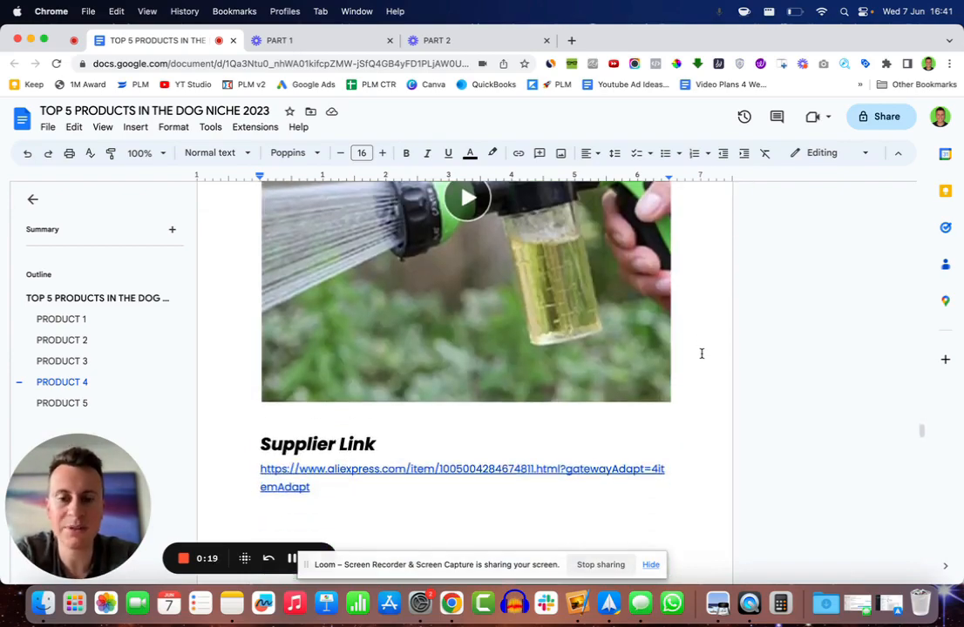
{"action": "left_click", "coordinate": [462, 468]}
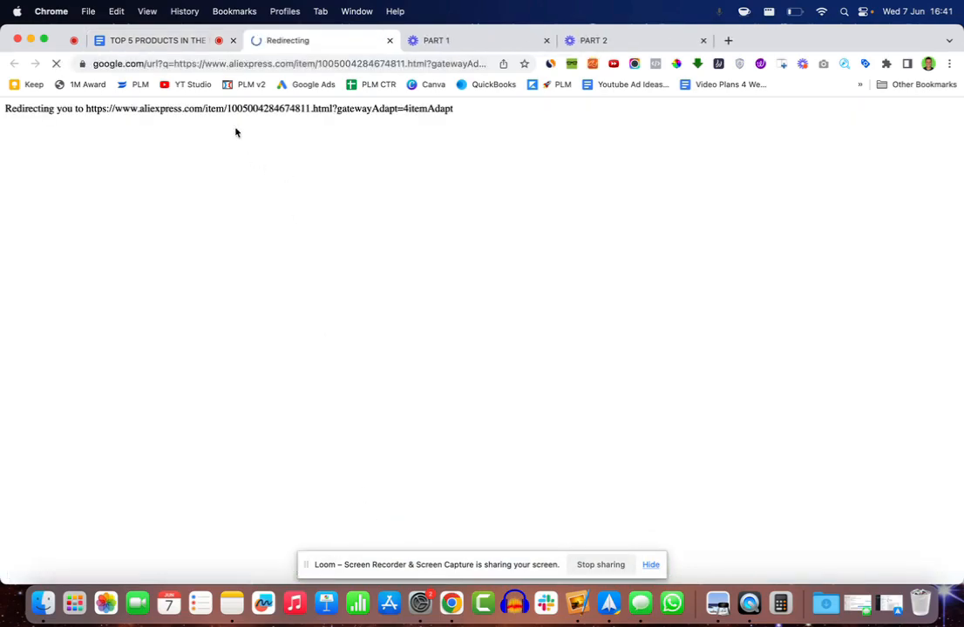
Switch to Facebook and play the Pup Jet video 'Your Dog Will Thank You For This.'
{"action": "left_click", "coordinate": [157, 40]}
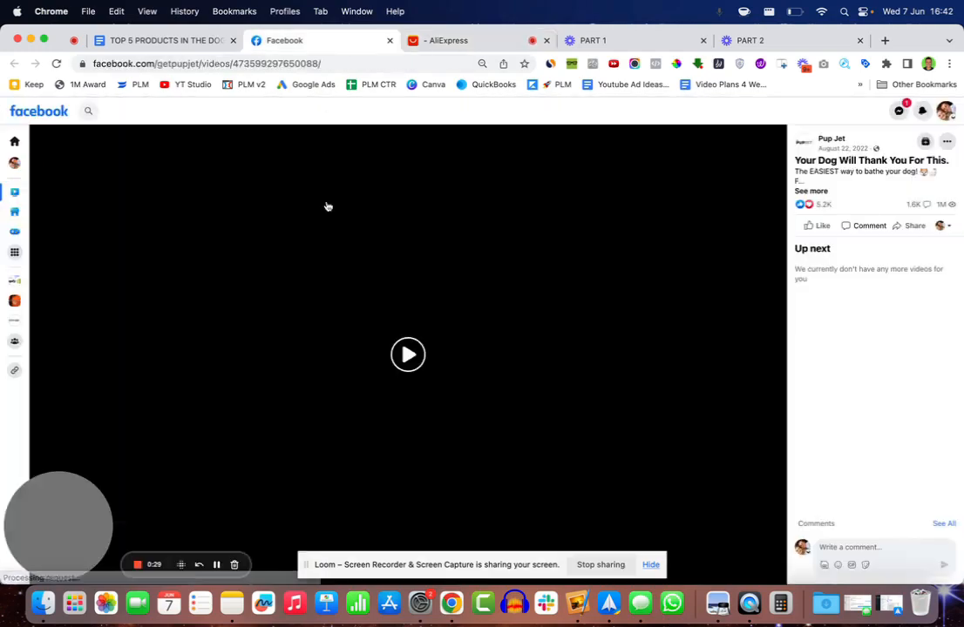
{"action": "left_click", "coordinate": [408, 355]}
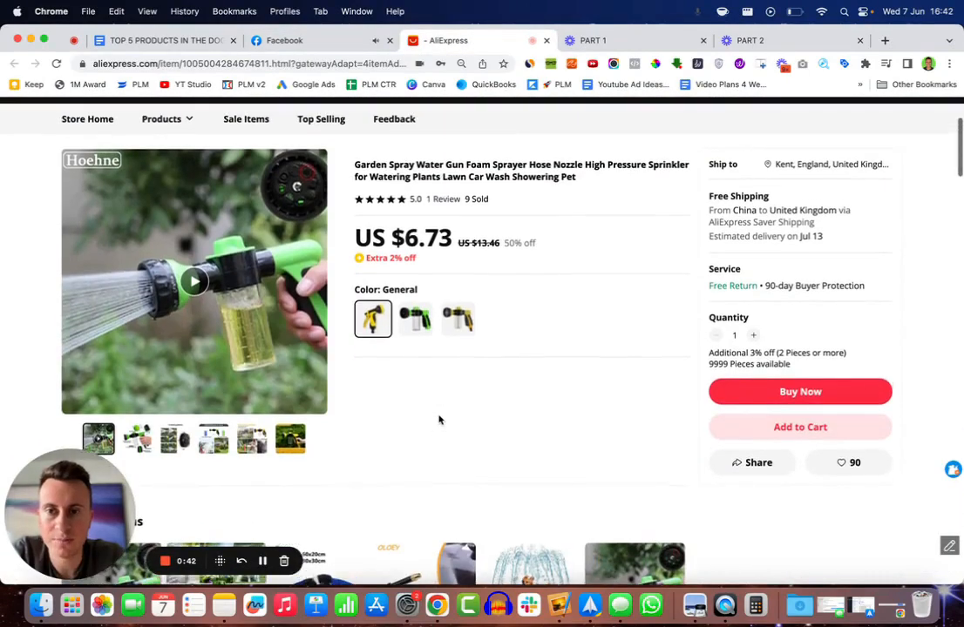
View the spray gun's 8 watering patterns and product dimensions photos, then return to the Facebook video
{"action": "left_click", "coordinate": [213, 440]}
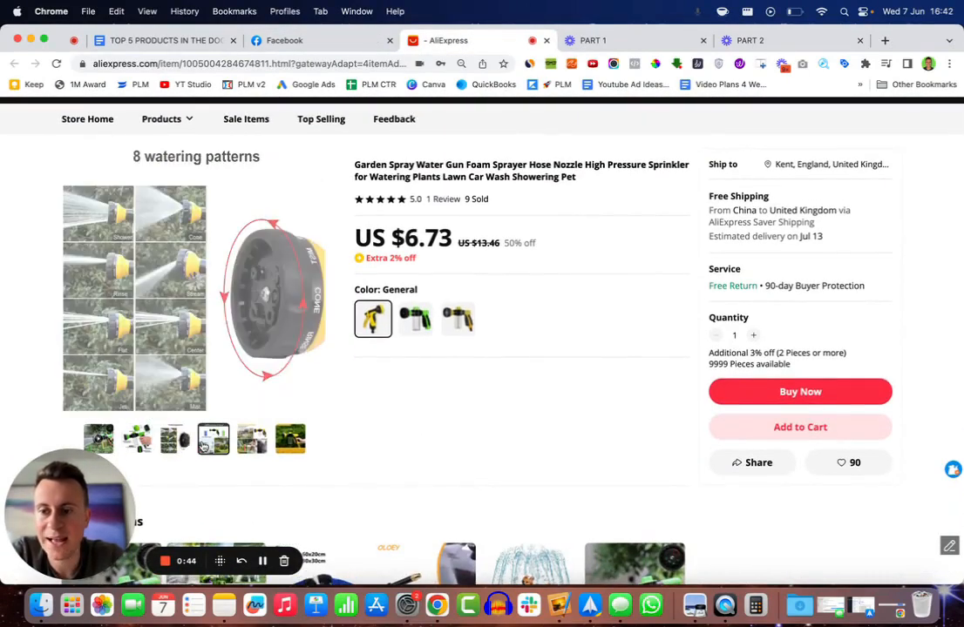
{"action": "left_click", "coordinate": [290, 439]}
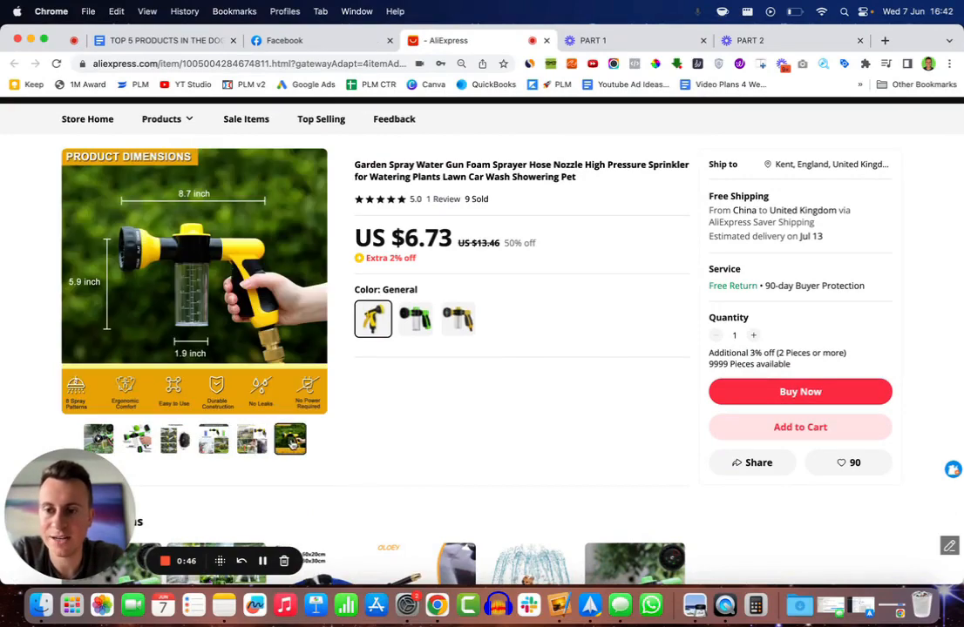
{"action": "left_click", "coordinate": [282, 40]}
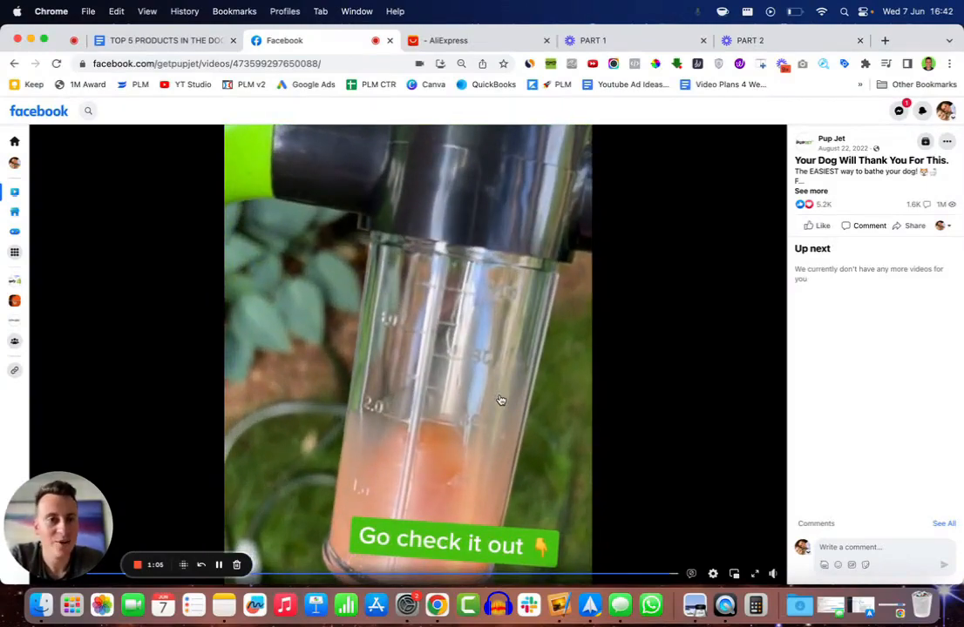
Expand the Pup Jet post's description, scroll through its comments, then return to the AliExpress listing
{"action": "left_click", "coordinate": [810, 190]}
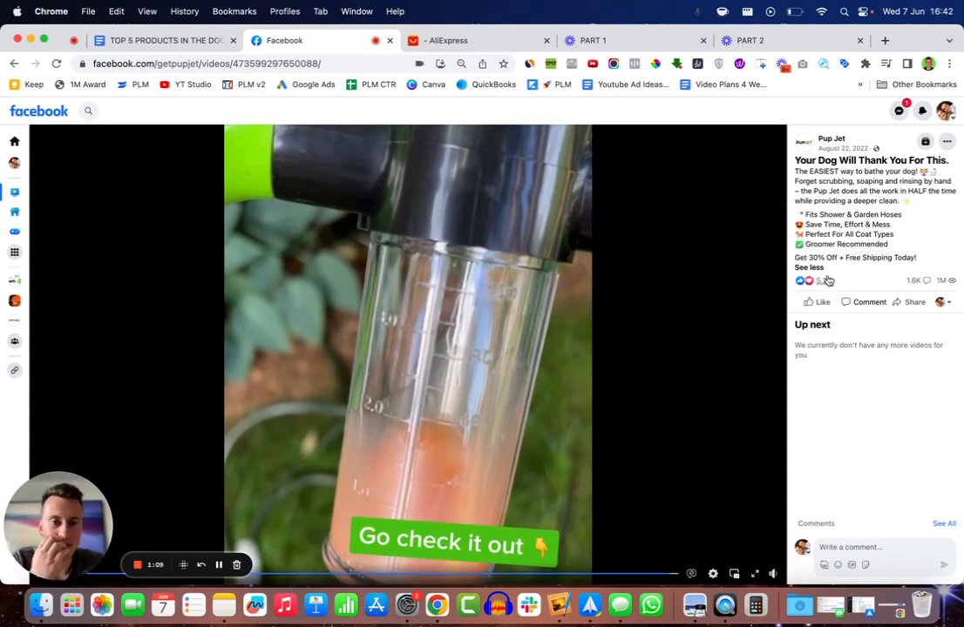
{"action": "mouse_move", "coordinate": [823, 279]}
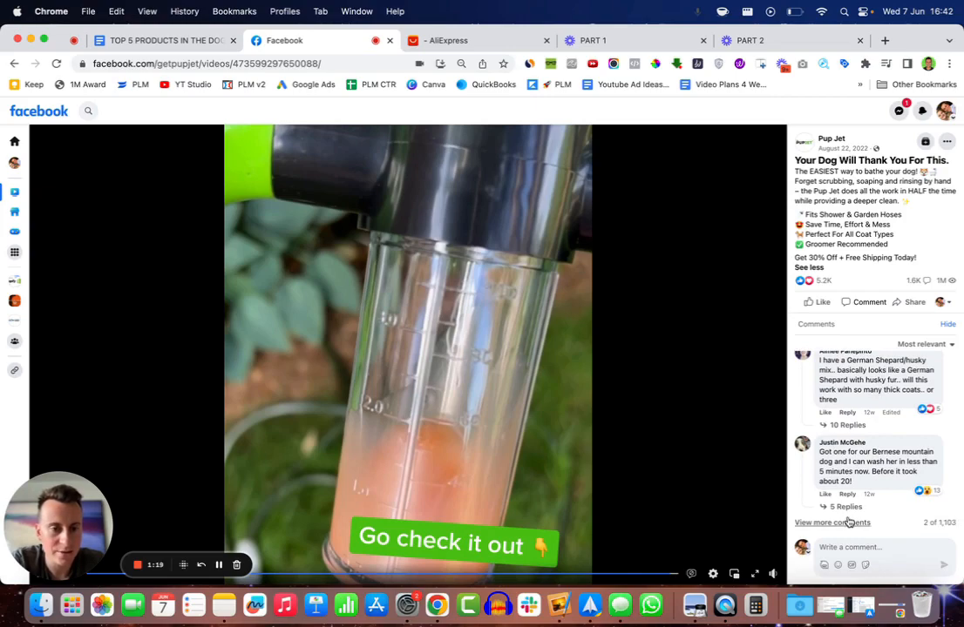
{"action": "scroll", "scroll_direction": "down", "scroll_amount": 3}
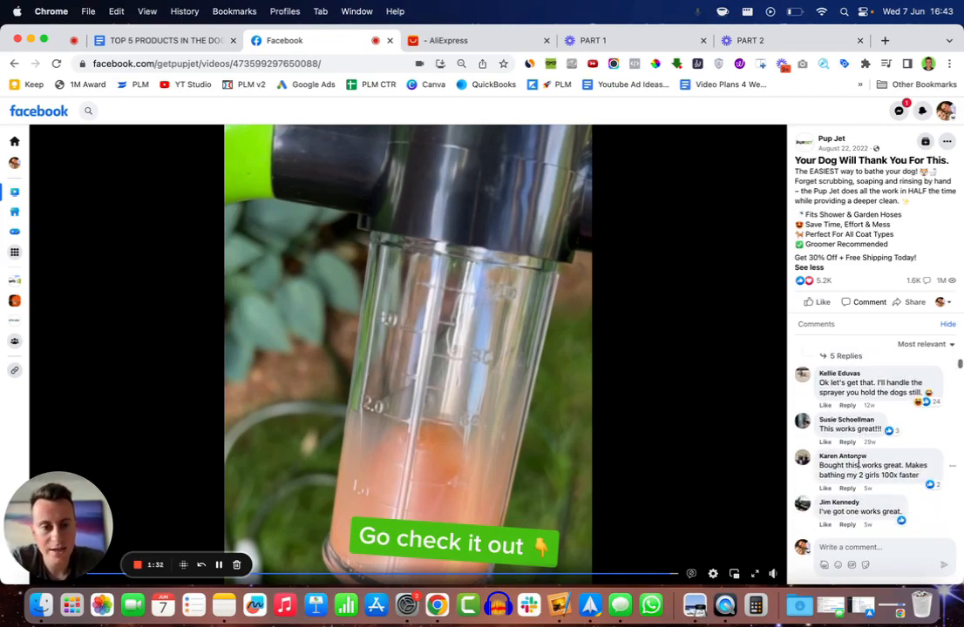
{"action": "scroll", "scroll_direction": "down", "scroll_amount": 3}
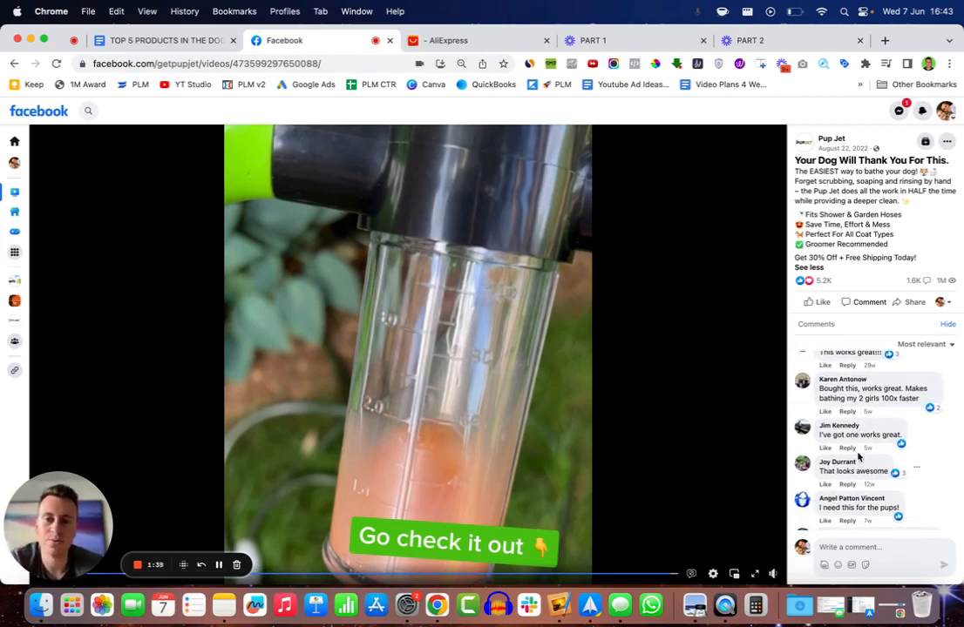
{"action": "left_click", "coordinate": [474, 40]}
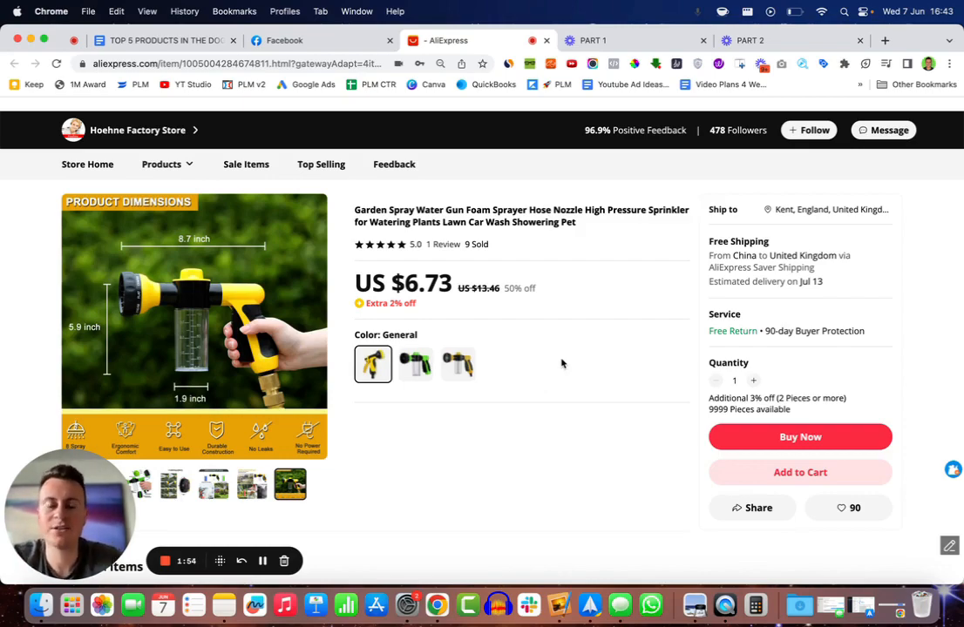
Check the Upgrade Green and Upgrade Yellow variants at US $7.71
{"action": "left_click", "coordinate": [415, 365]}
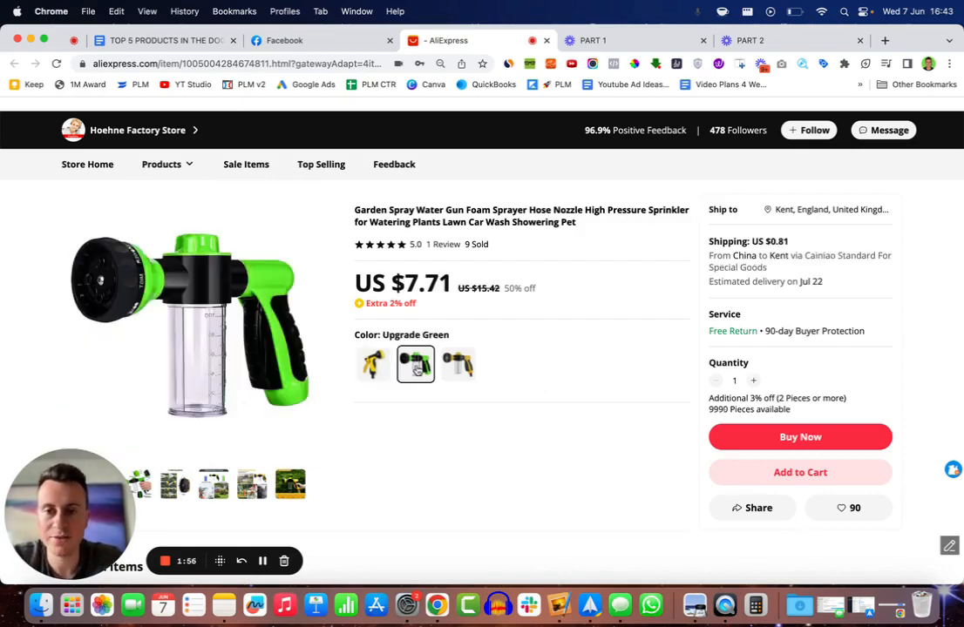
{"action": "left_click", "coordinate": [456, 365]}
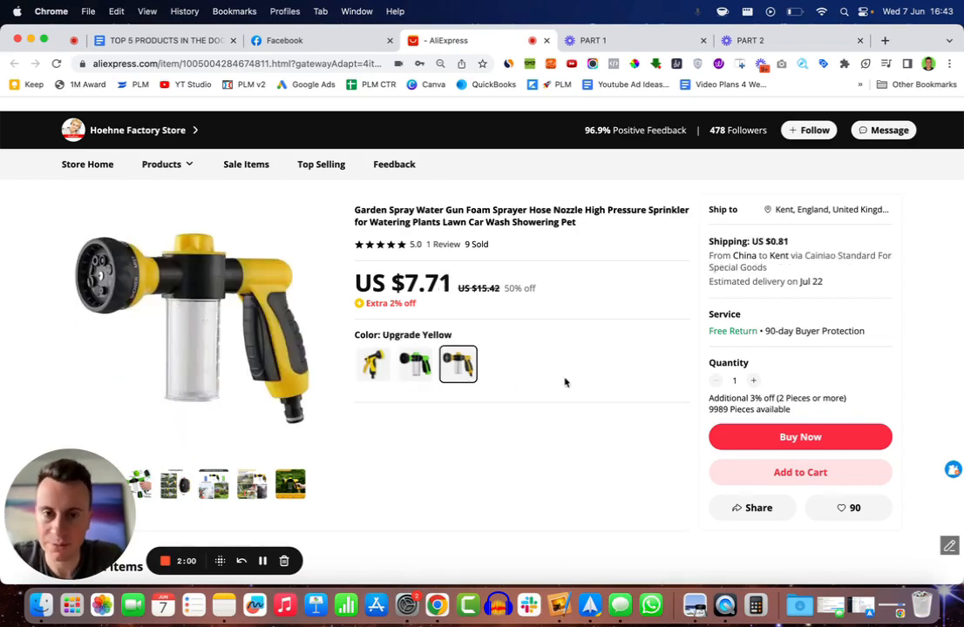
Return to the doc and highlight the Pawsome Pet Spa name and garden hose jet attachment phrase
{"action": "left_click", "coordinate": [156, 40]}
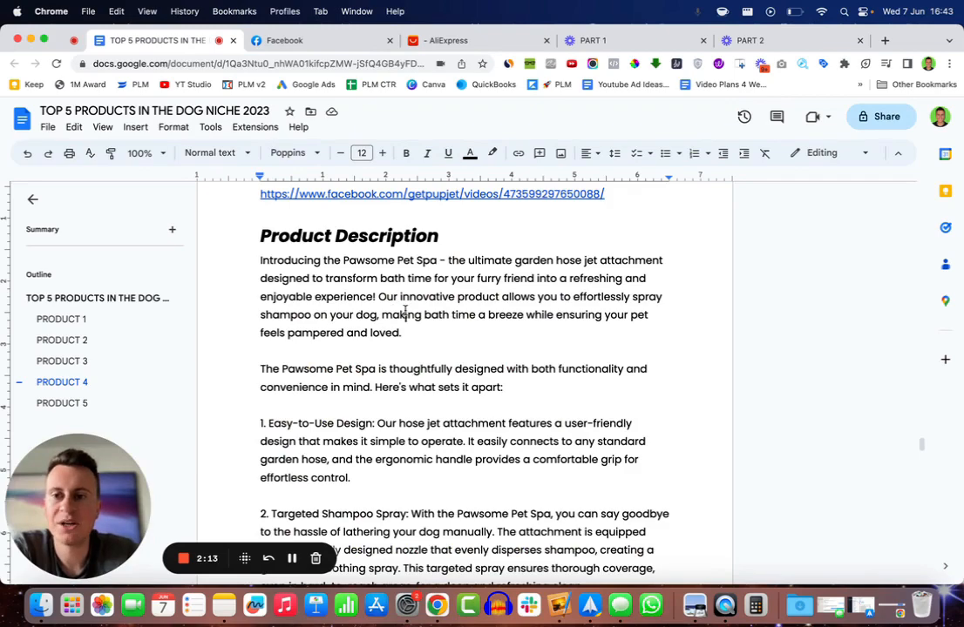
{"action": "left_click_drag", "start_coordinate": [293, 260], "coordinate": [439, 259]}
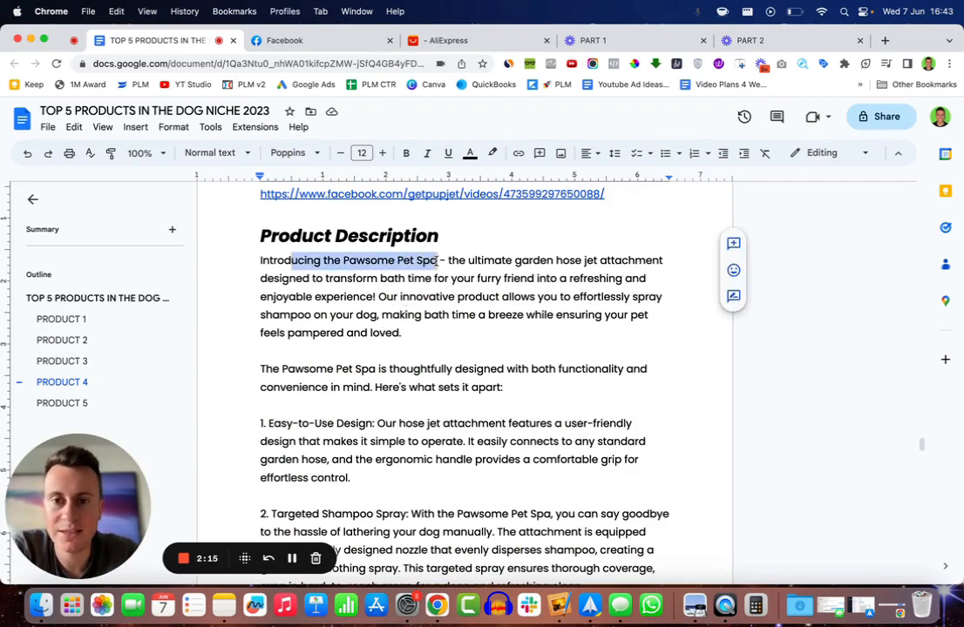
{"action": "left_click_drag", "start_coordinate": [437, 259], "coordinate": [334, 279]}
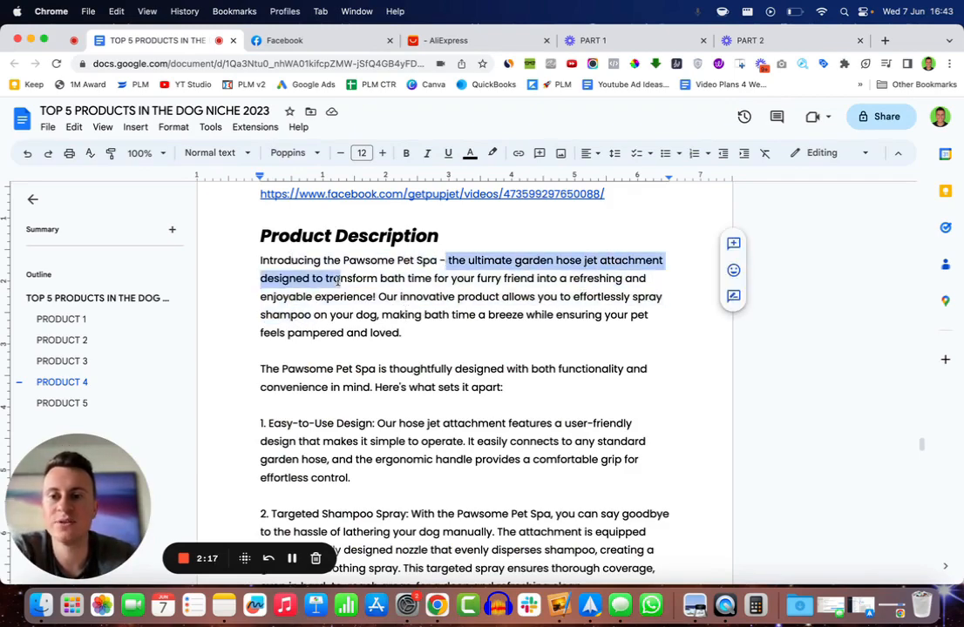
{"action": "left_click", "coordinate": [387, 279]}
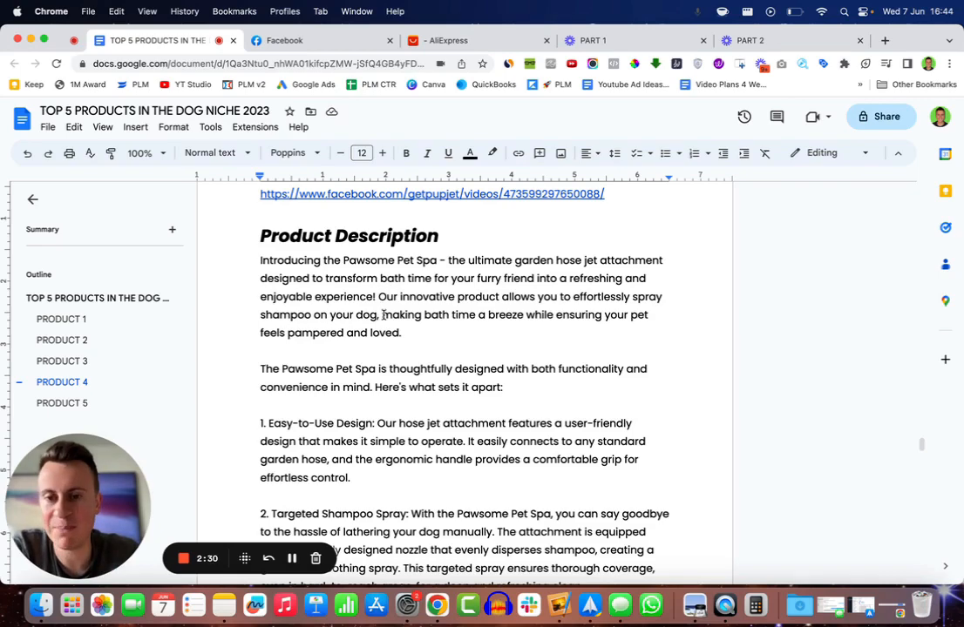
Highlight the pampered-and-loved line and read on to the closing spa-like bathing paragraph
{"action": "left_click_drag", "start_coordinate": [381, 314], "coordinate": [401, 331]}
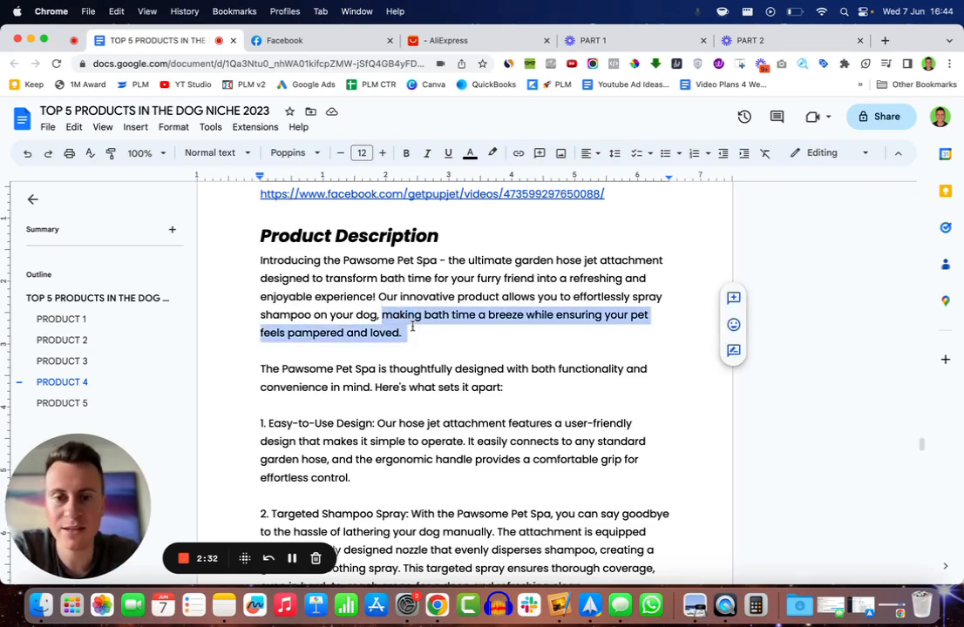
{"action": "scroll", "scroll_direction": "down", "scroll_amount": 3}
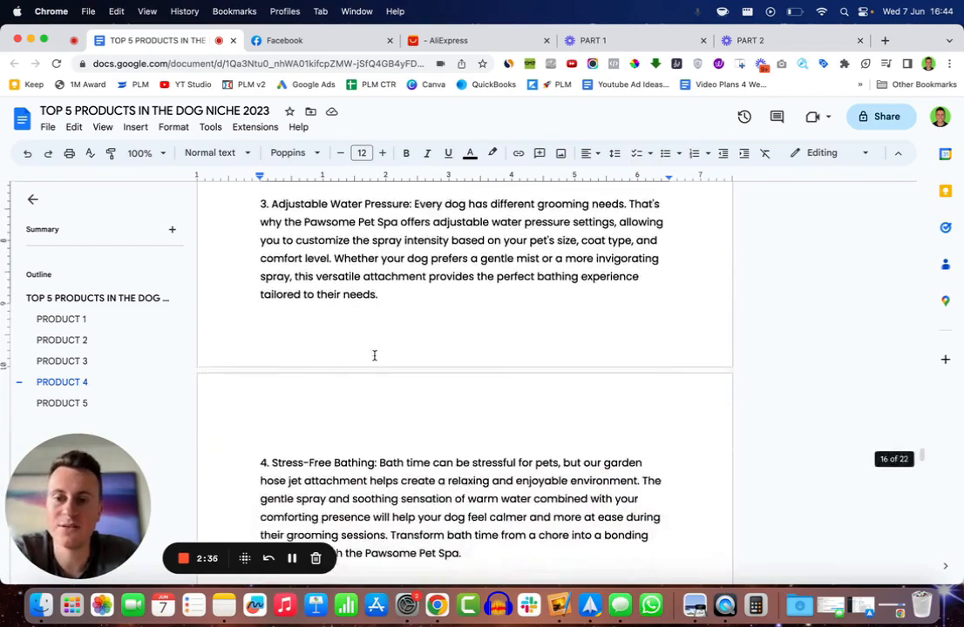
{"action": "scroll", "scroll_direction": "down", "scroll_amount": 3}
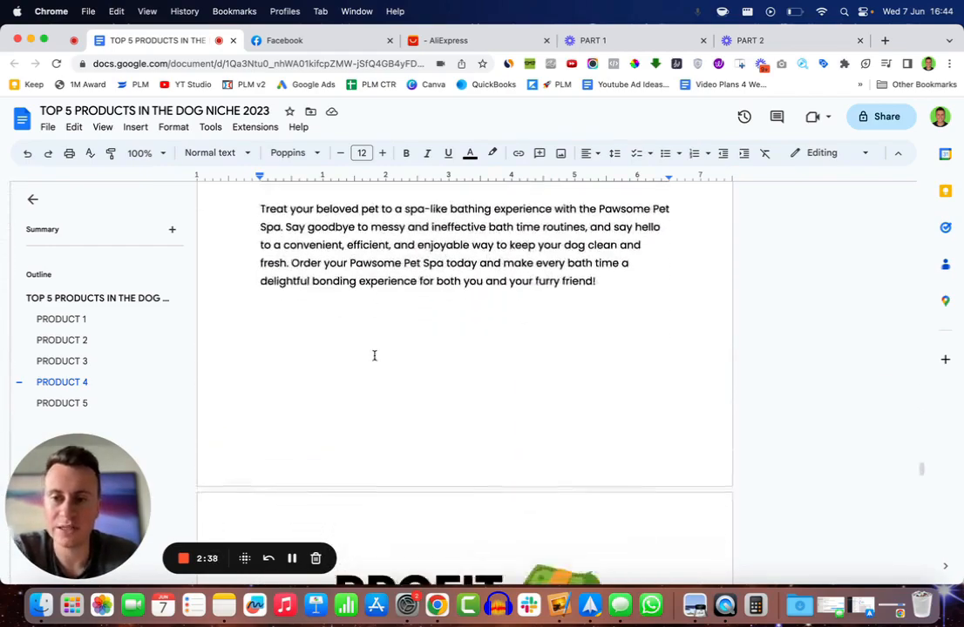
Review the $6.73 cost / $24.99 RRP / $18.26 profit table and highlight the UGC strategy note
{"action": "scroll", "scroll_direction": "down", "scroll_amount": 3}
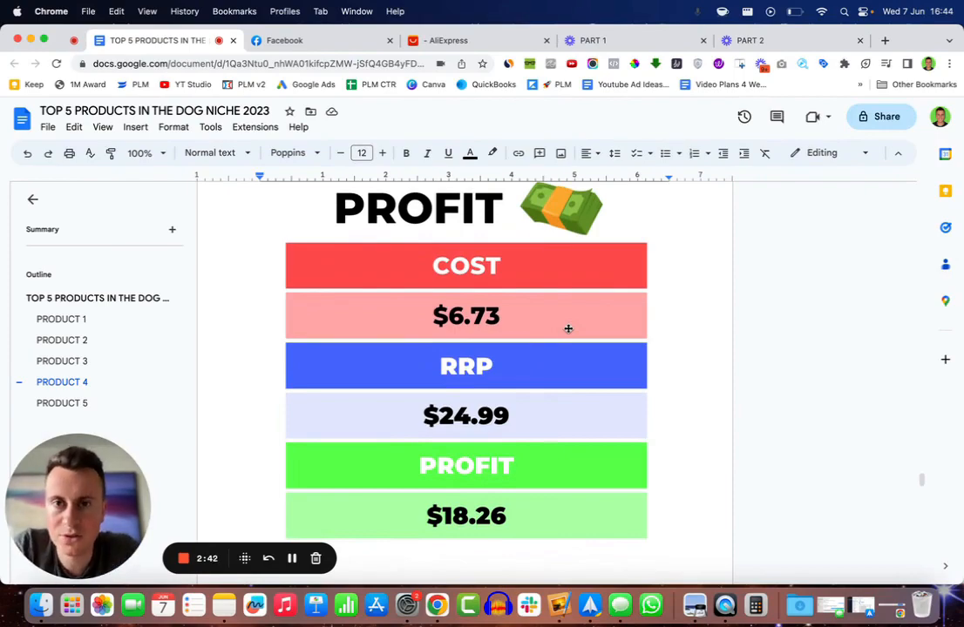
{"action": "scroll", "scroll_direction": "down", "scroll_amount": 3}
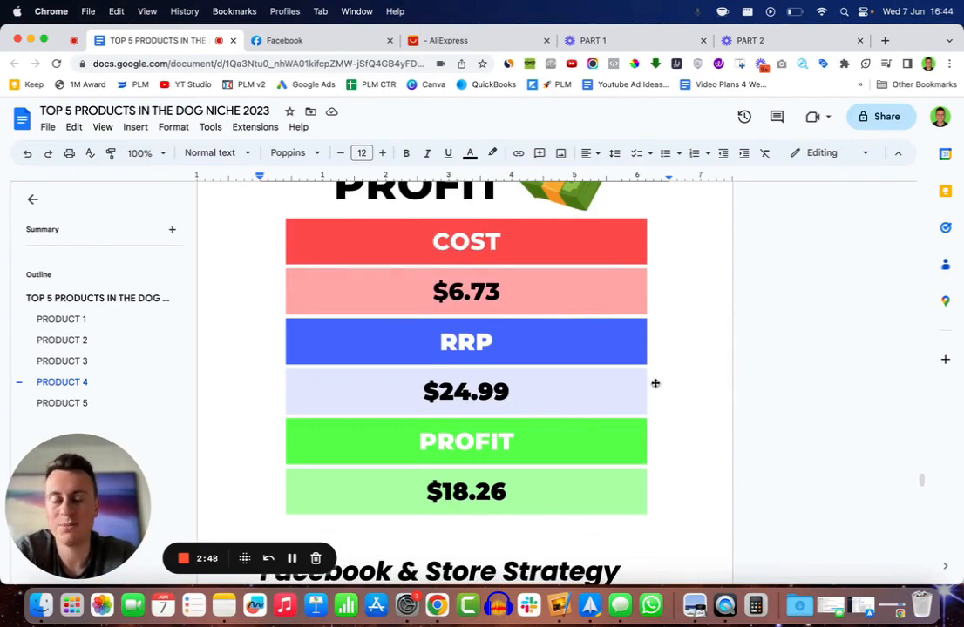
{"action": "scroll", "scroll_direction": "down", "scroll_amount": 3}
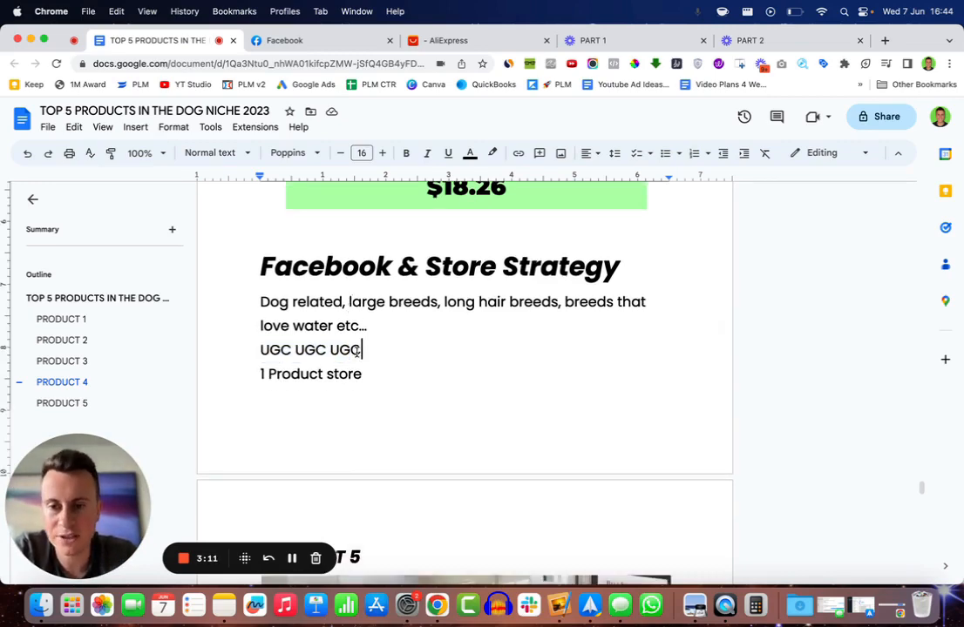
{"action": "double_click", "coordinate": [300, 349]}
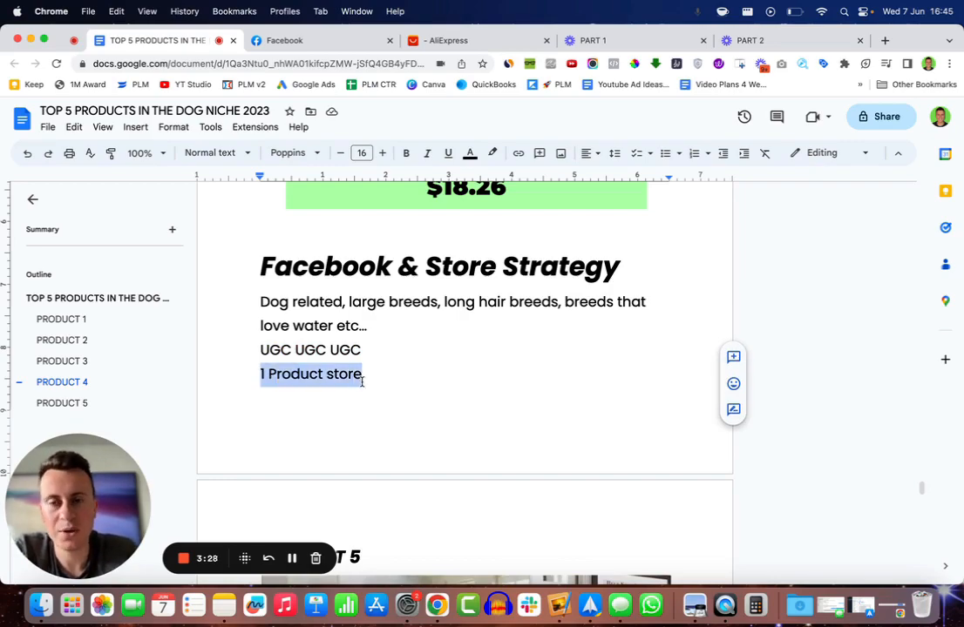
From the Facebook ad, view The Original Pup Jet store page at $29.95, then return to the doc
{"action": "left_click", "coordinate": [284, 40]}
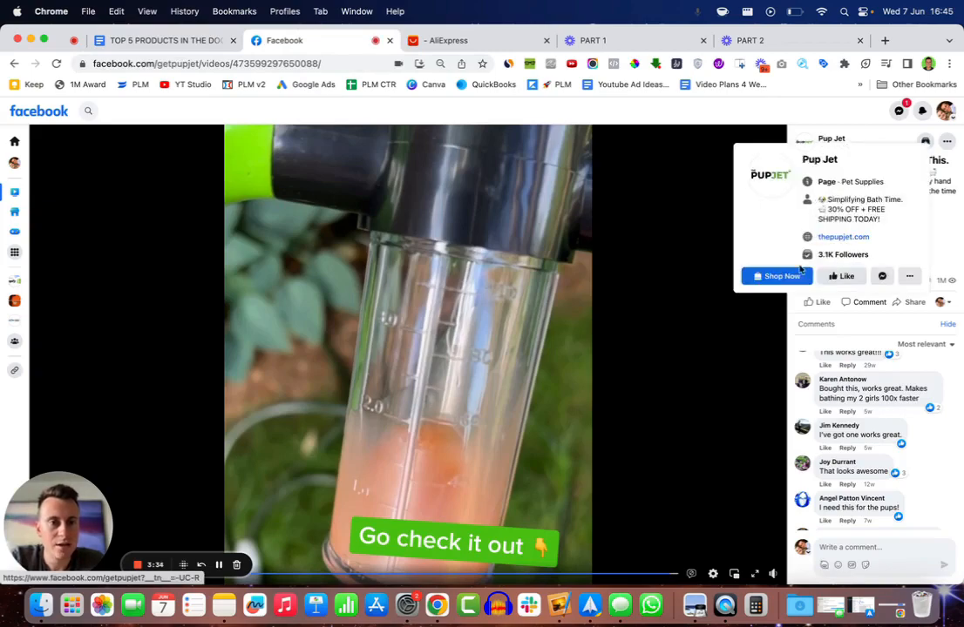
{"action": "left_click", "coordinate": [775, 275]}
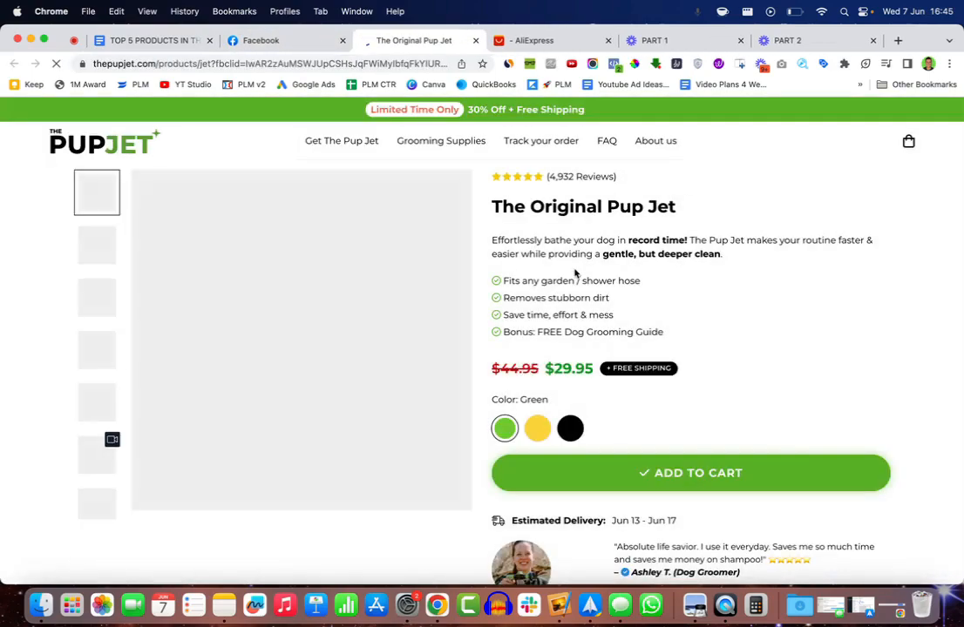
{"action": "scroll", "scroll_direction": "down", "scroll_amount": 3}
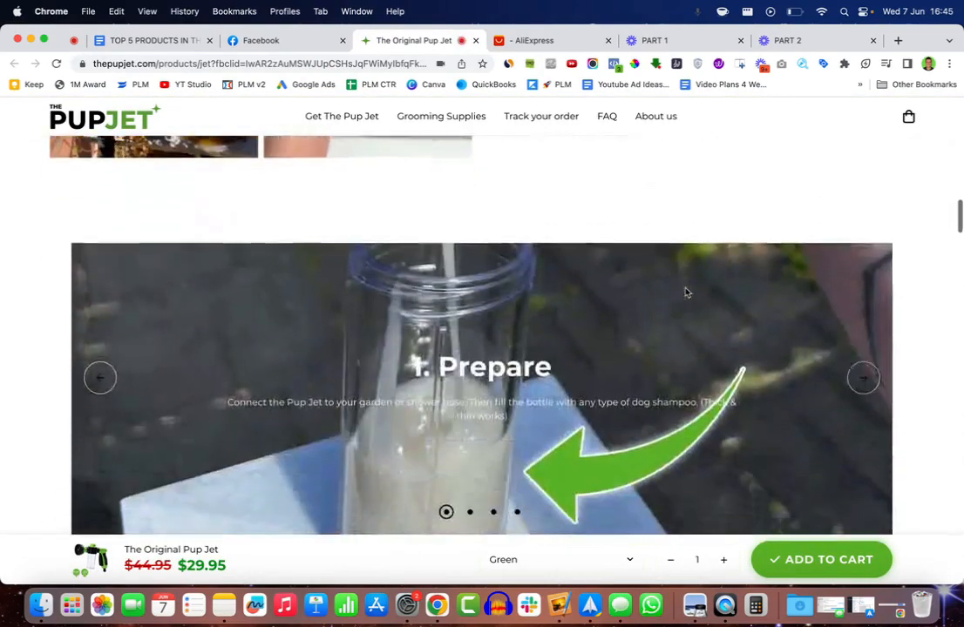
{"action": "scroll", "scroll_direction": "down", "scroll_amount": 3}
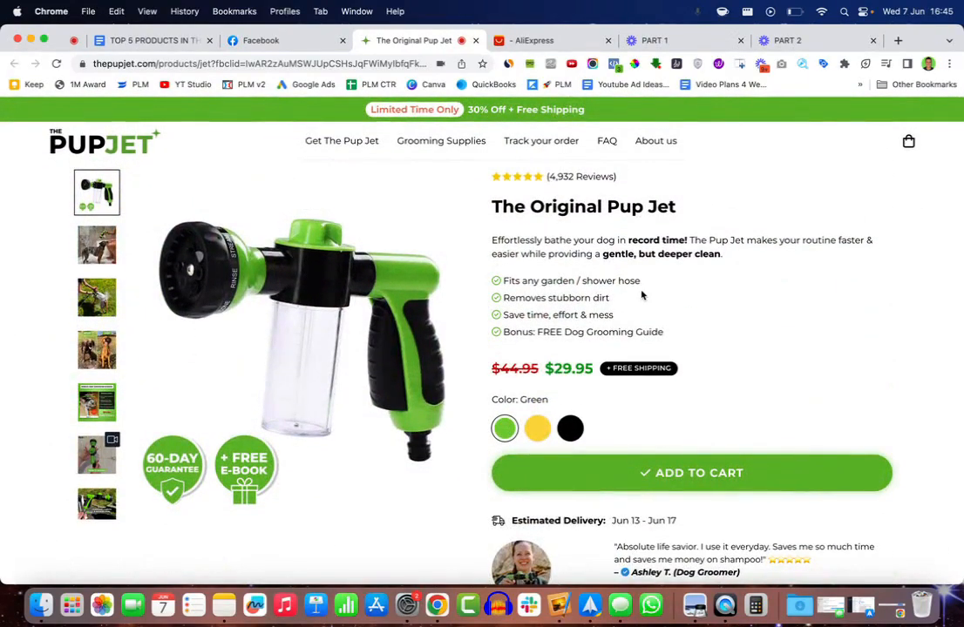
{"action": "left_click", "coordinate": [143, 40]}
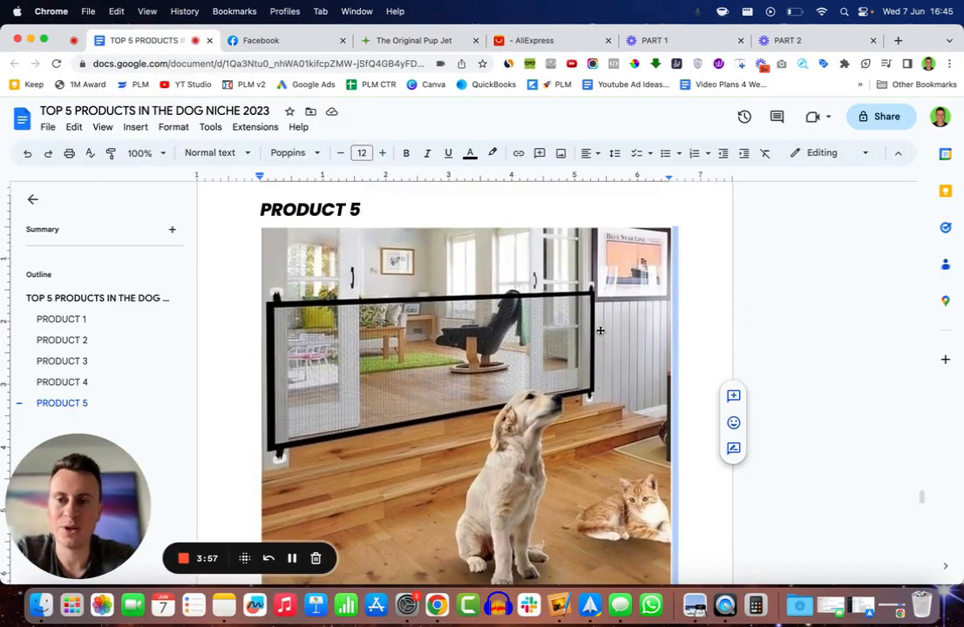
Review Product 5's dog gate image and orders trend chart, then go to its AliExpress supplier listing
{"action": "scroll", "scroll_direction": "down", "scroll_amount": 3}
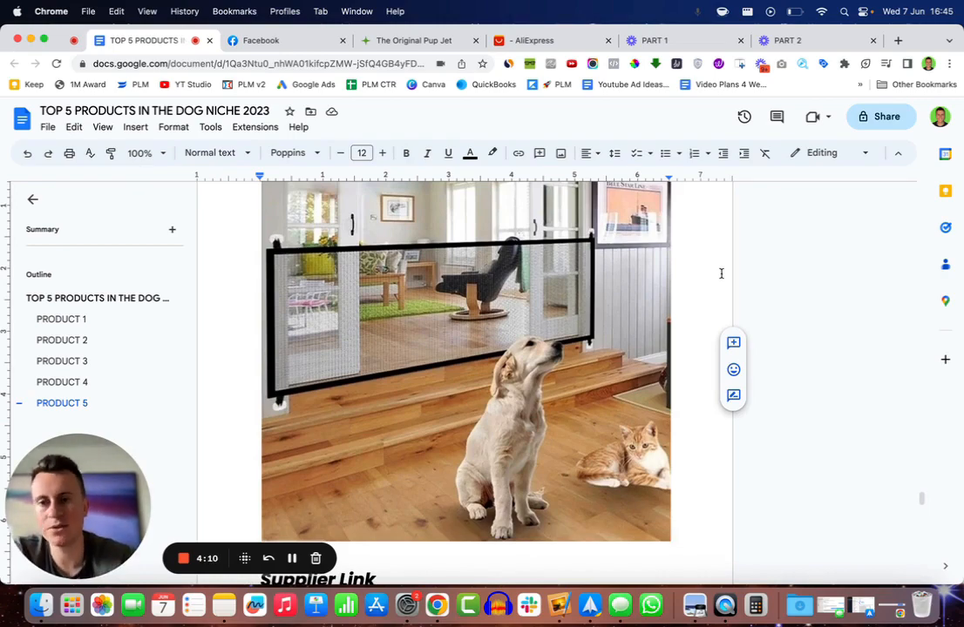
{"action": "scroll", "scroll_direction": "down", "scroll_amount": 3}
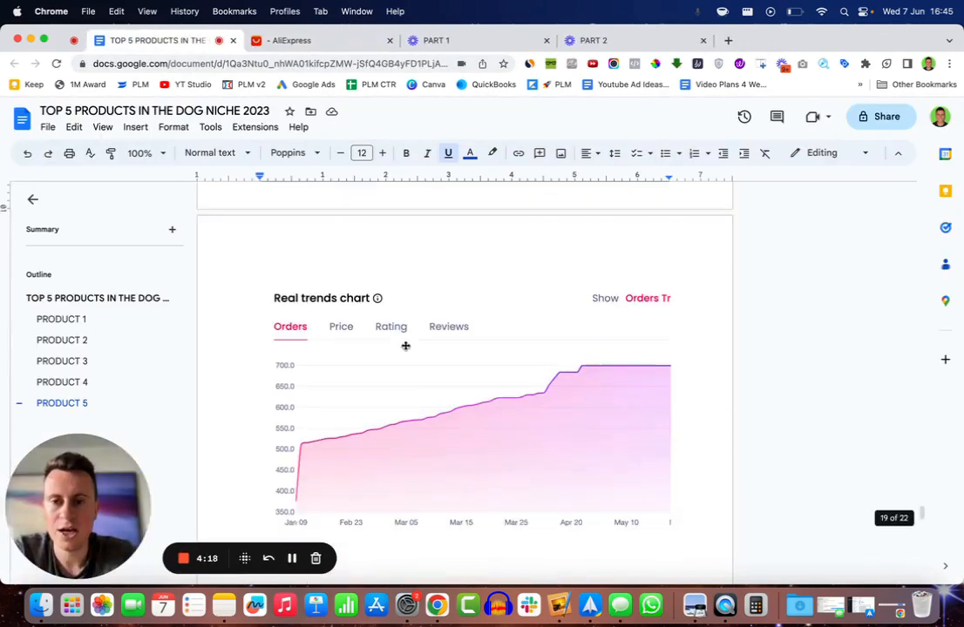
{"action": "scroll", "scroll_direction": "down", "scroll_amount": 3}
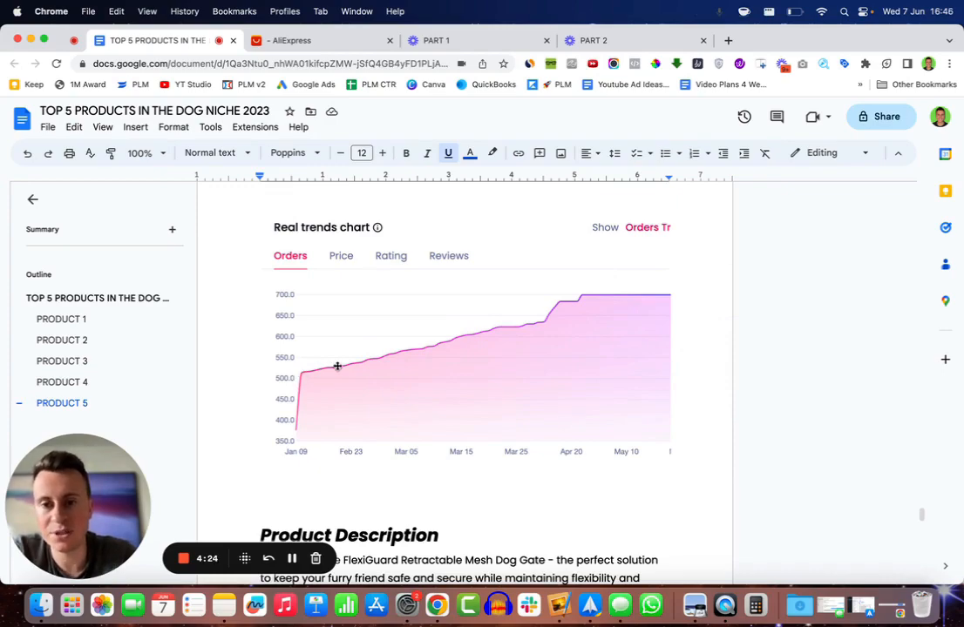
{"action": "mouse_move", "coordinate": [464, 340]}
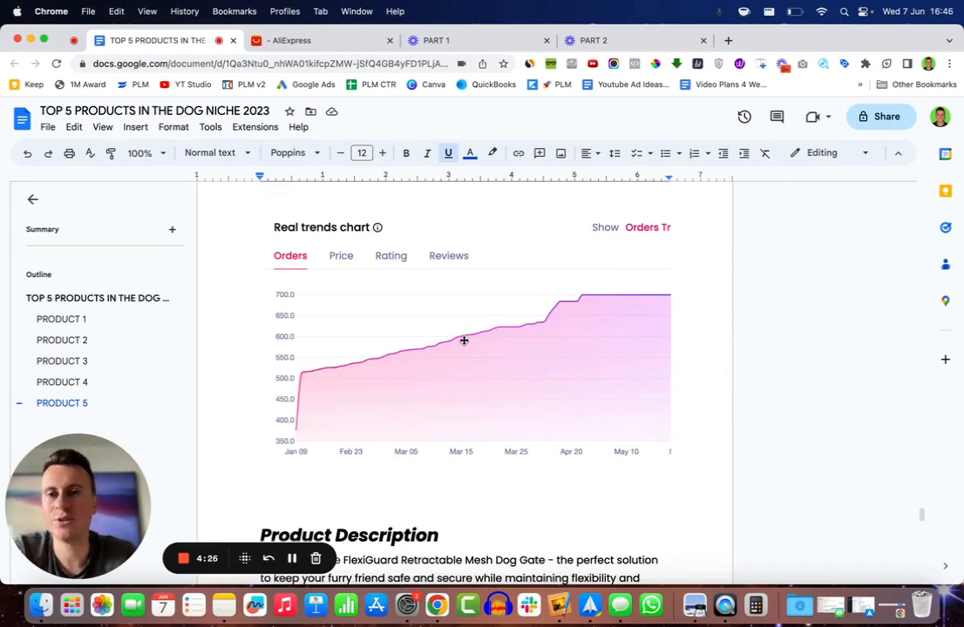
{"action": "left_click", "coordinate": [314, 40]}
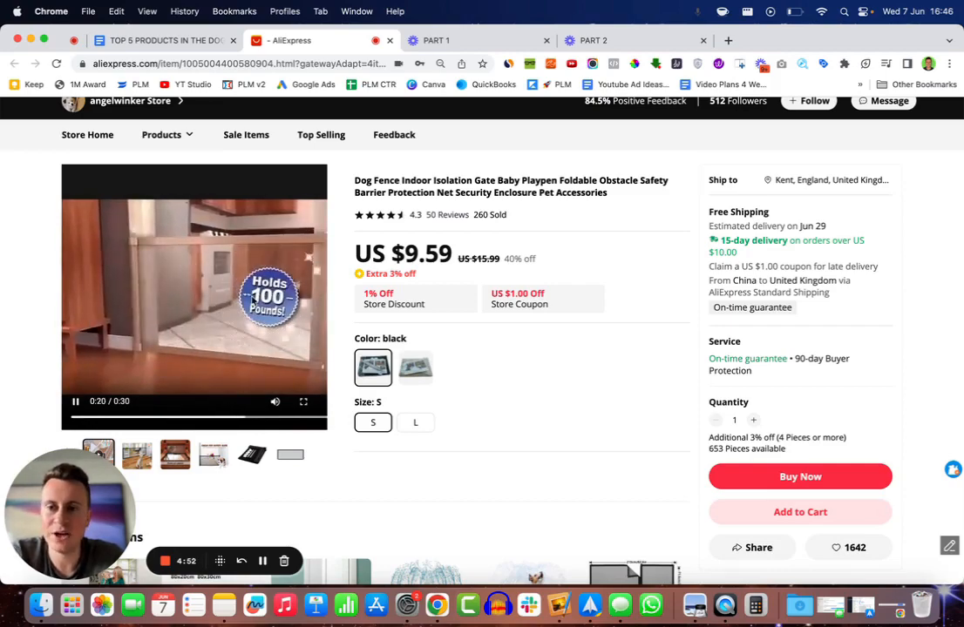
{"action": "mouse_move", "coordinate": [537, 407]}
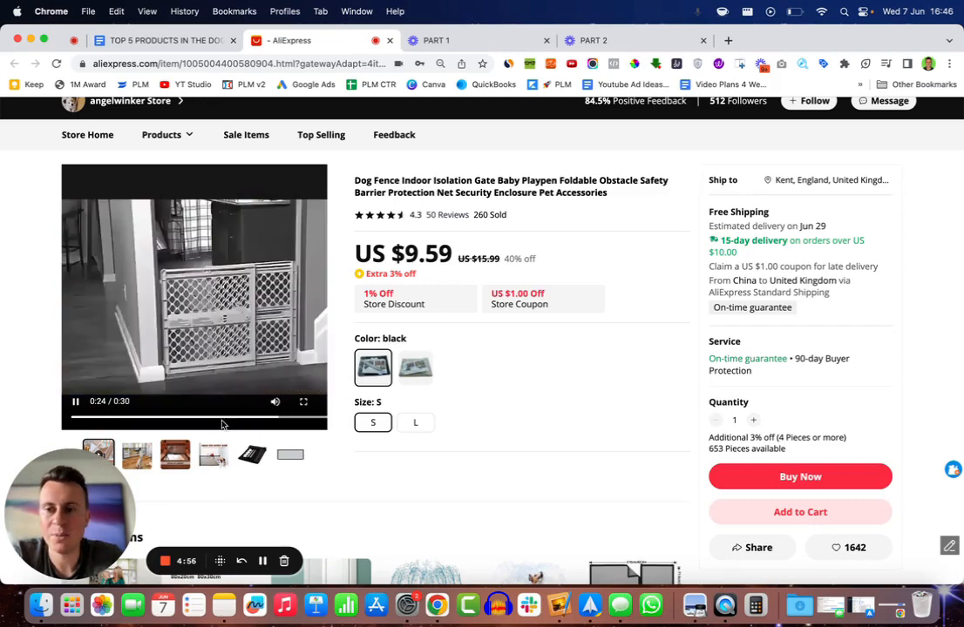
Pause and resume the US $9.59 dog fence listing's product video, then continue down the page
{"action": "left_click", "coordinate": [76, 401]}
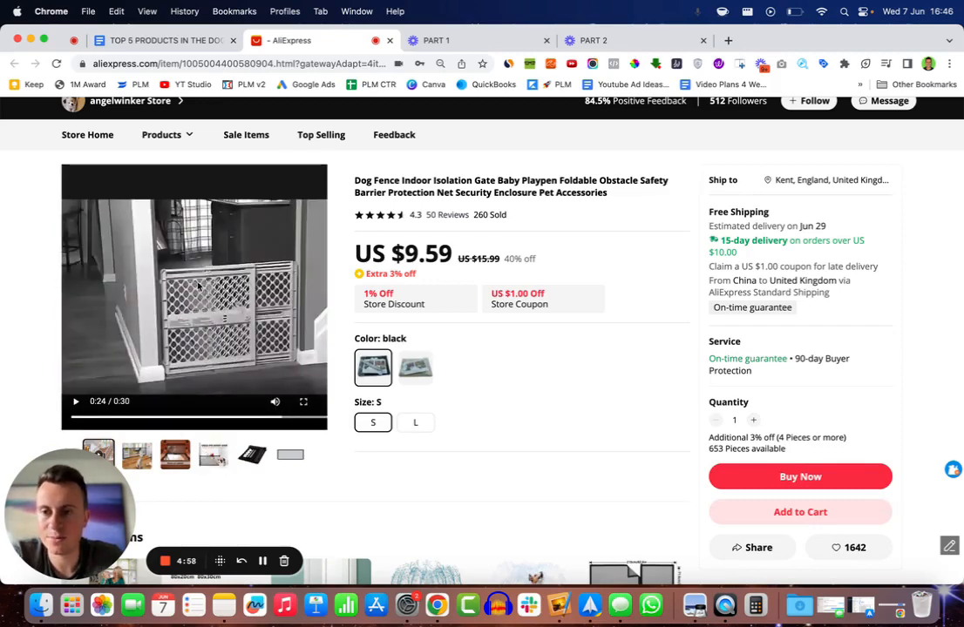
{"action": "left_click", "coordinate": [77, 401]}
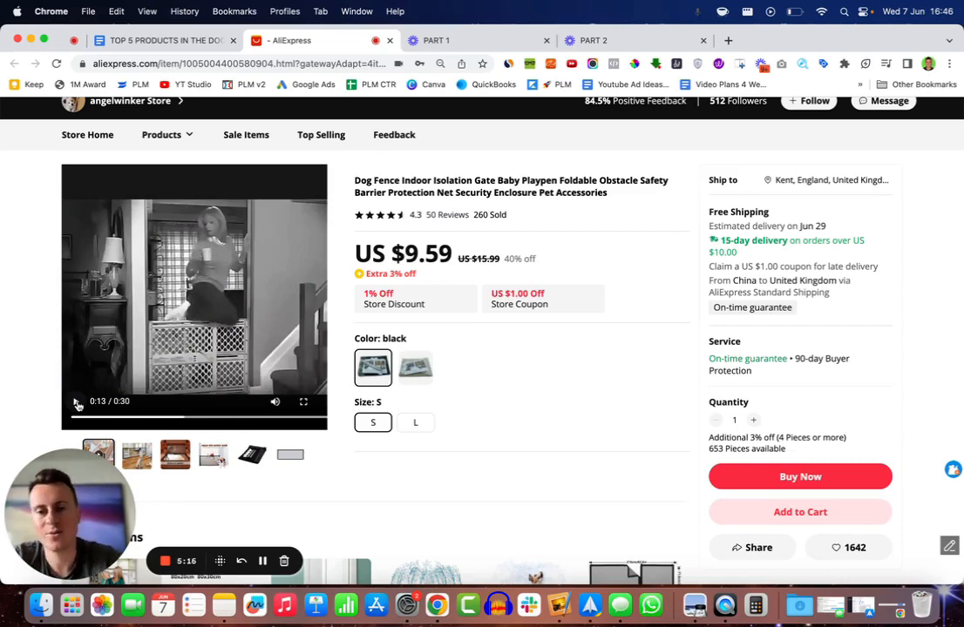
{"action": "scroll", "scroll_direction": "down", "scroll_amount": 3}
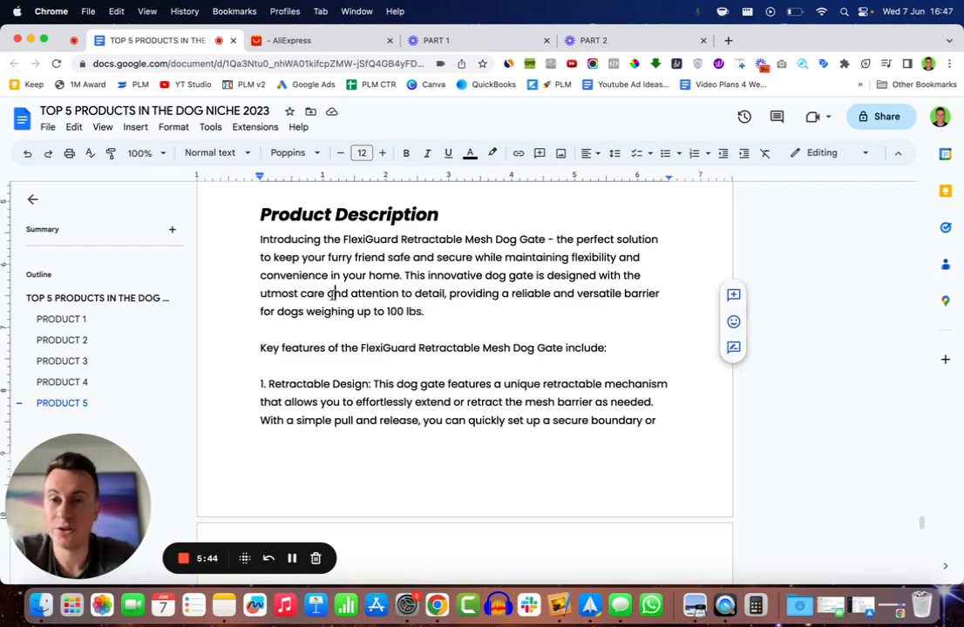
Read the FlexiGuard Retractable Mesh Dog Gate description through all six features to its closing paragraph
{"action": "scroll", "scroll_direction": "down", "scroll_amount": 3}
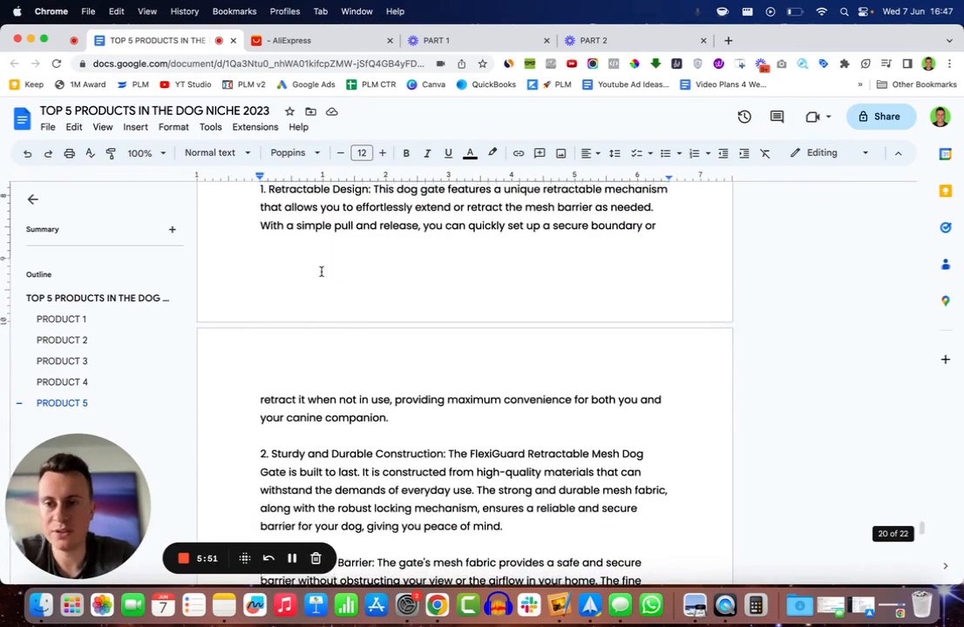
{"action": "scroll", "scroll_direction": "down", "scroll_amount": 3}
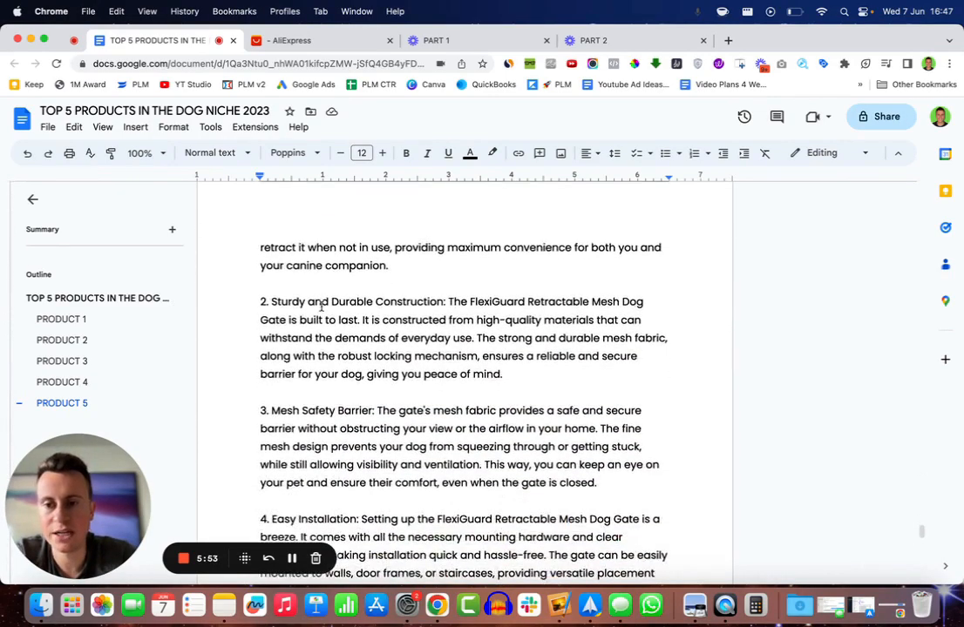
{"action": "scroll", "scroll_direction": "down", "scroll_amount": 3}
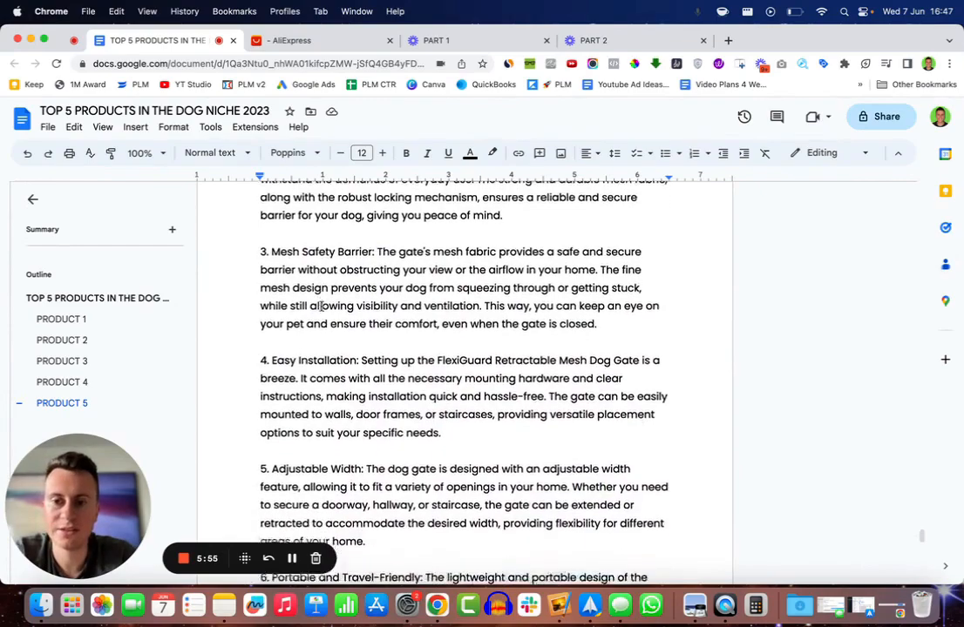
{"action": "scroll", "scroll_direction": "down", "scroll_amount": 3}
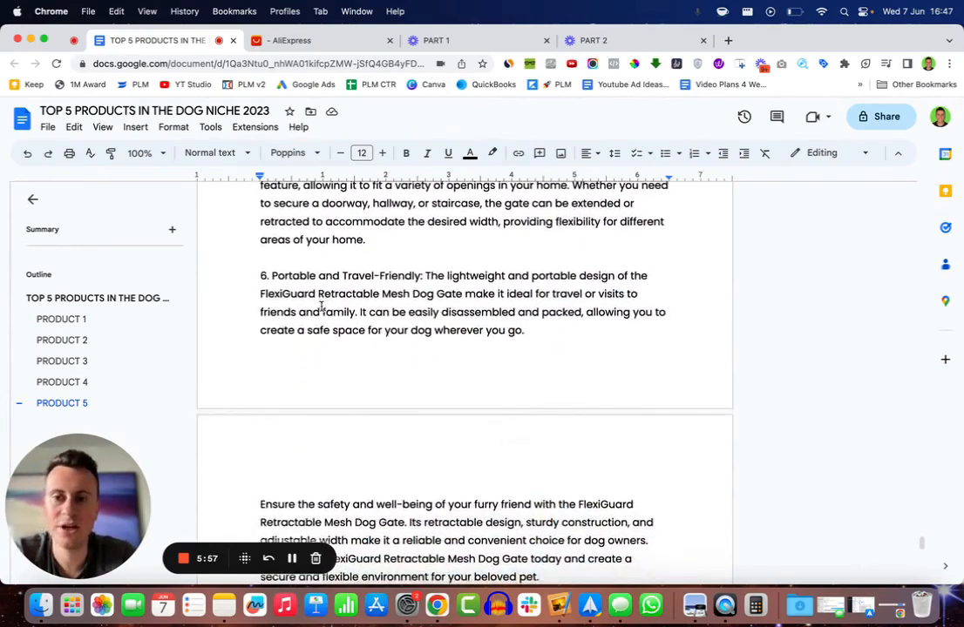
{"action": "scroll", "scroll_direction": "down", "scroll_amount": 3}
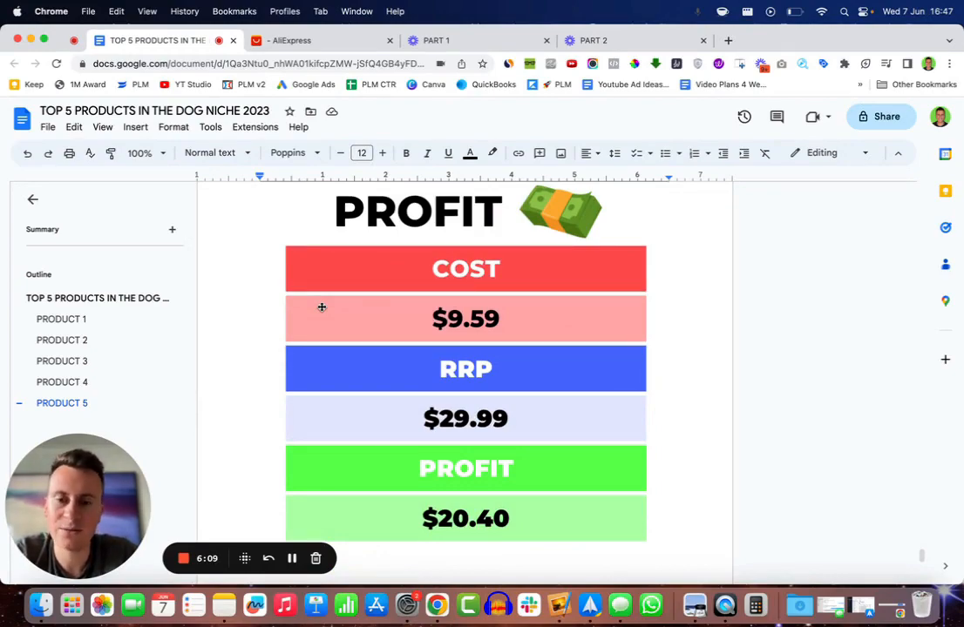
{"action": "mouse_move", "coordinate": [477, 429]}
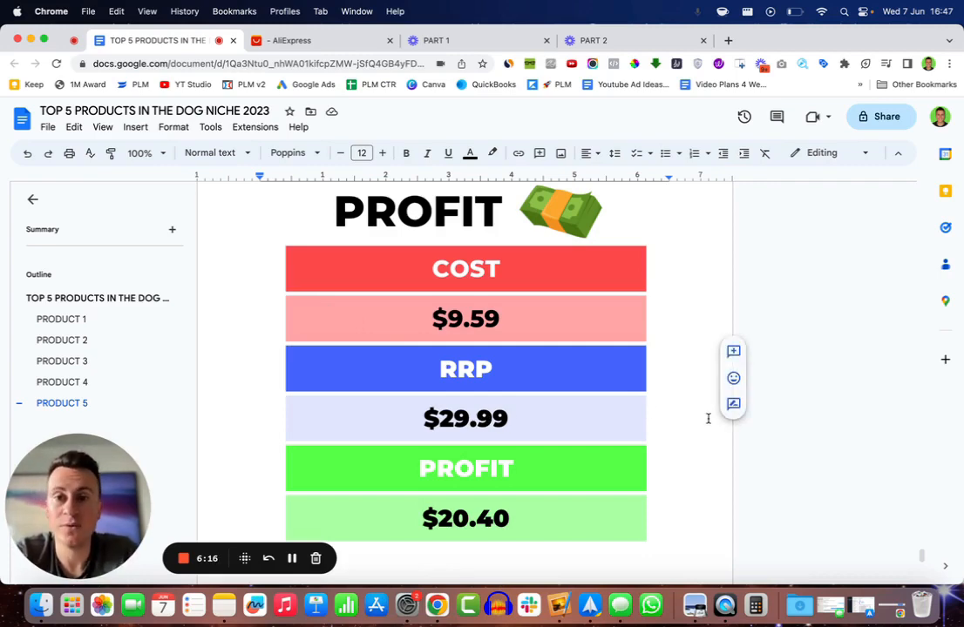
Move past the $9.59 / $29.99 / $20.40 profit table to Product 5's Facebook & Store Strategy notes
{"action": "scroll", "scroll_direction": "down", "scroll_amount": 3}
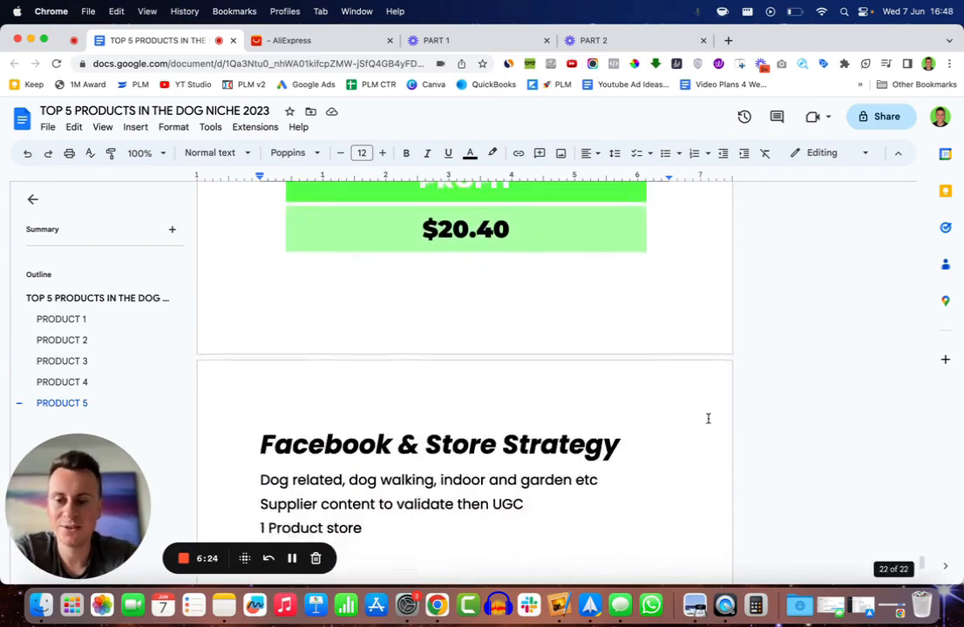